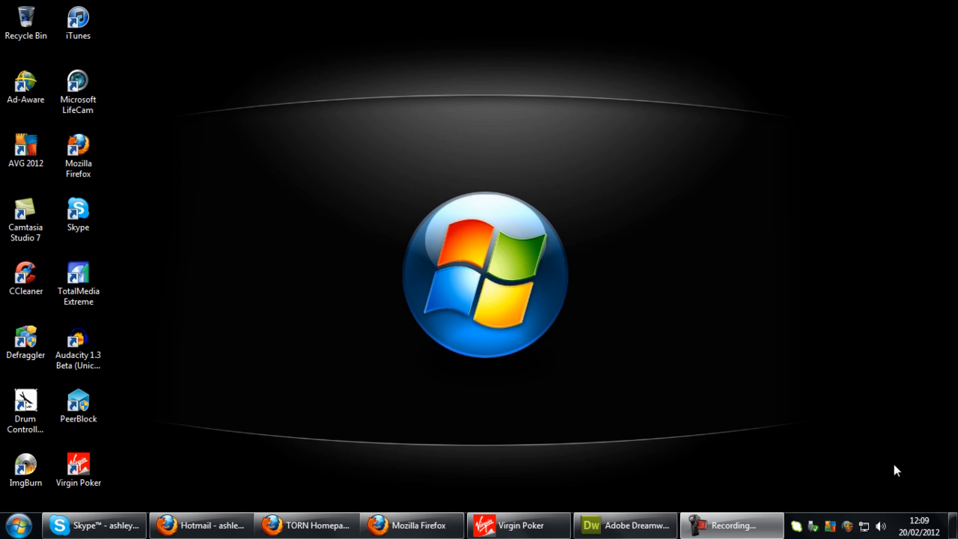
Step: Restore the Dreamweaver window and switch to the empty index.php document
click(625, 524)
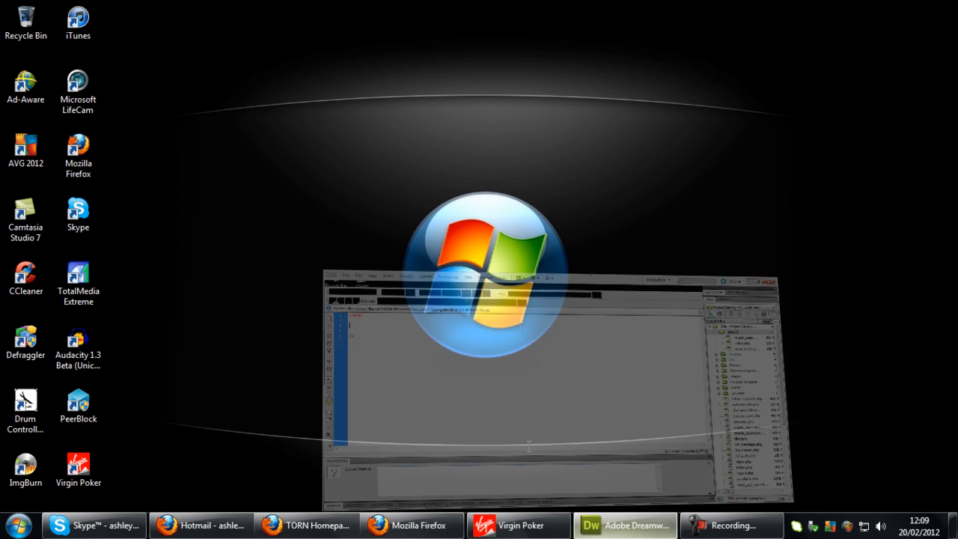
click(625, 524)
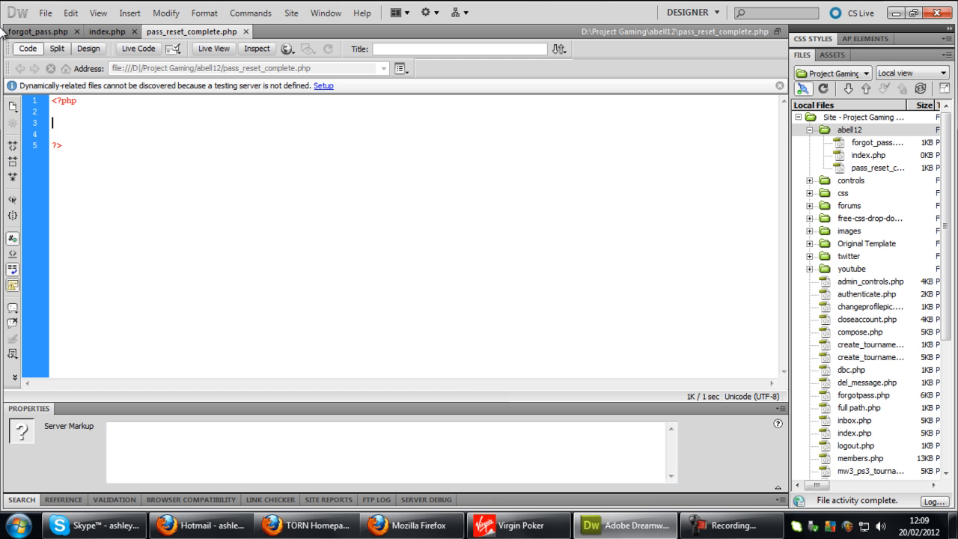
click(108, 31)
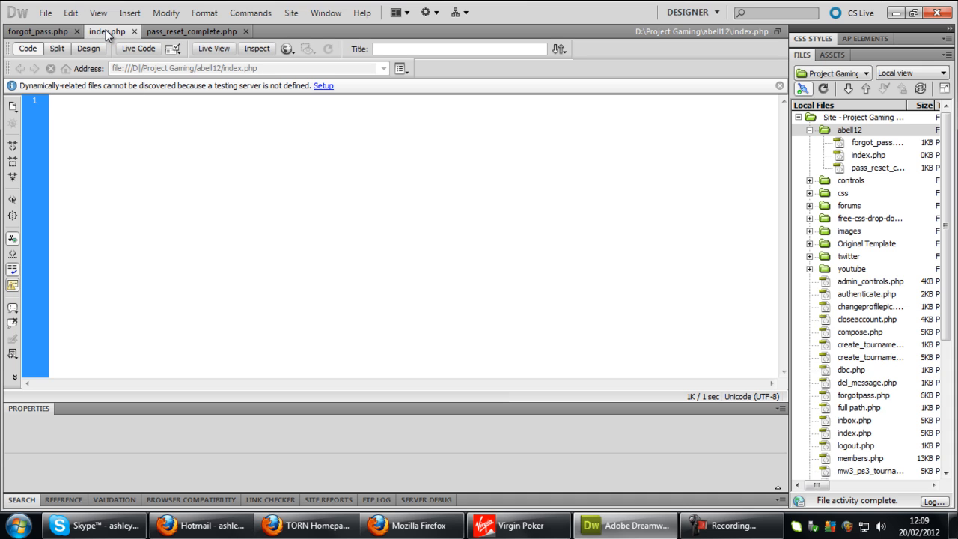
Step: Write <a href='forgot_pass.php'>Forgot Password? Click Here</a> on line 1 of index.php
click(57, 102)
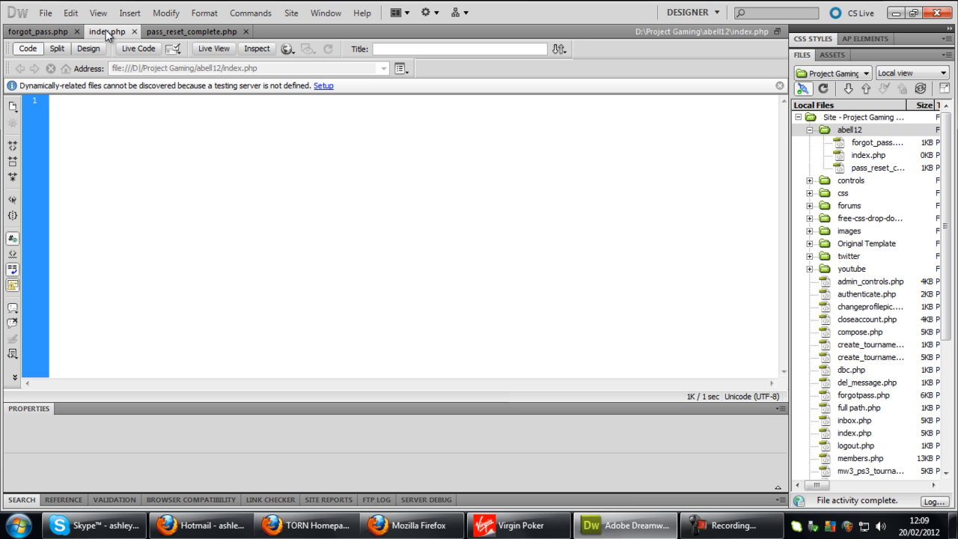
text(<a href=>)
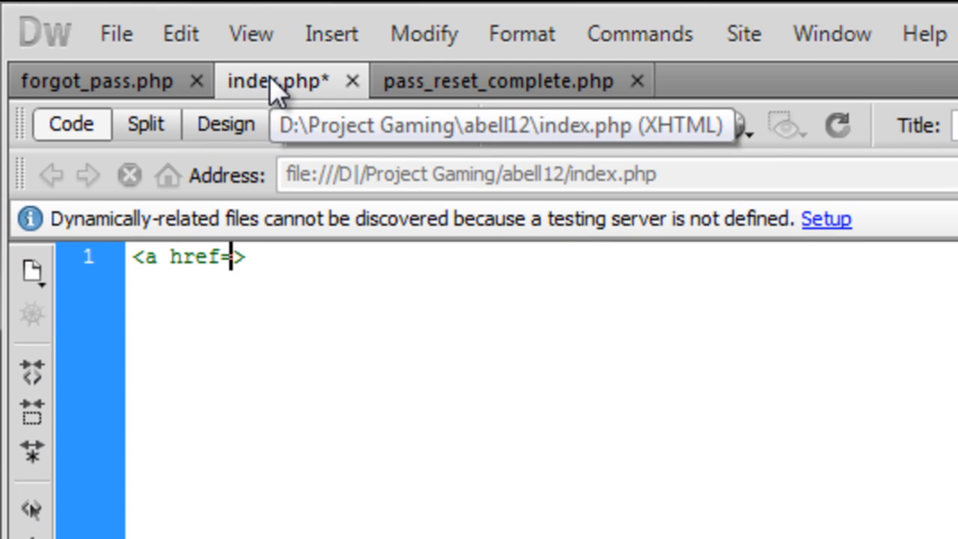
text('fotogt')
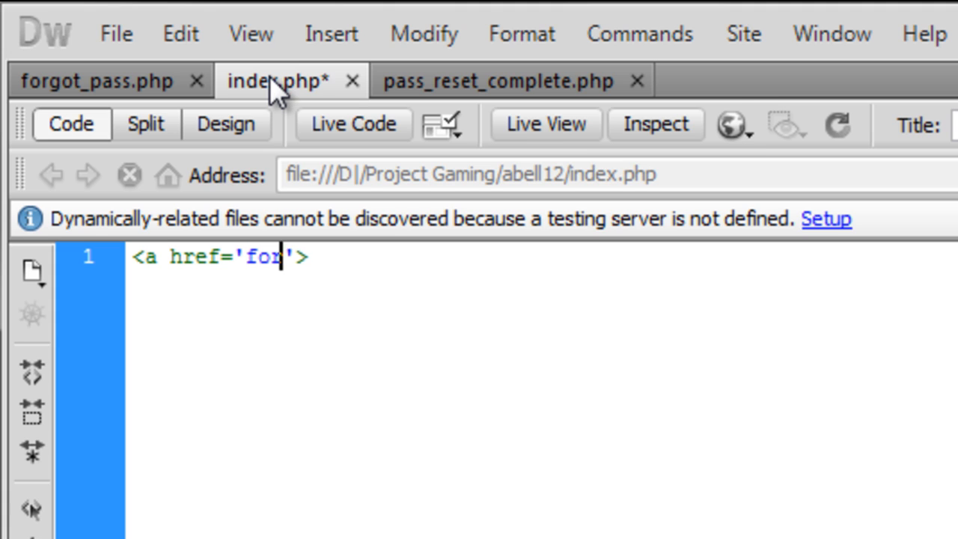
text(got_pas)
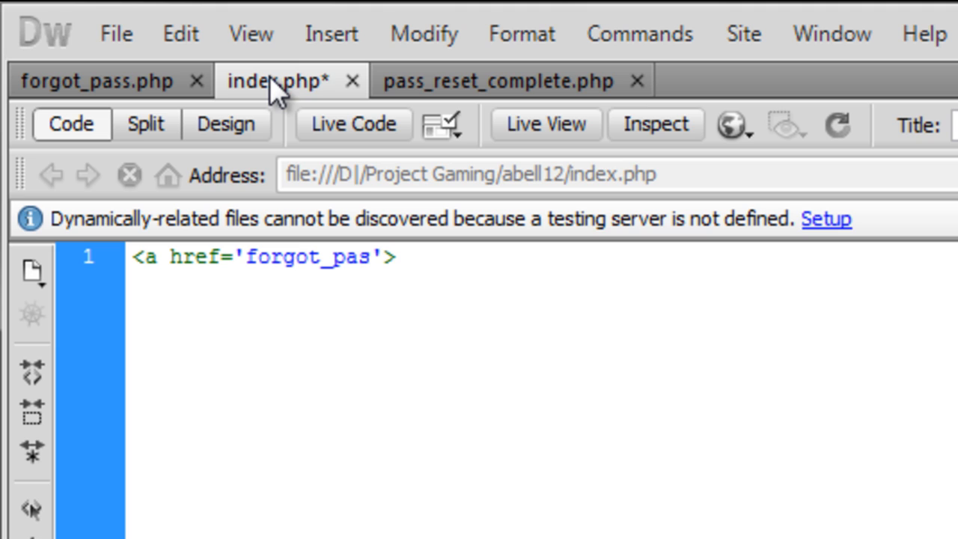
text(s.php)
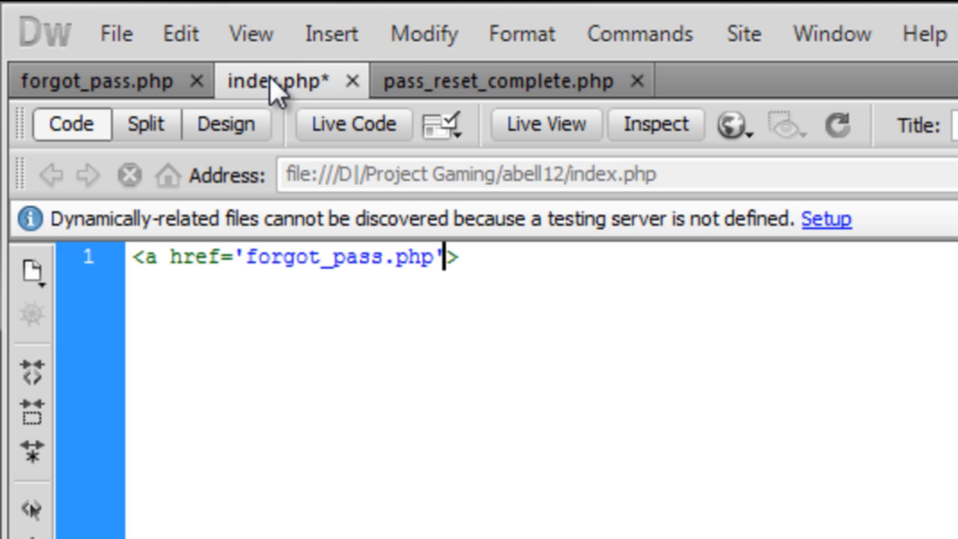
text(></a>)
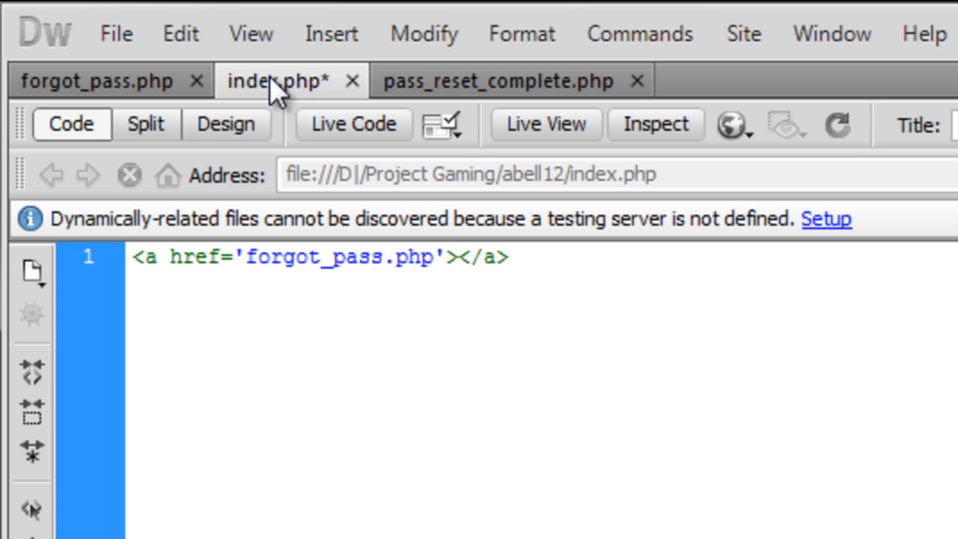
click(457, 257)
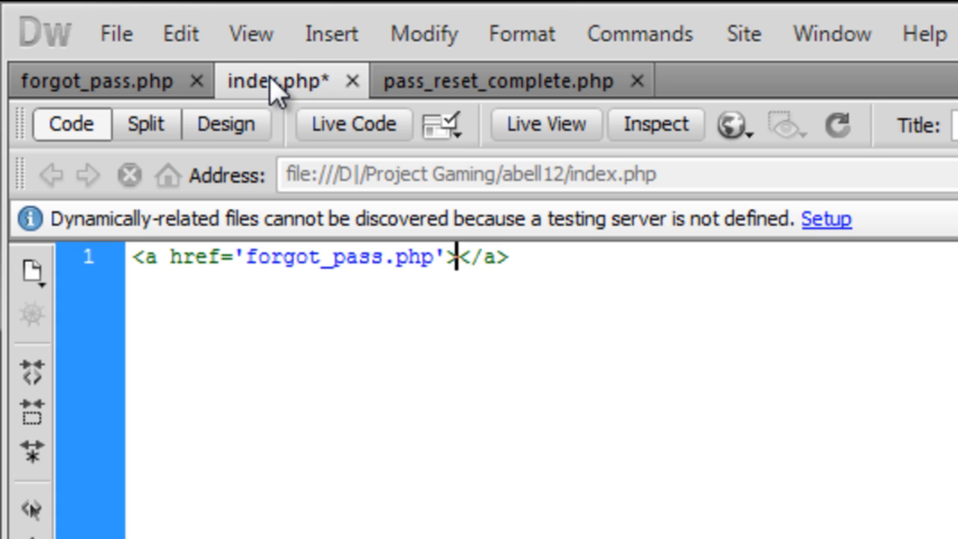
text(fo)
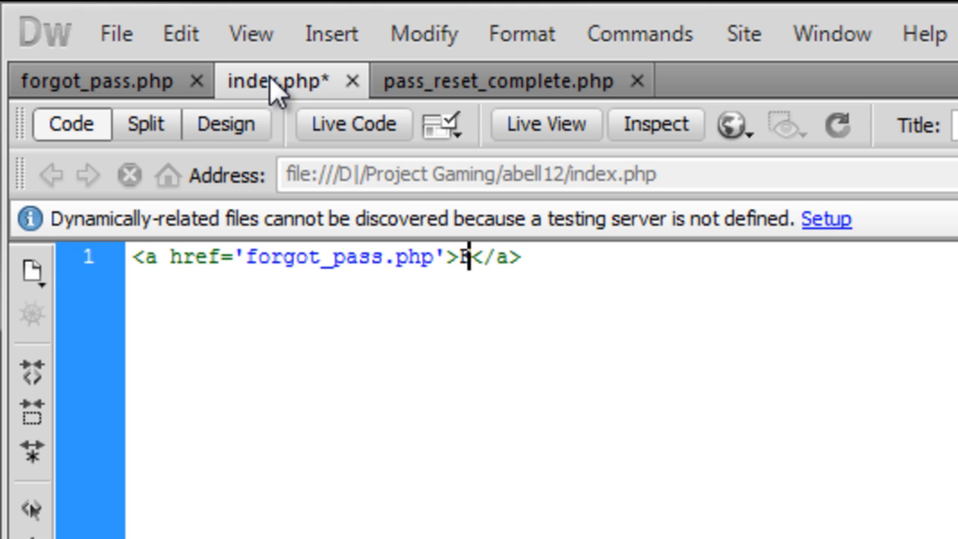
text(por)
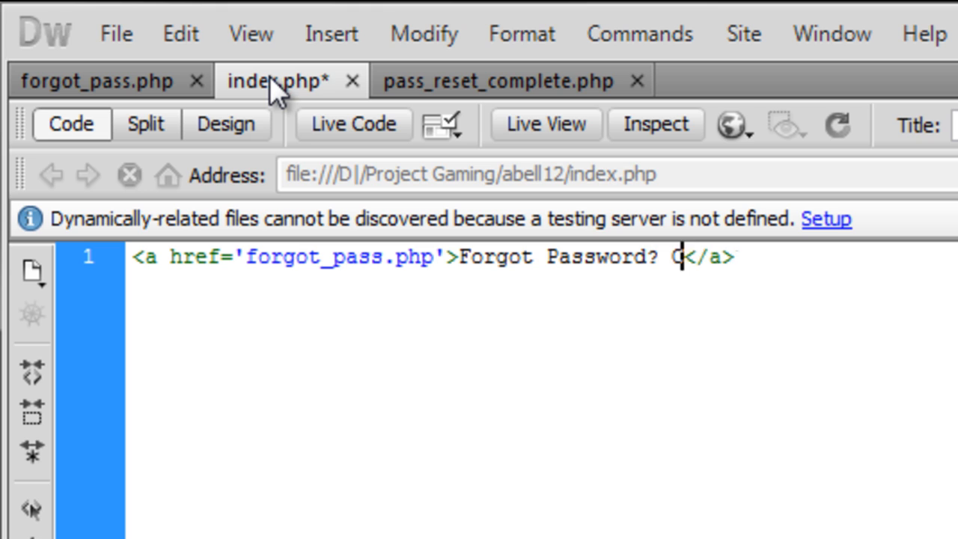
text(lick Here)
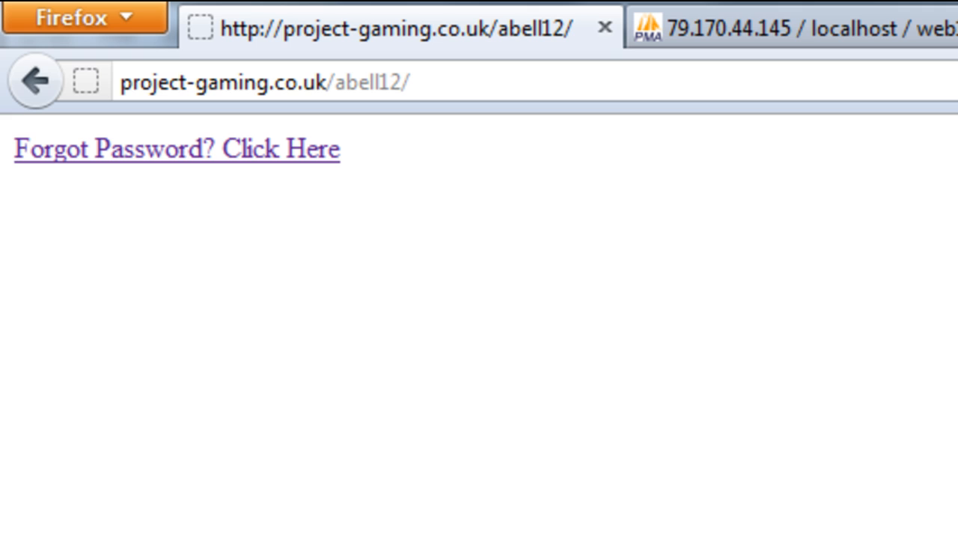
Step: Follow the Forgot Password? Click Here link in Firefox to the blank forgot_pass.php page
click(177, 148)
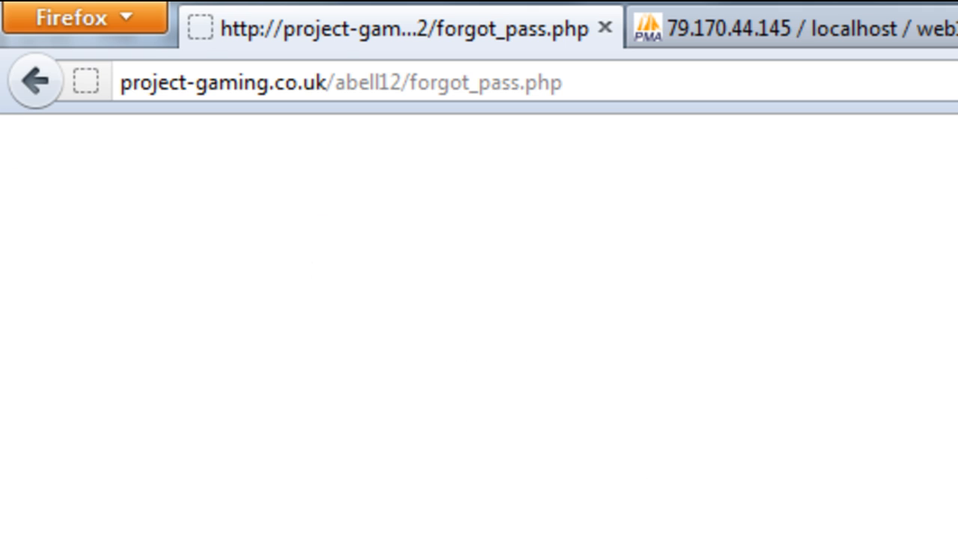
mouse_move(46, 161)
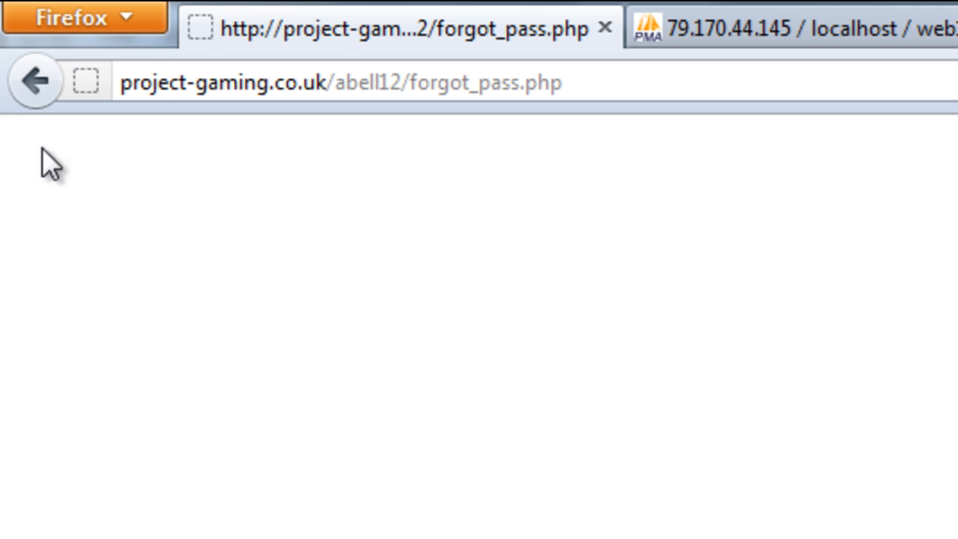
click(33, 81)
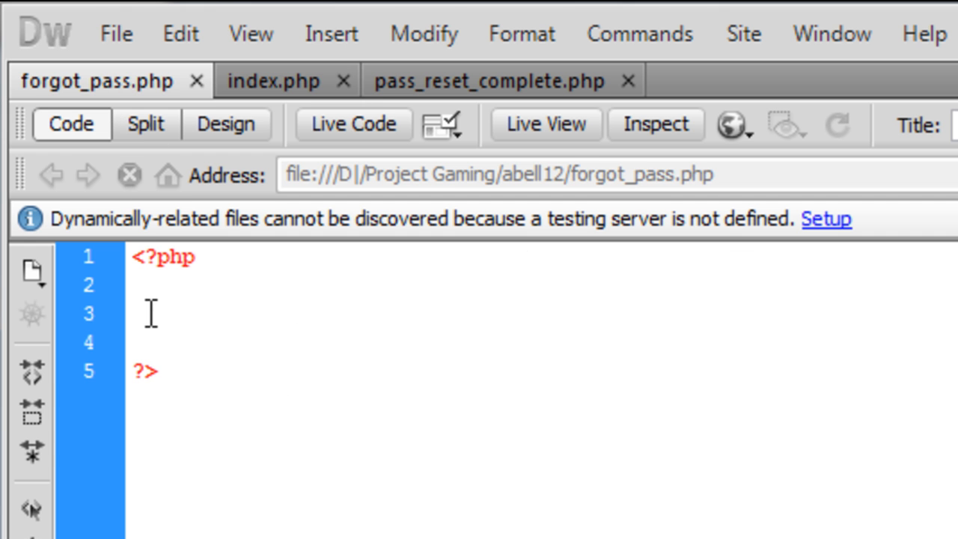
mouse_move(507, 338)
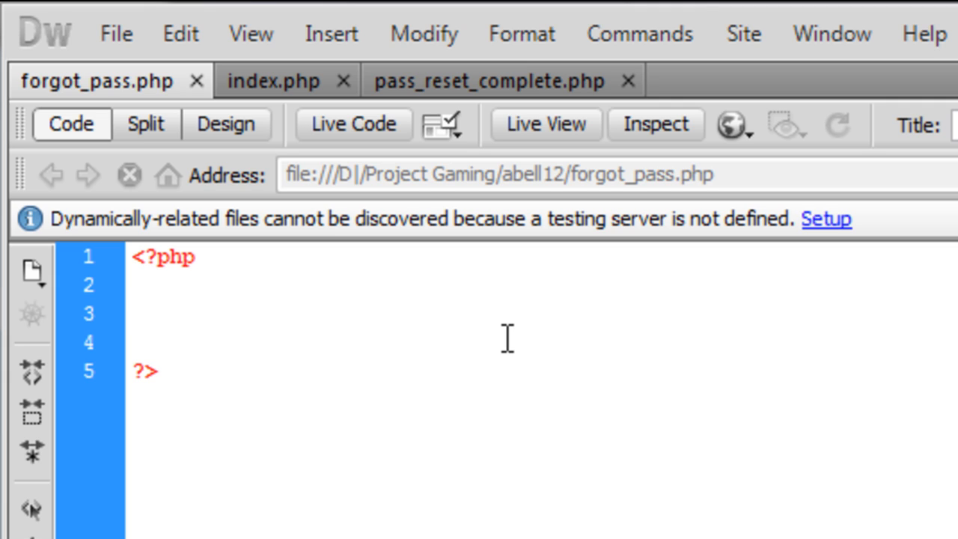
Step: Add require("../dbc.php"); on line 3 of forgot_pass.php's PHP block
click(133, 313)
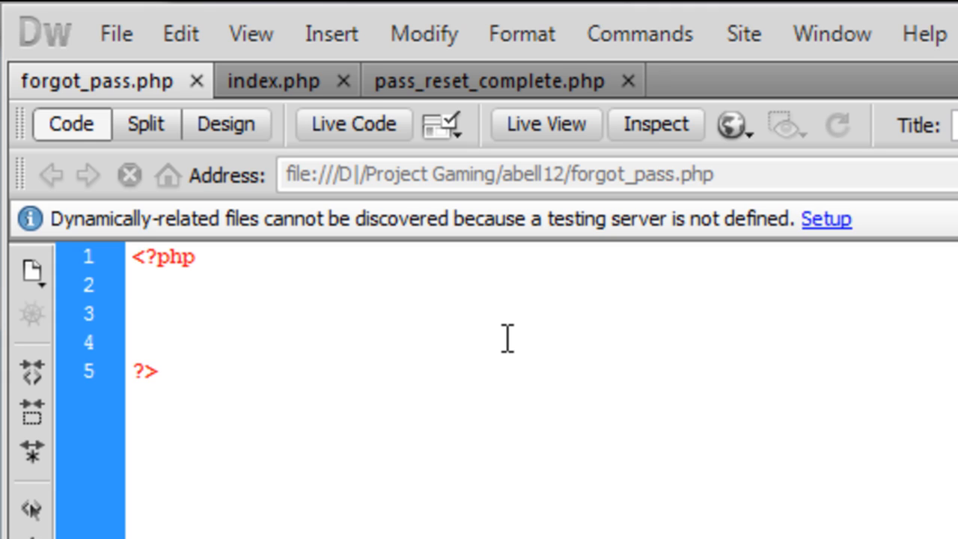
text(require()1)
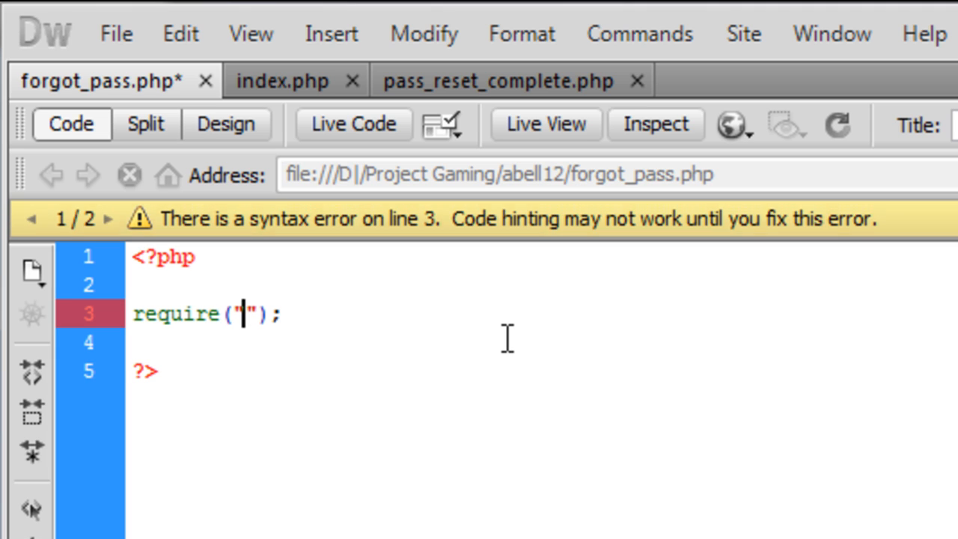
text(../)
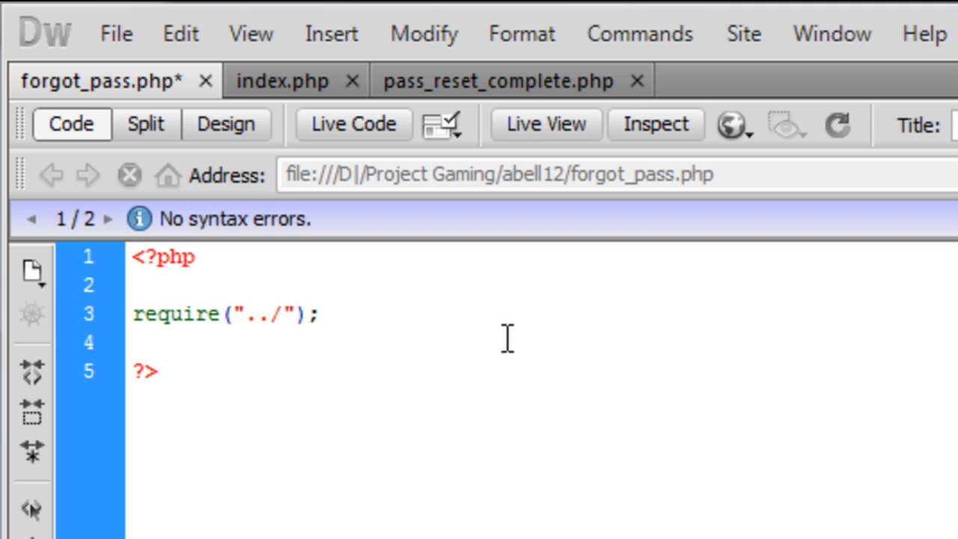
text(dbc.php)
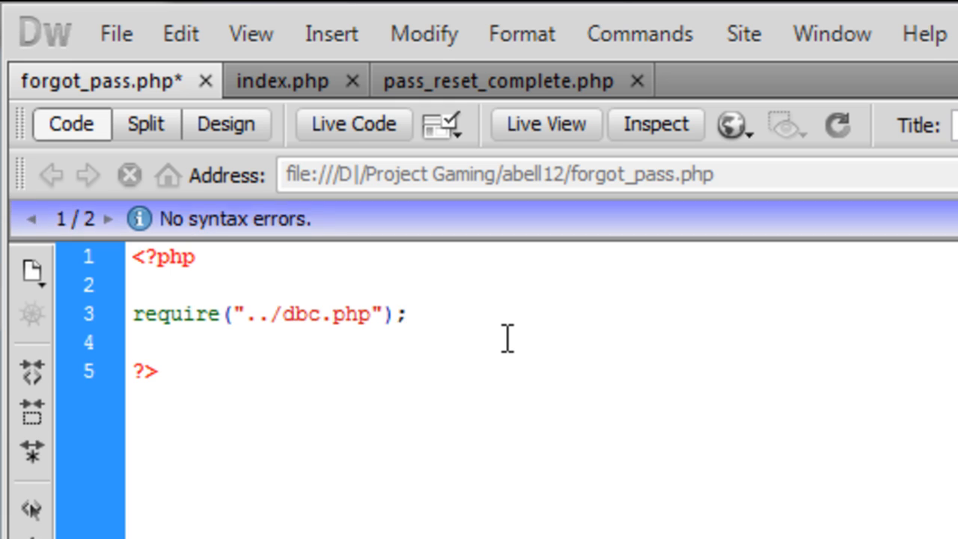
Step: Start a mysql_ call after the require, then remove the unfinished text
click(404, 314)
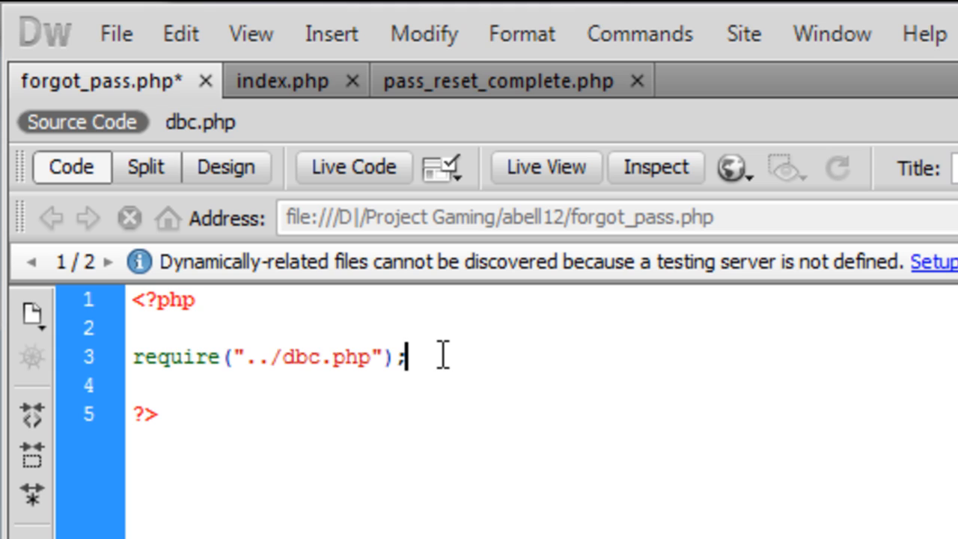
text(mysql_conn)
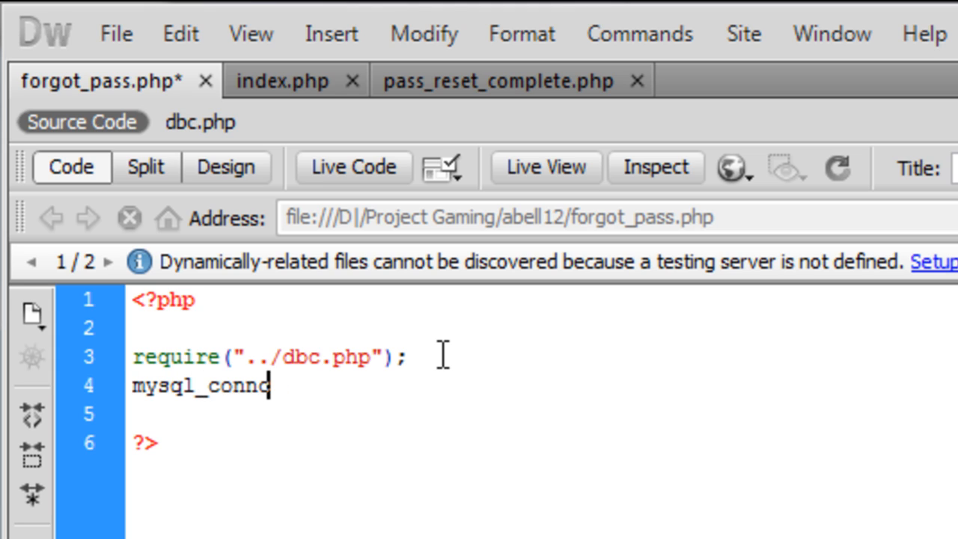
text(e)
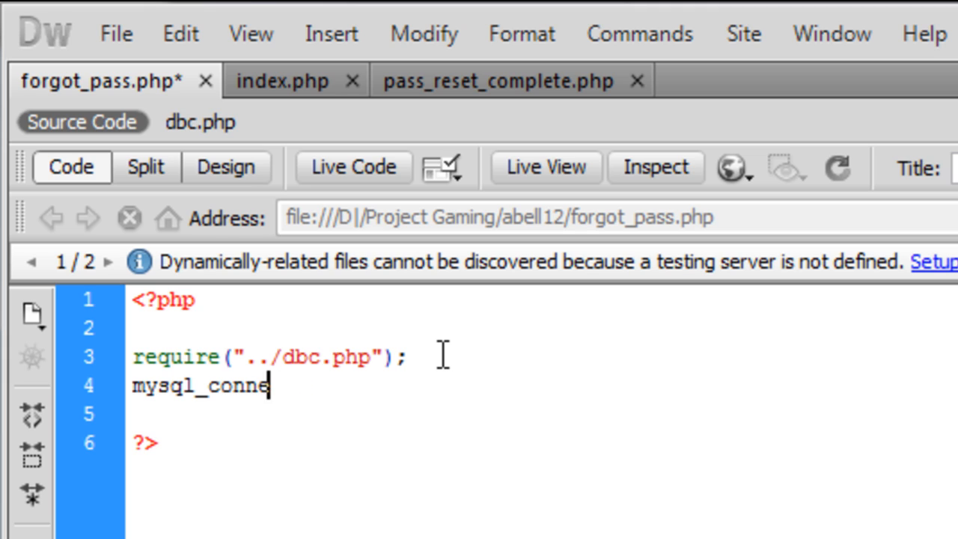
key(Backspace)
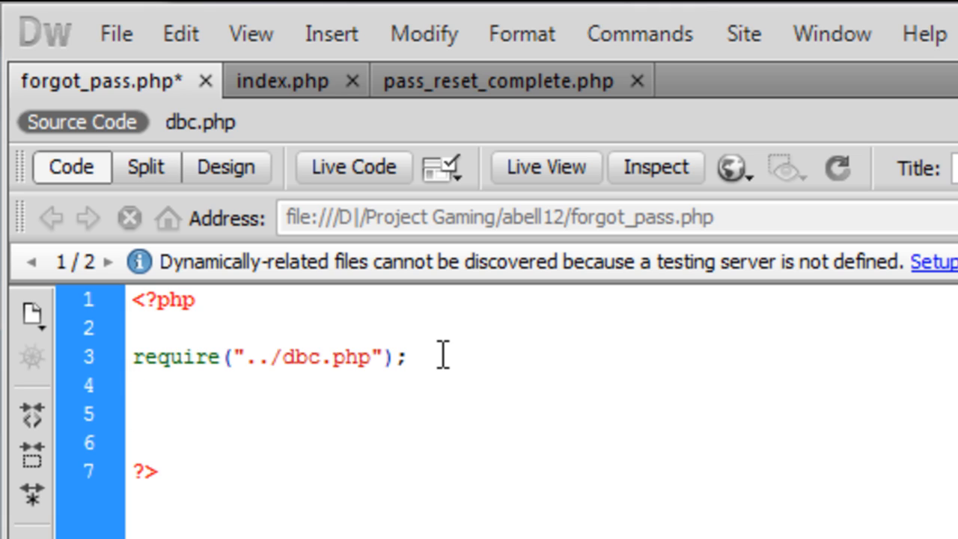
Step: Echo a form tag with action='forgot_pass.php' and method='POST' on line 5
click(134, 413)
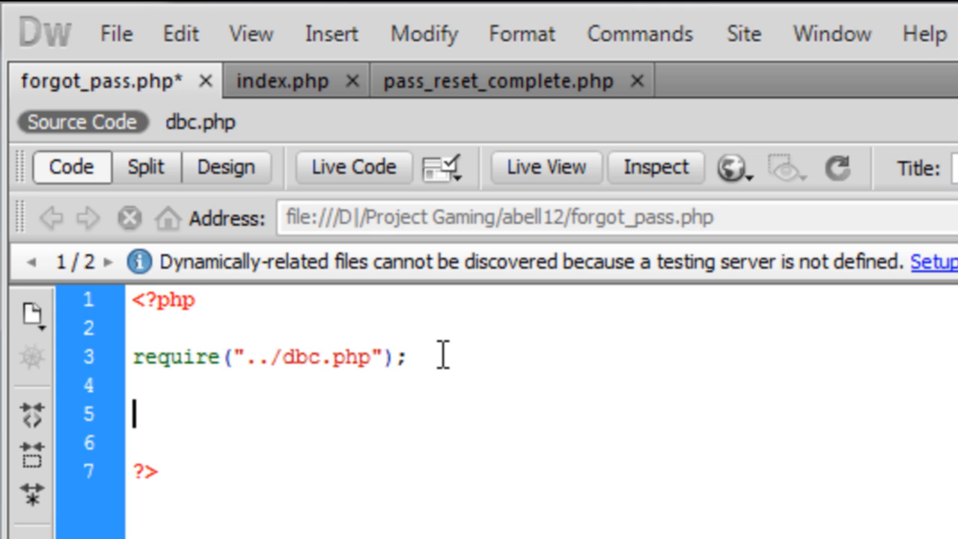
text(echo)
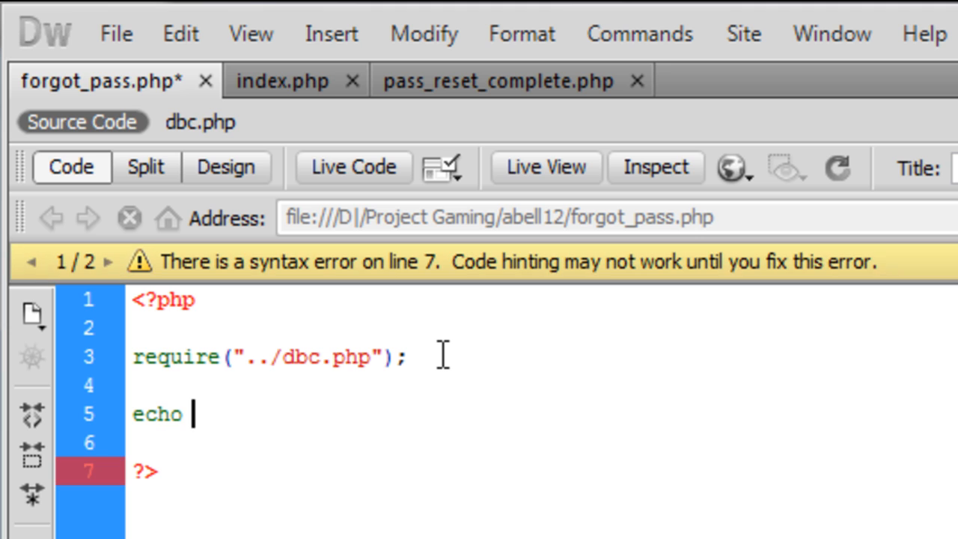
text(")
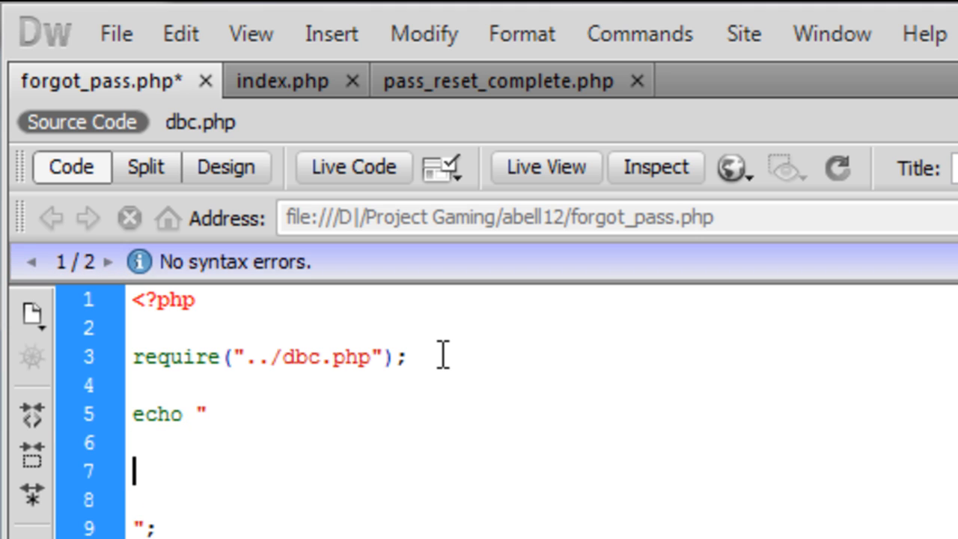
text(<>)
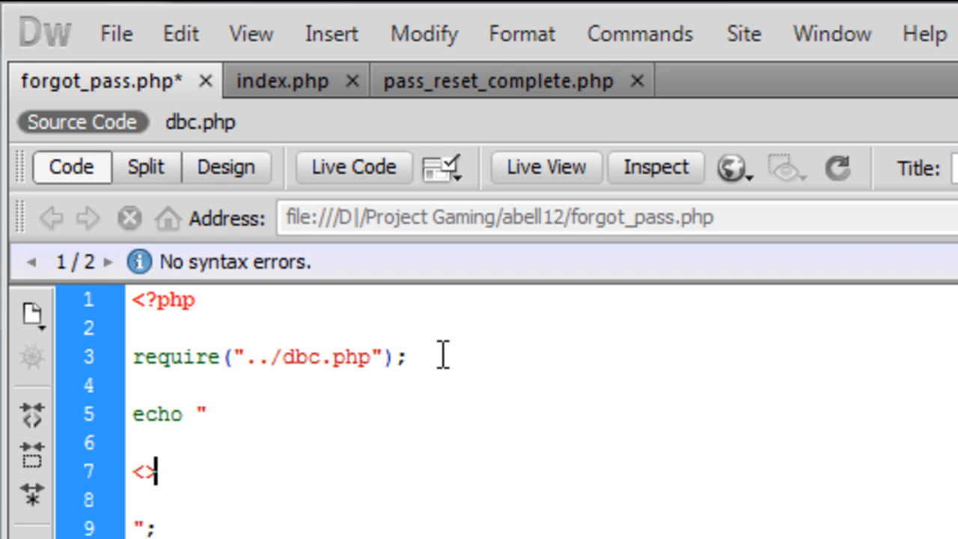
text(form action=')
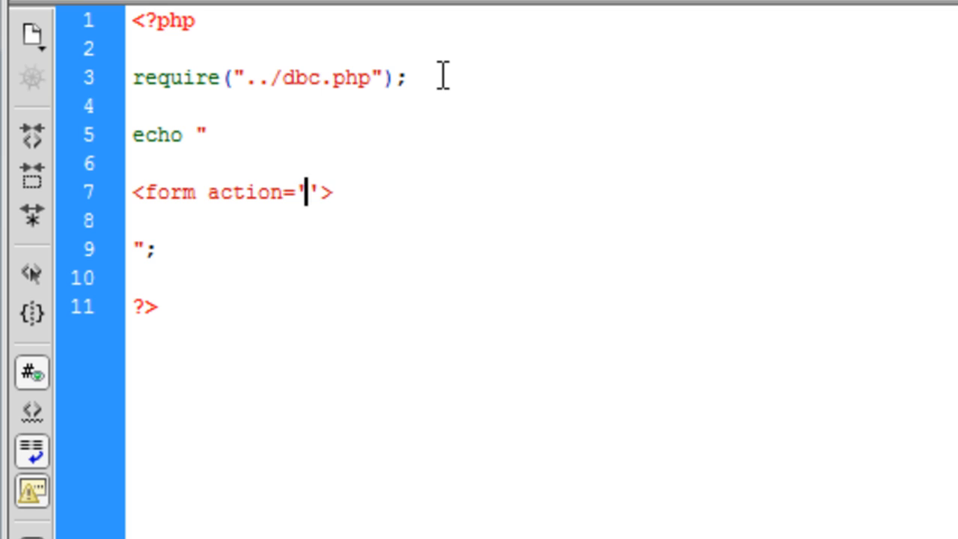
text(fc)
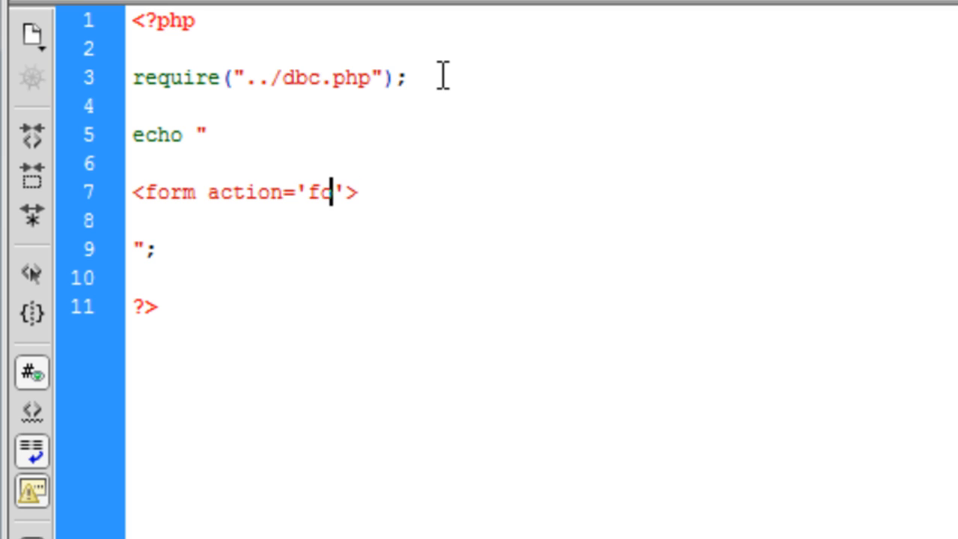
text(orgot_pa)
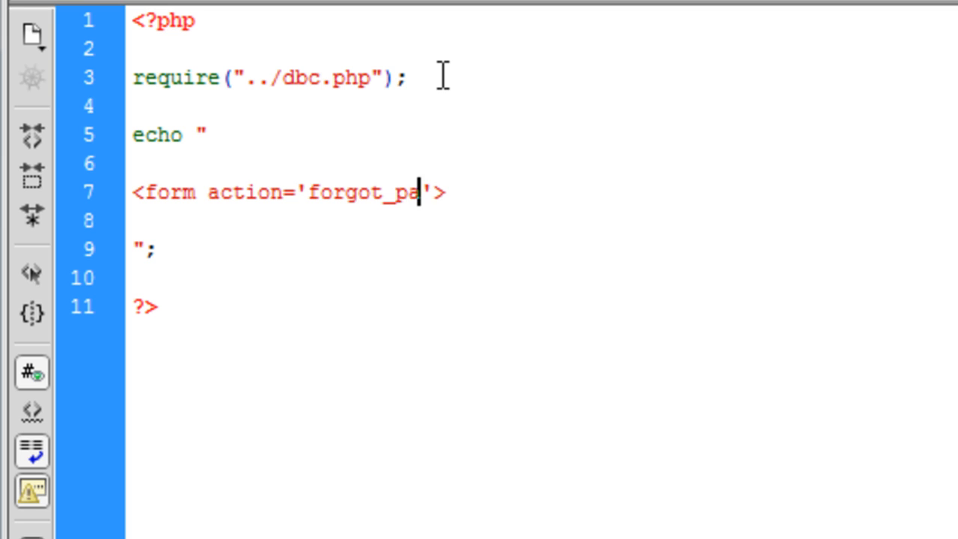
text(ss.php)
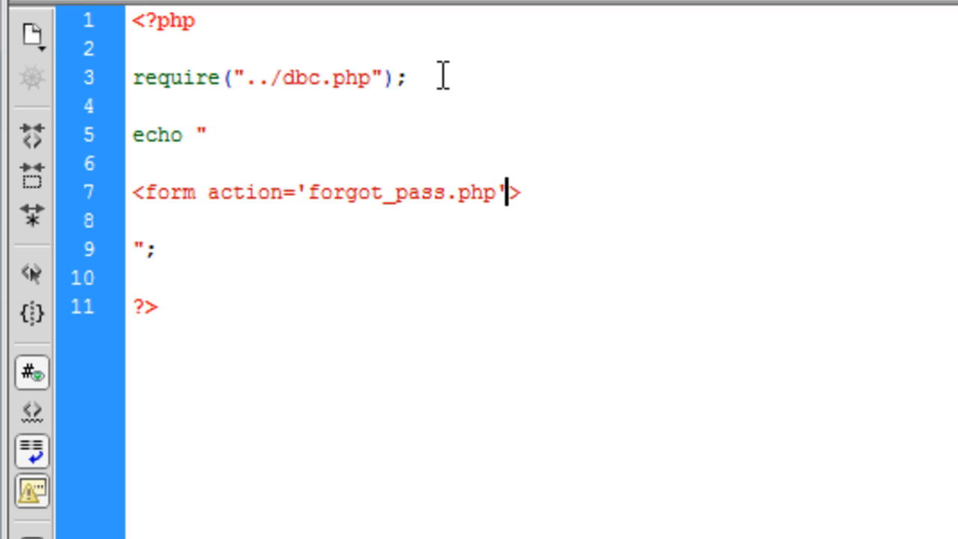
text(mewthd)
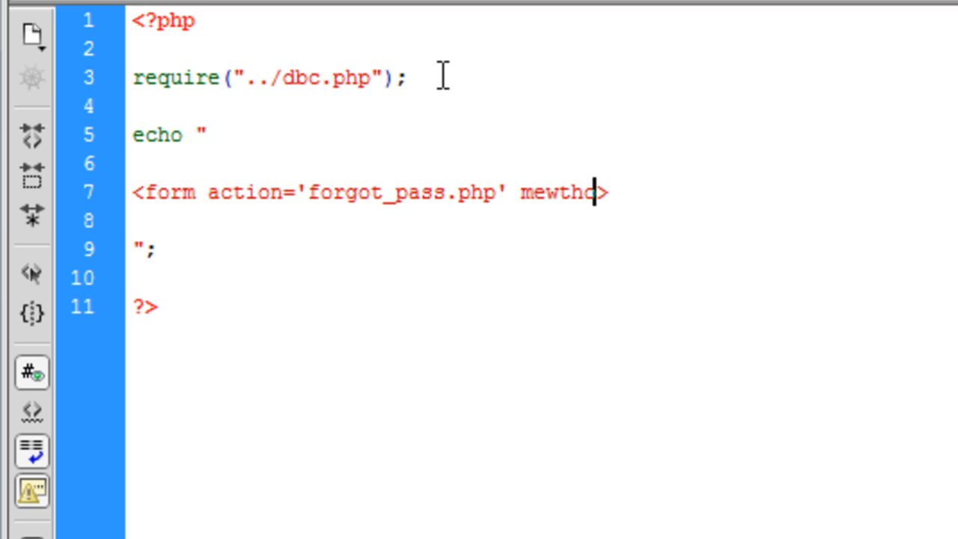
text(method)
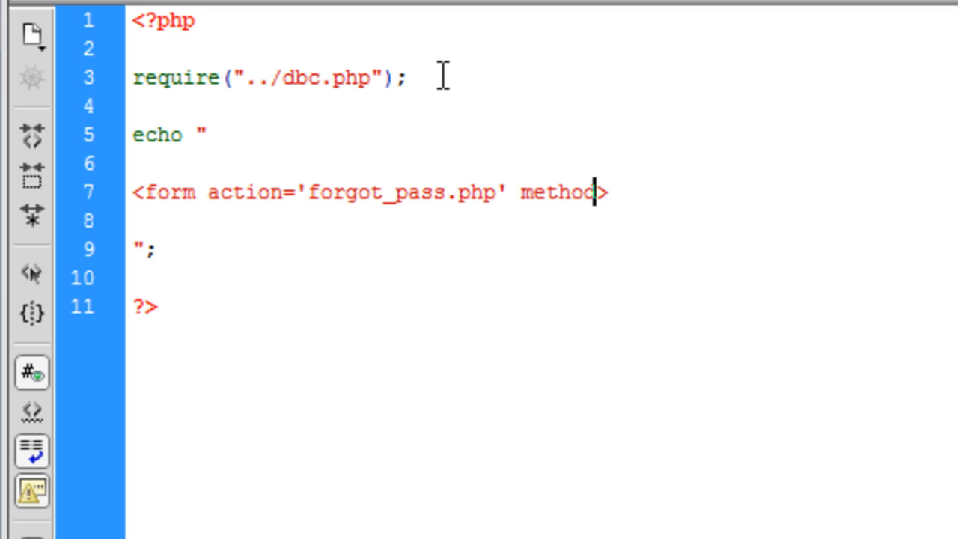
text(='POST')
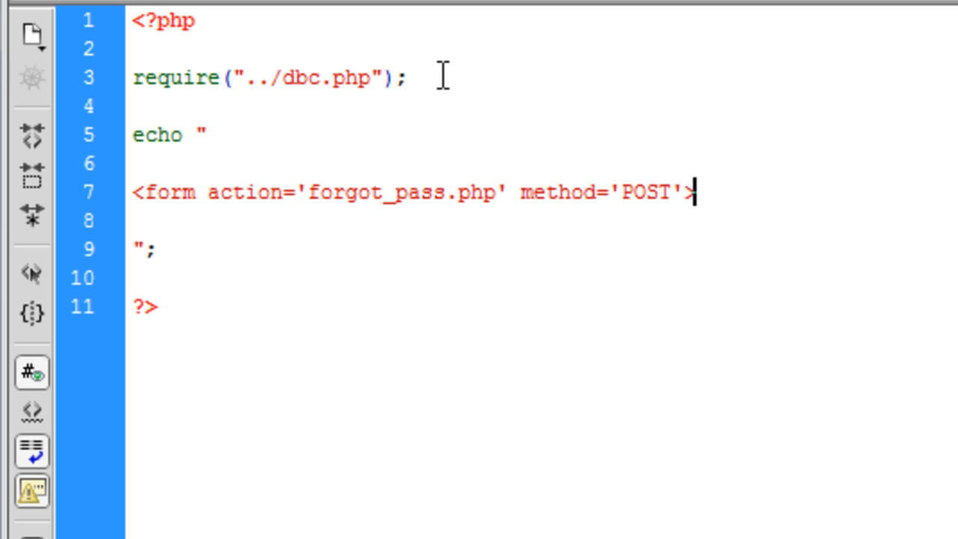
Step: Add the prompt Enter your username<br> and a text input named username
text(<)
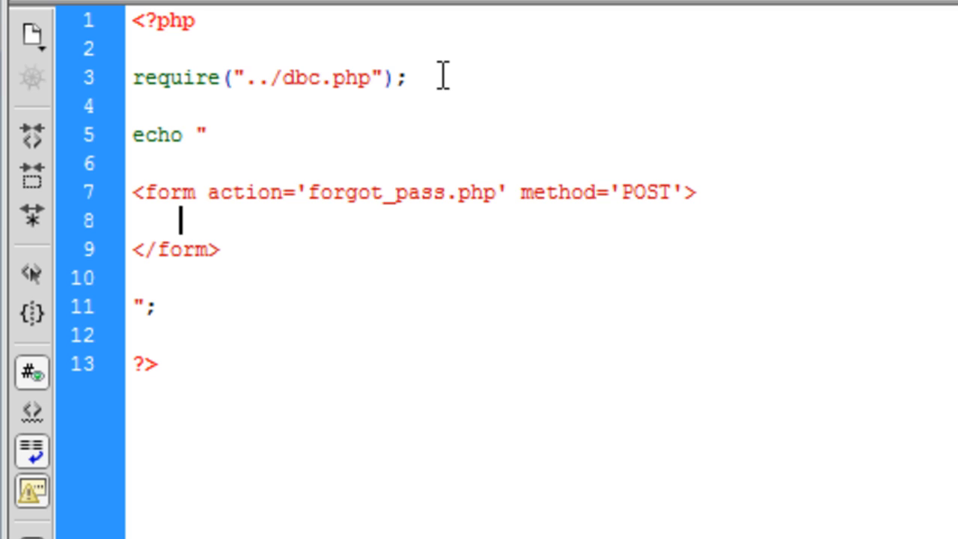
text(Enter you)
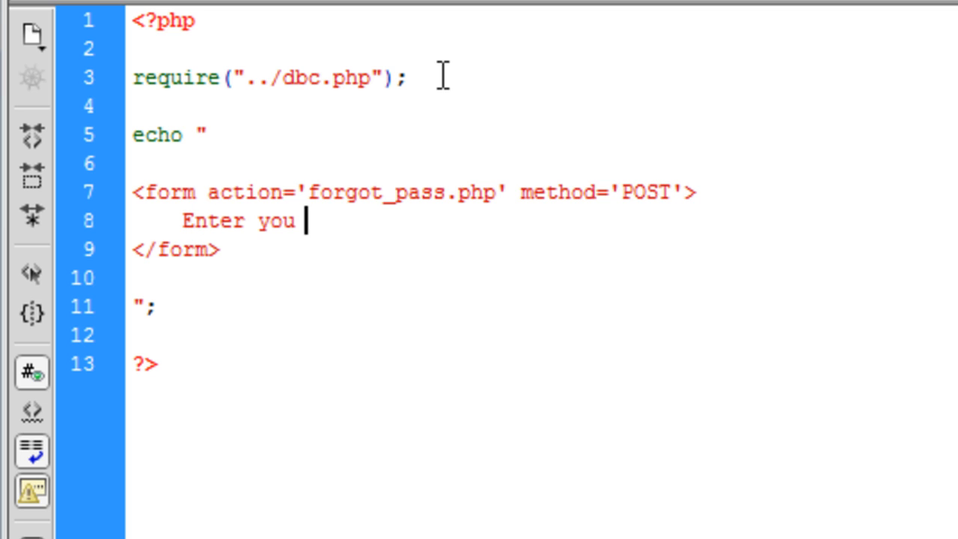
text(r userna\m)
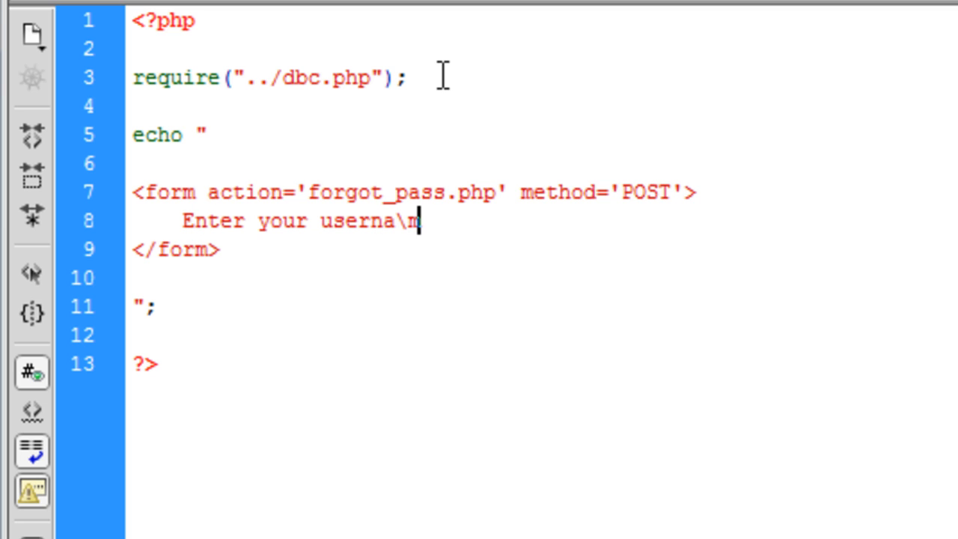
text(me<br>)
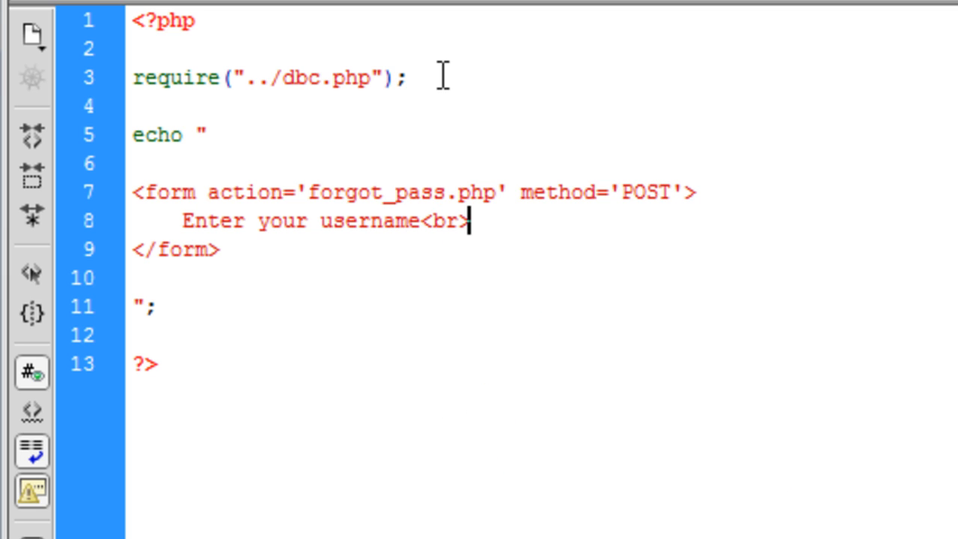
text(<>)
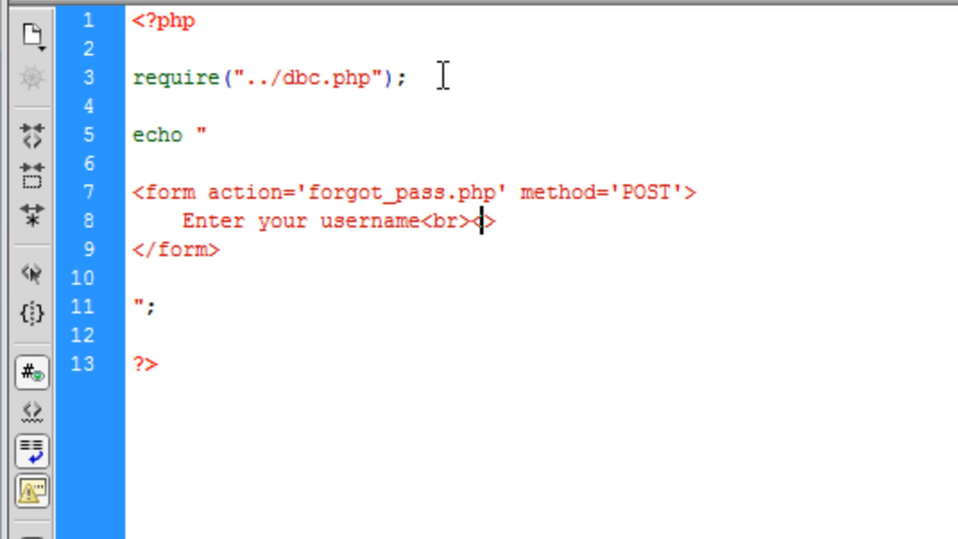
text(input type='')
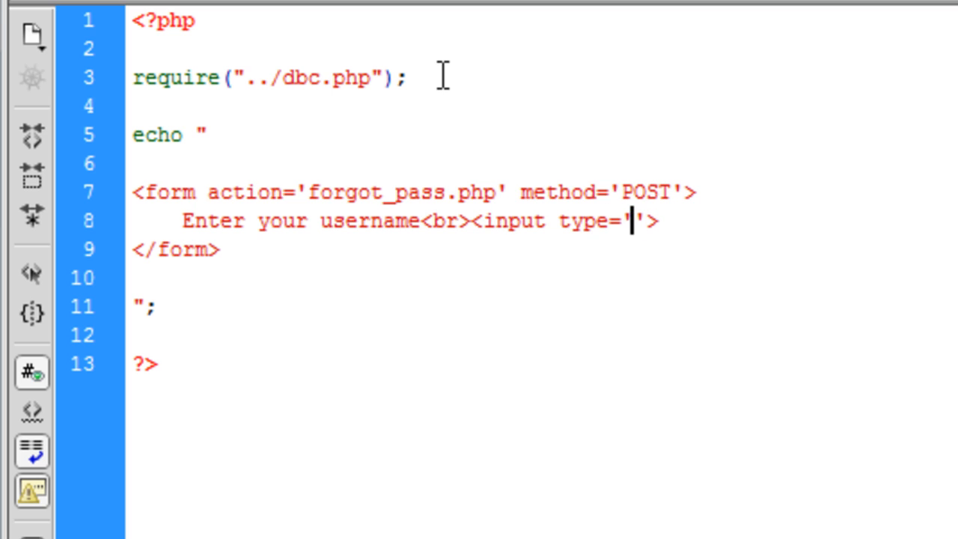
text(text)
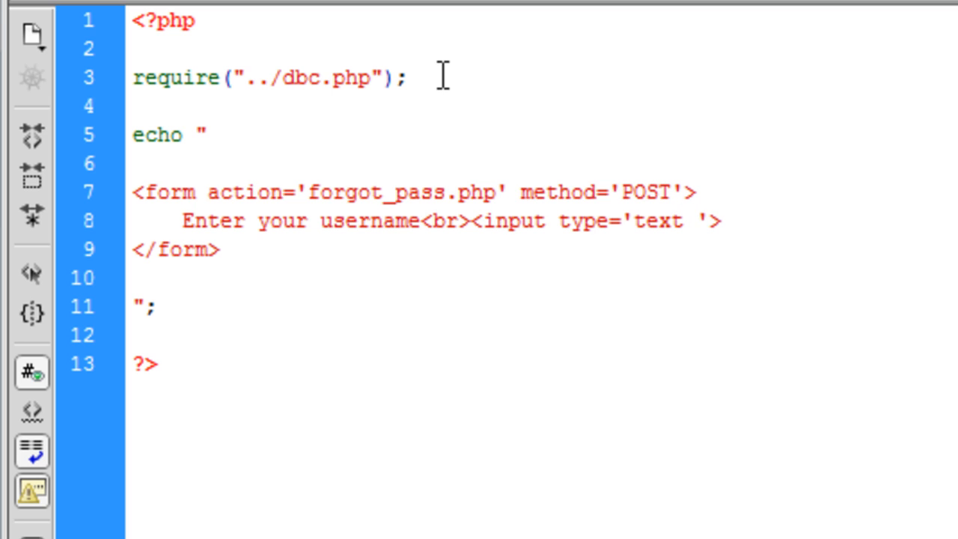
text(name='')
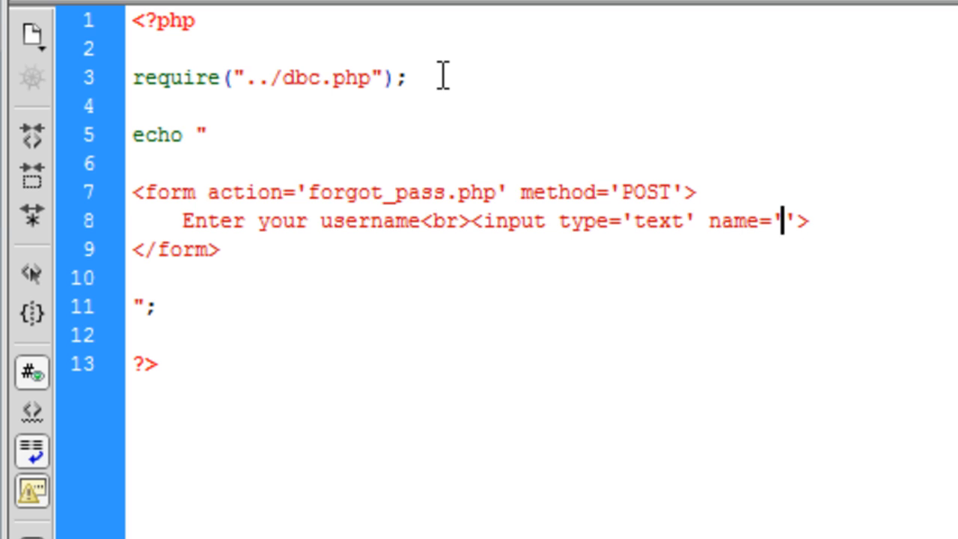
text(username)
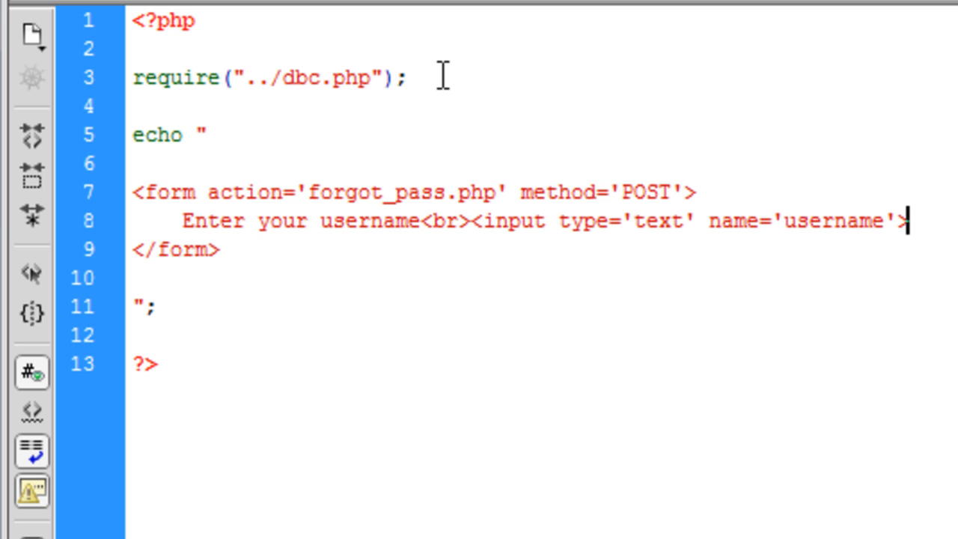
Step: Add the prompt Enter your email<br> and a text input for the email
text(<>)
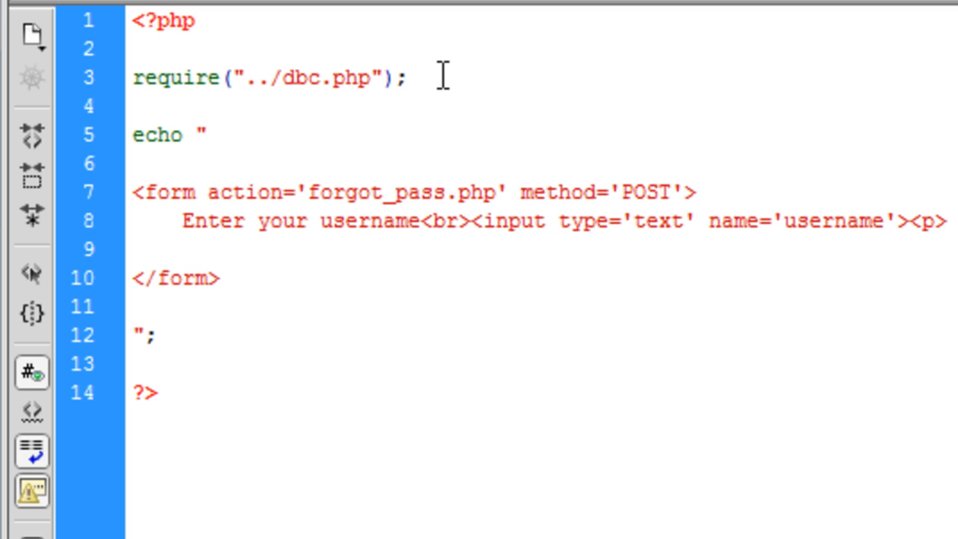
text(Enter)
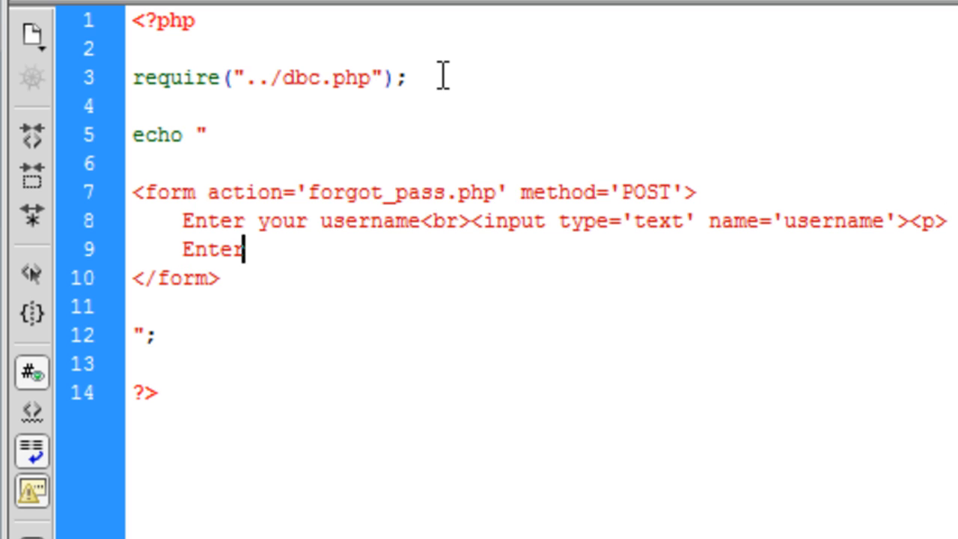
text(your ema)
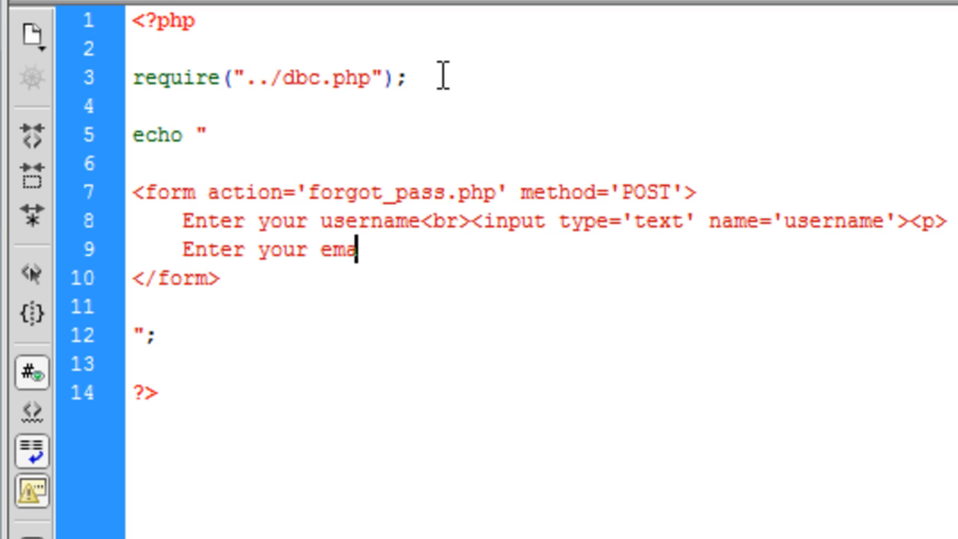
text(il<br>)
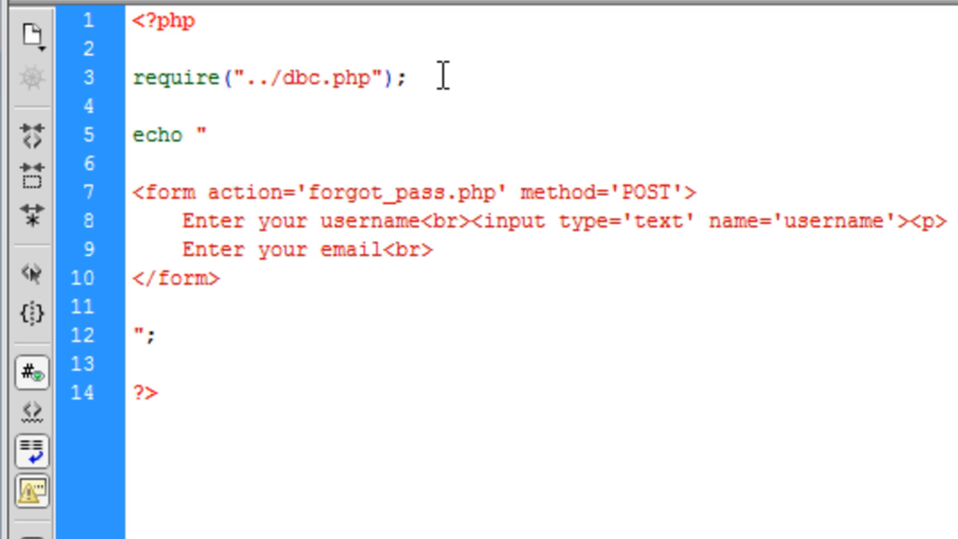
text(<input>)
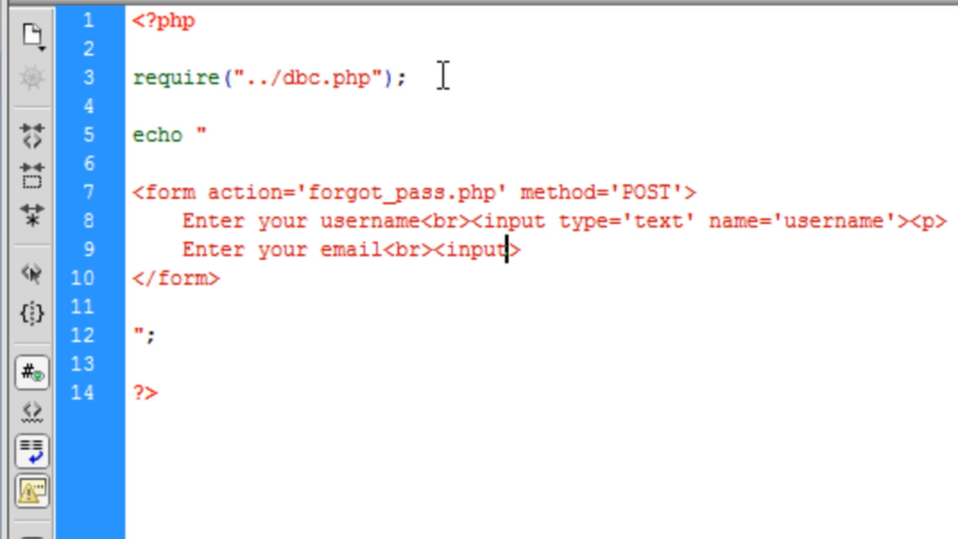
text(type='')
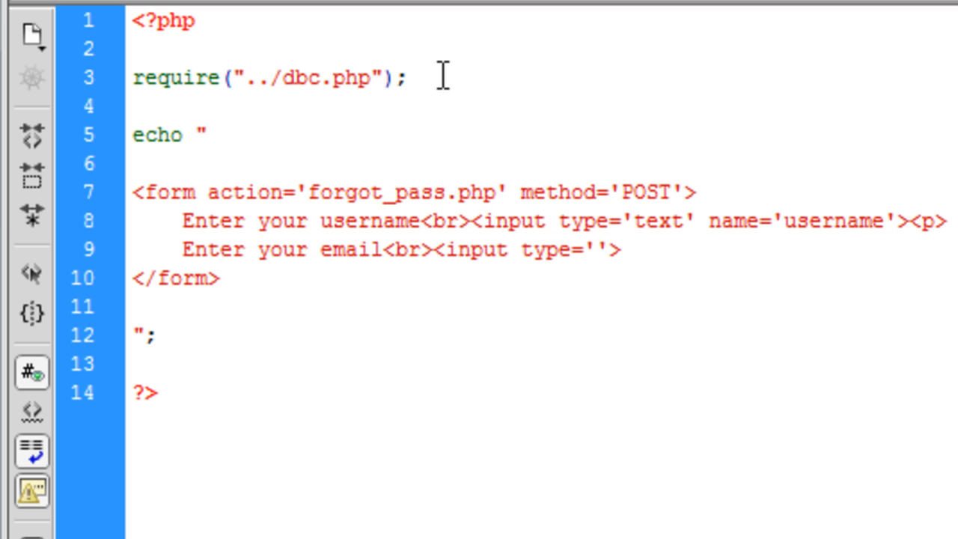
text(email)
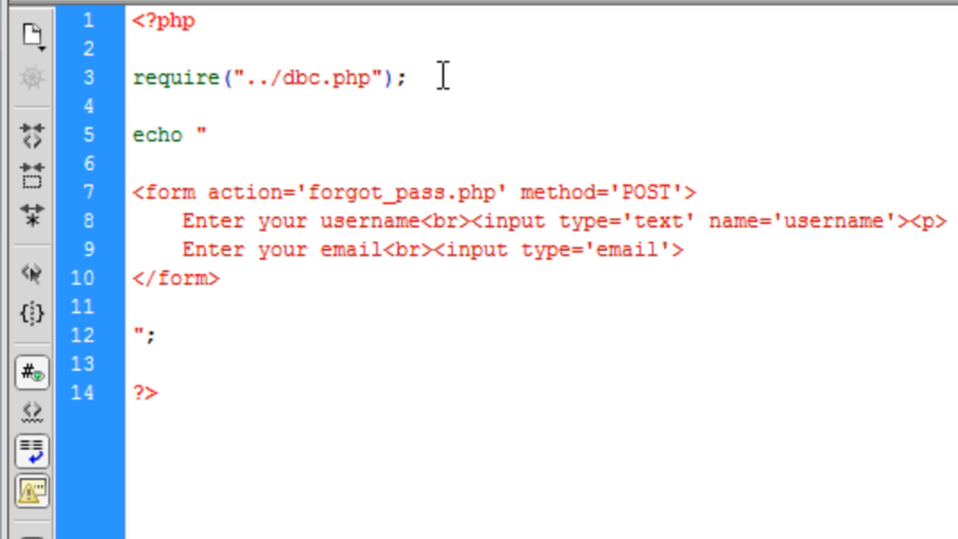
Step: Add a <p> and a submit input with value Submit and name submit
text(<>)
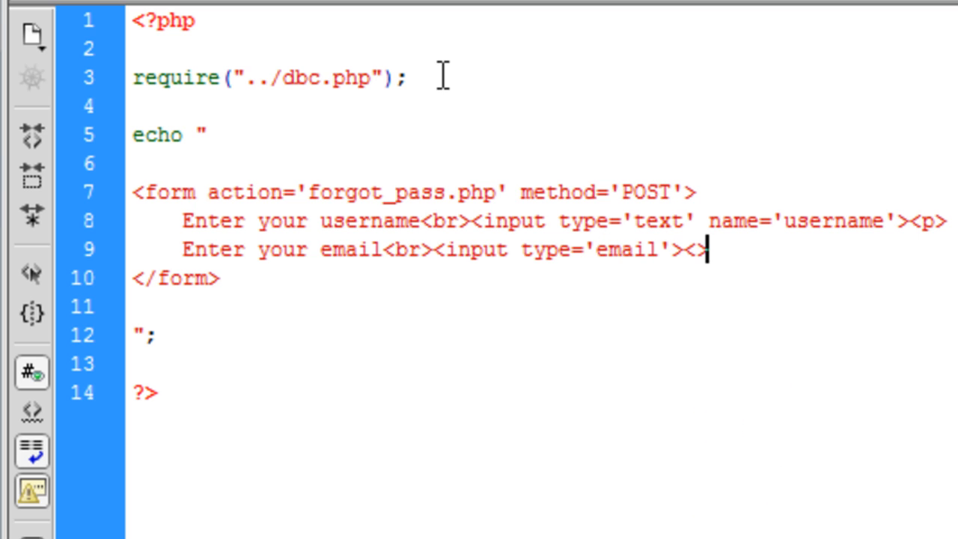
text(<p>)
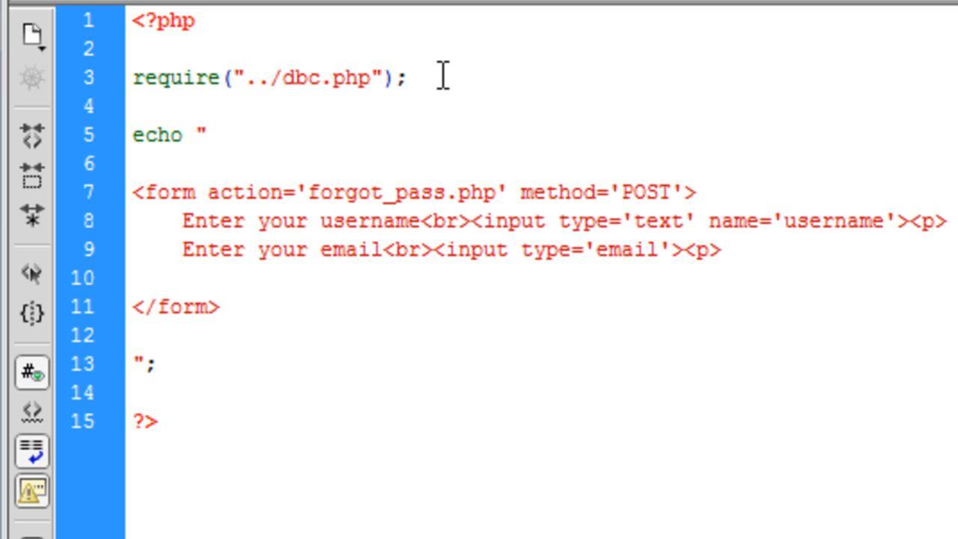
text(<input type='submi'>)
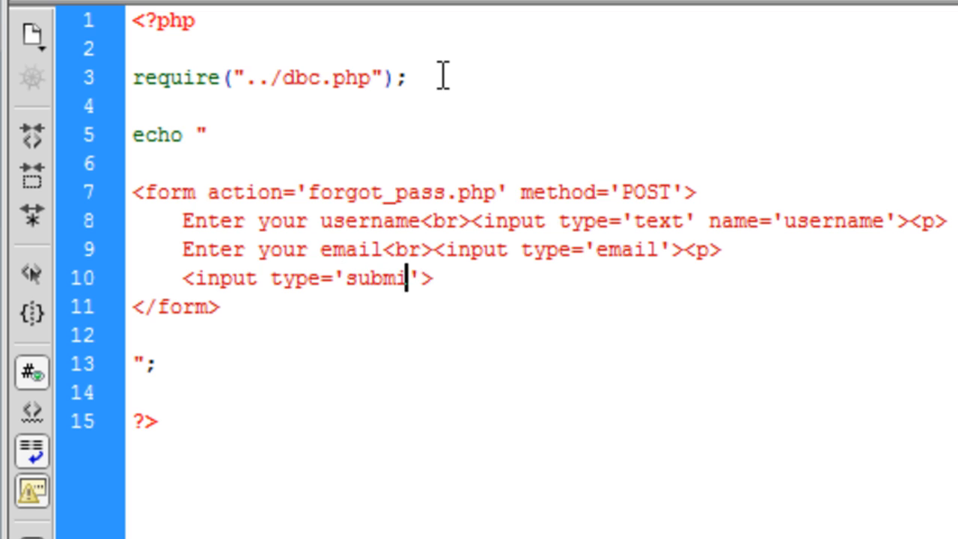
text(t' value=')
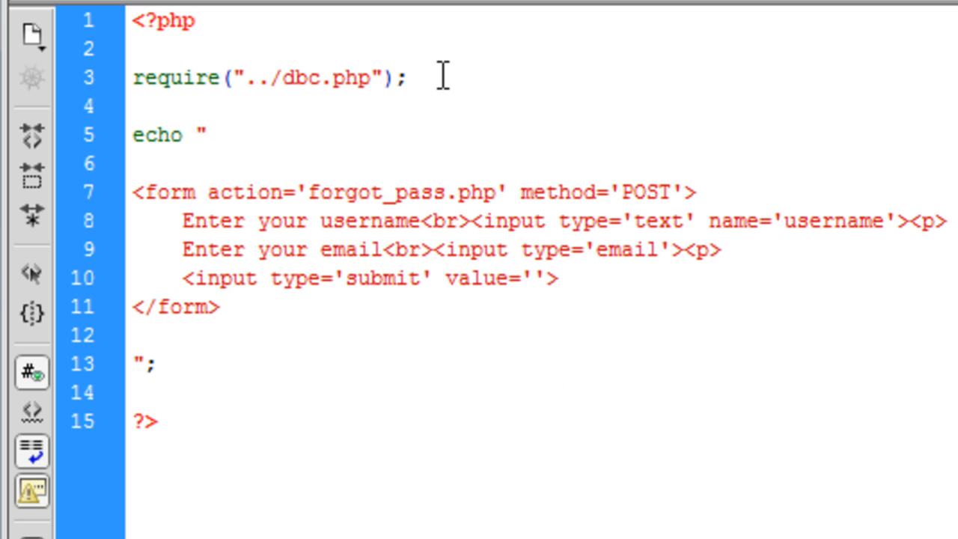
click(529, 278)
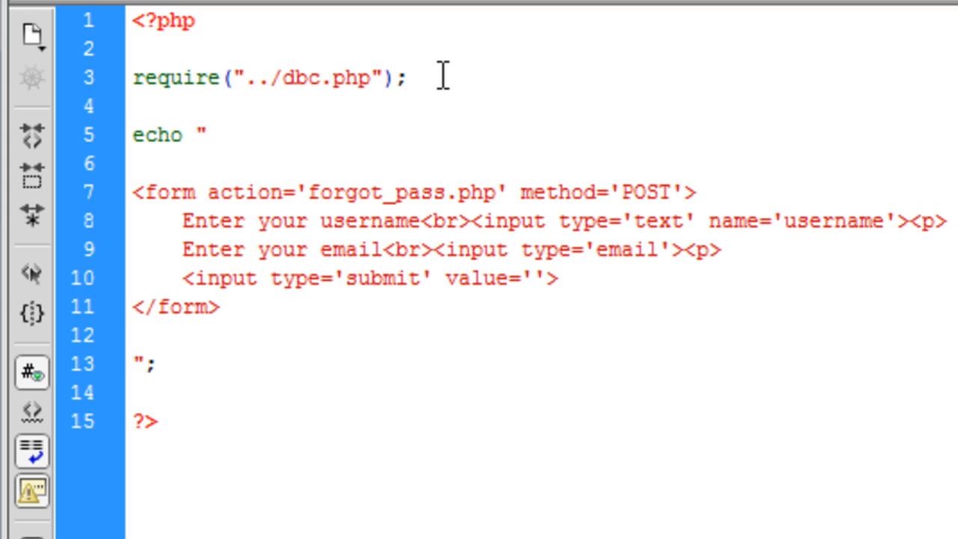
click(531, 278)
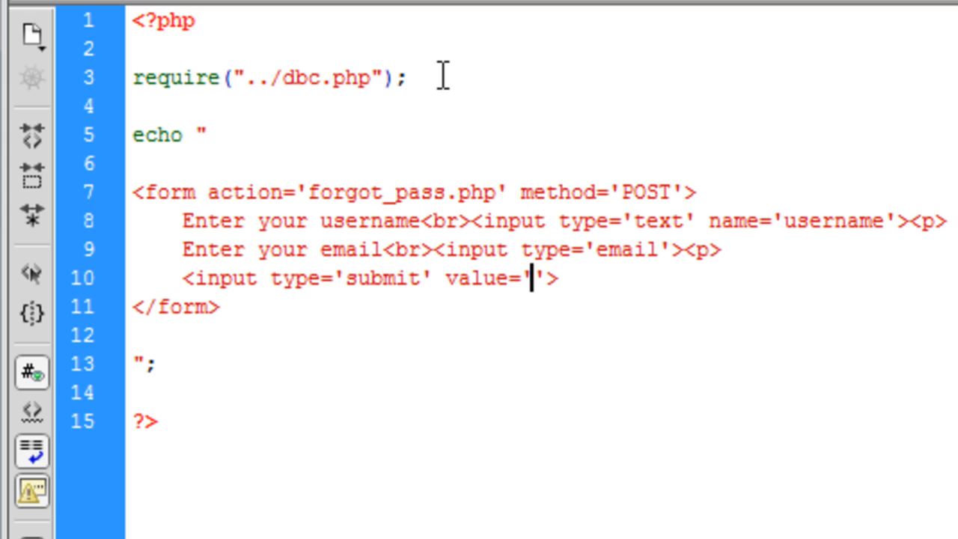
text(submit)
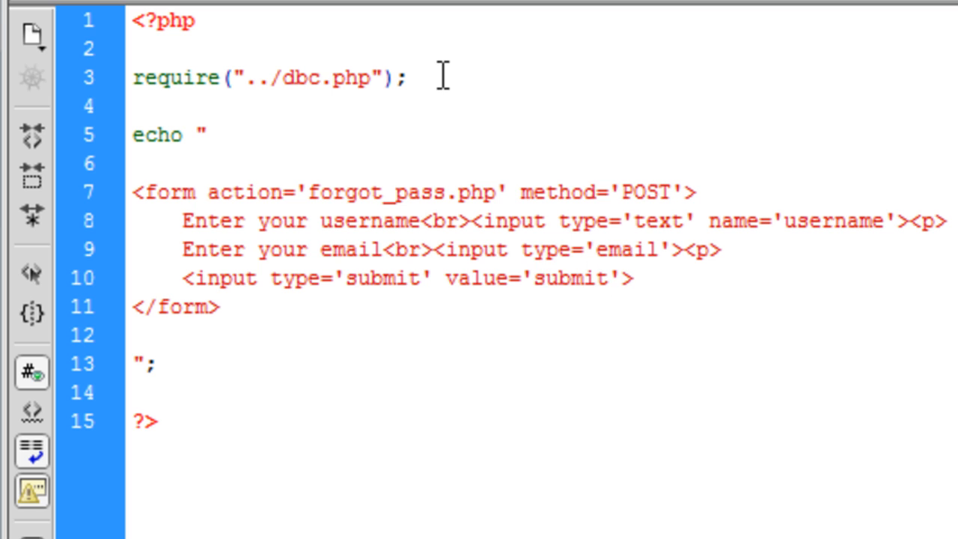
text(name=')
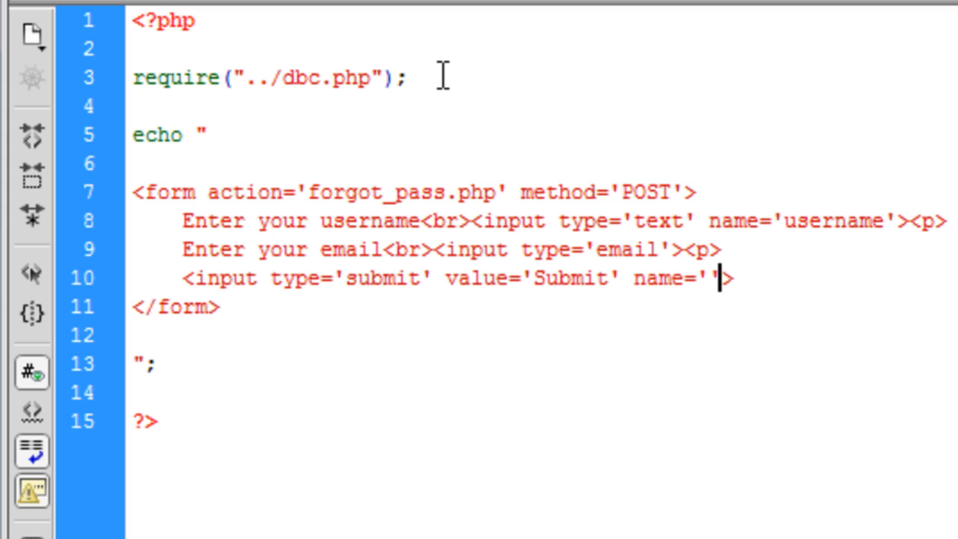
text(submit)
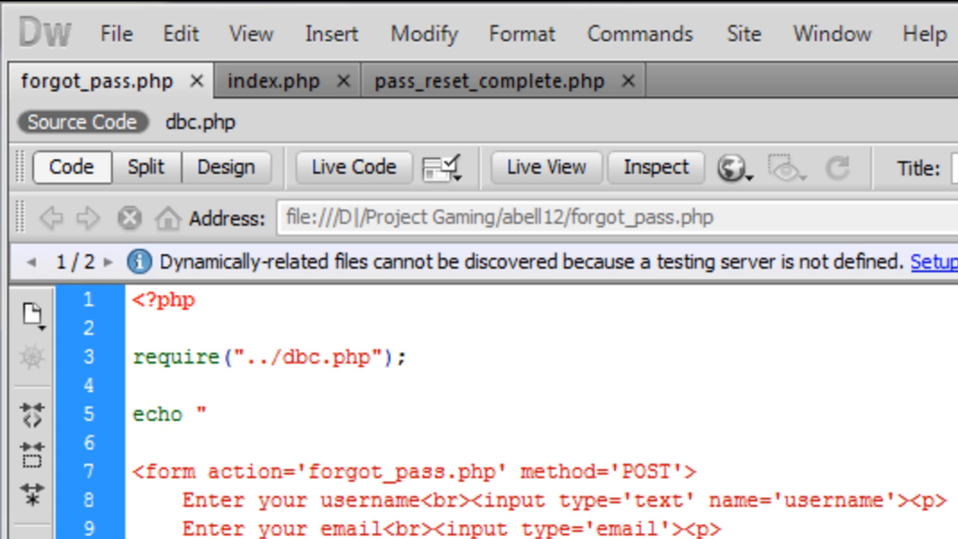
scroll(down, 3)
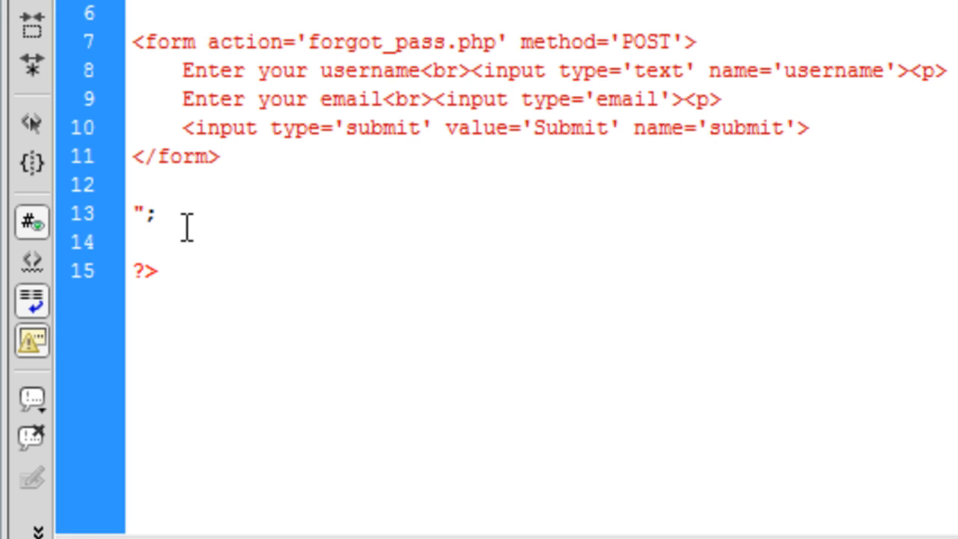
click(152, 216)
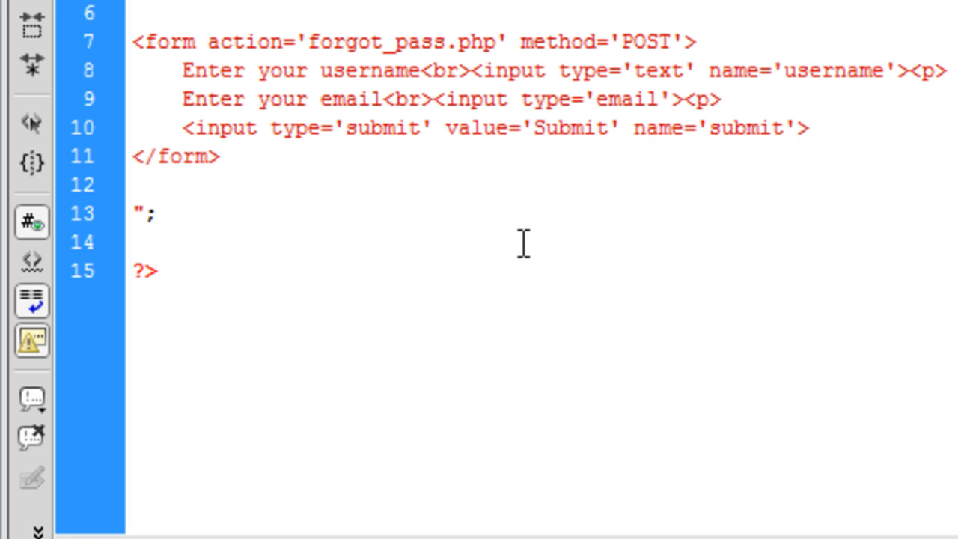
Step: Start an if(isset($_POST['submit'])) block before the closing PHP tag
key(enter)
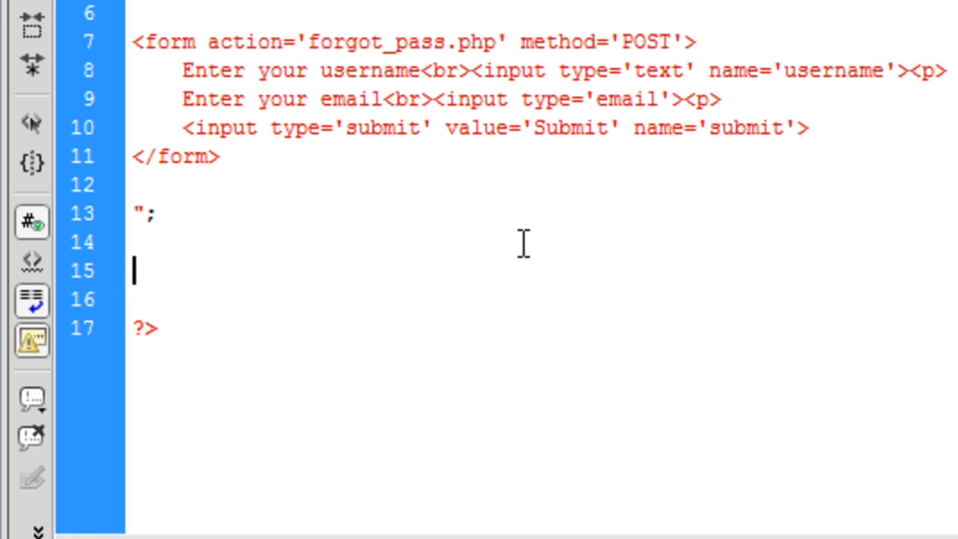
text(if())
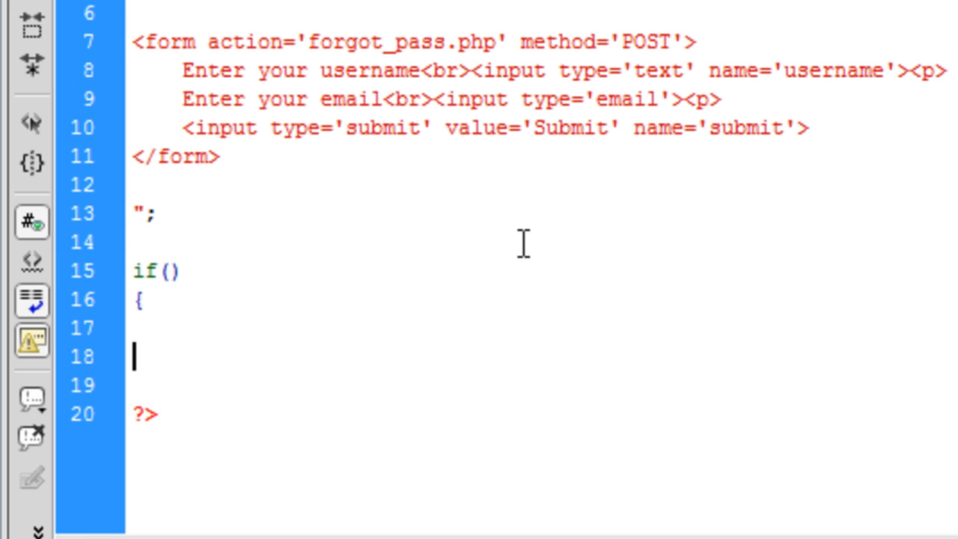
text(iss)
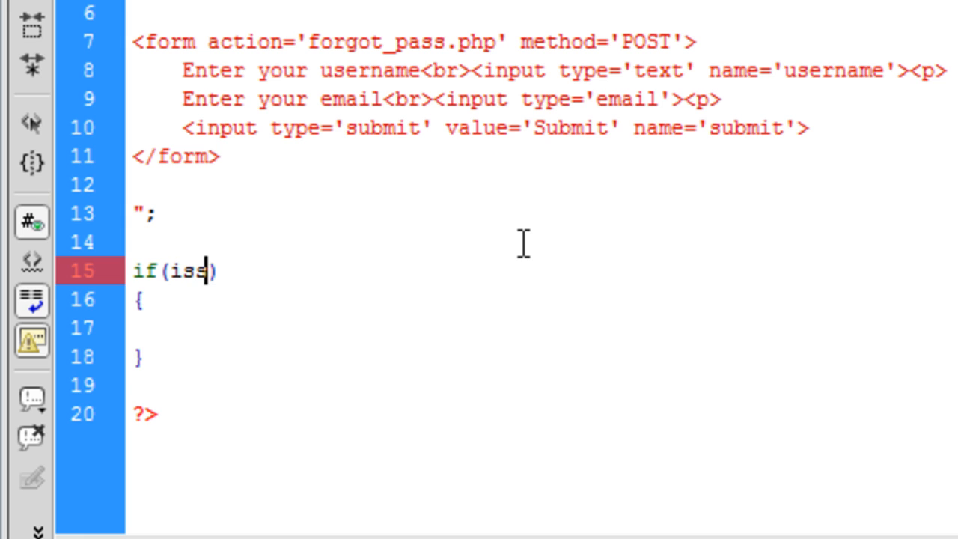
text(et($_POST[')
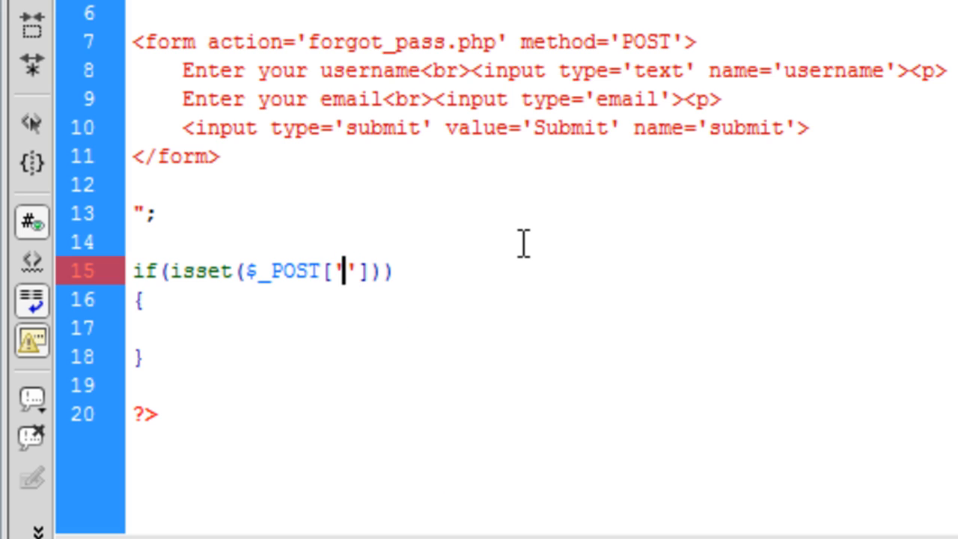
text(submit)
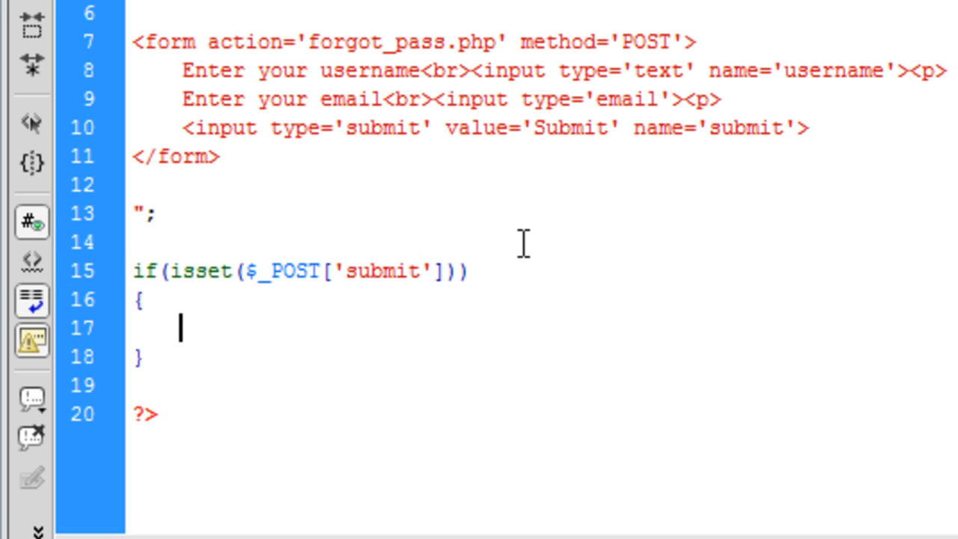
Step: Store $_POST['username'] in $username and $_POST['email'] in $email, then begin $query
text($us)
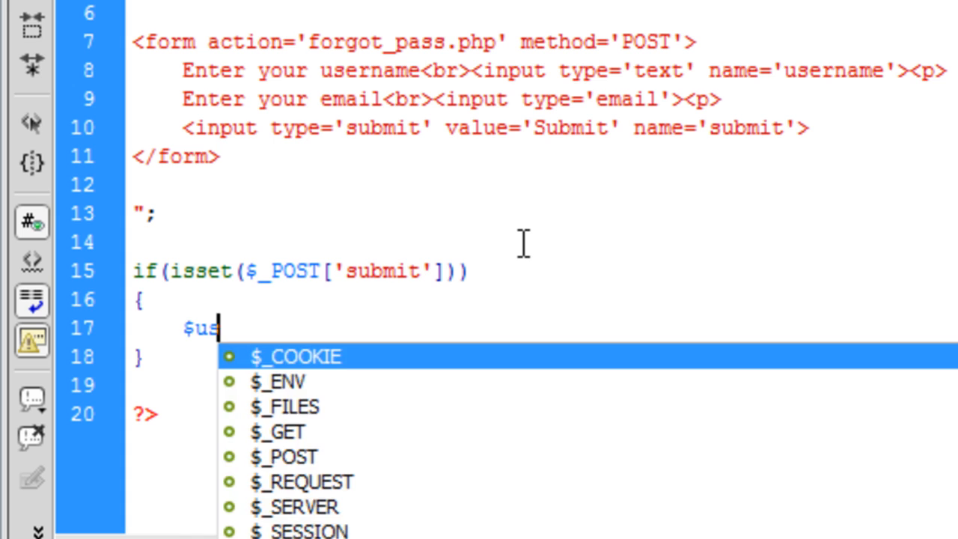
text(ername = $_POST[''];)
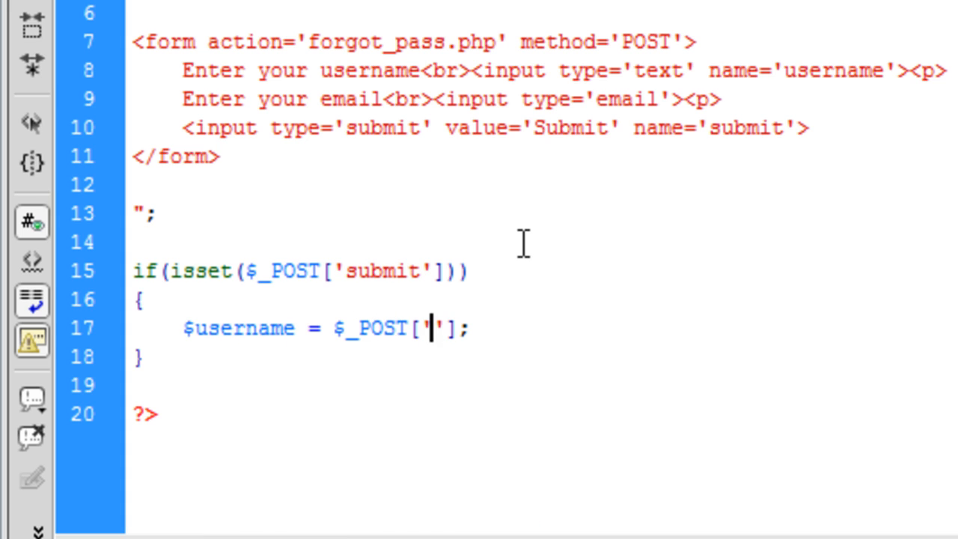
text(username)
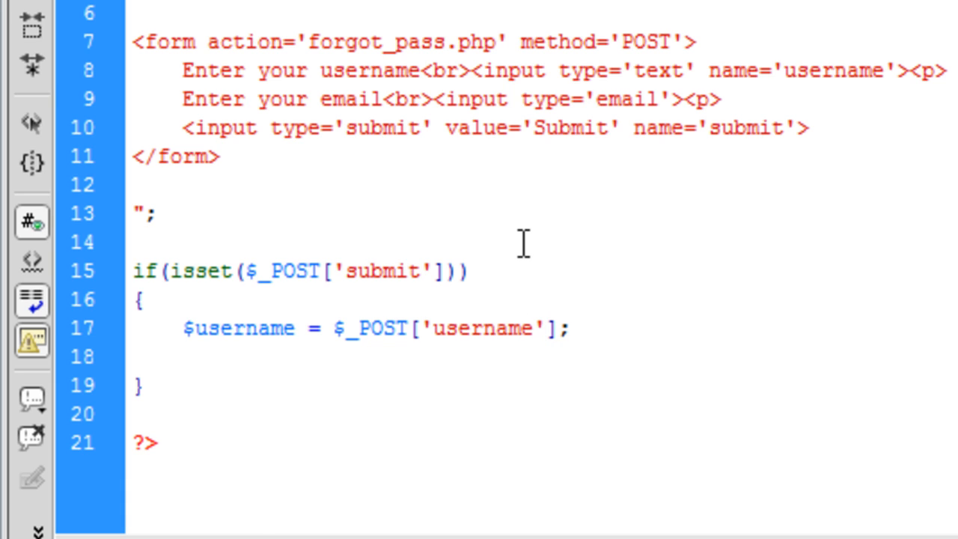
text($email =)
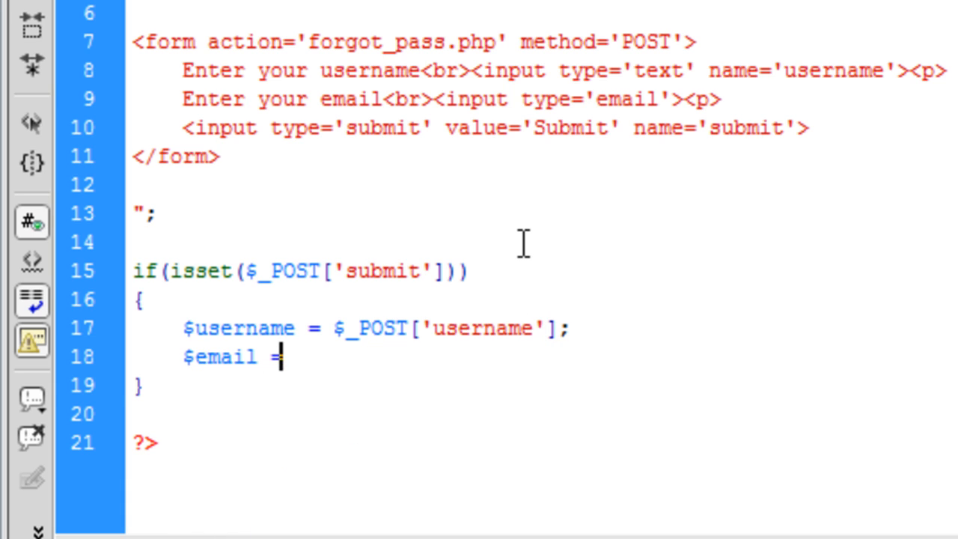
text($_POST[''];)
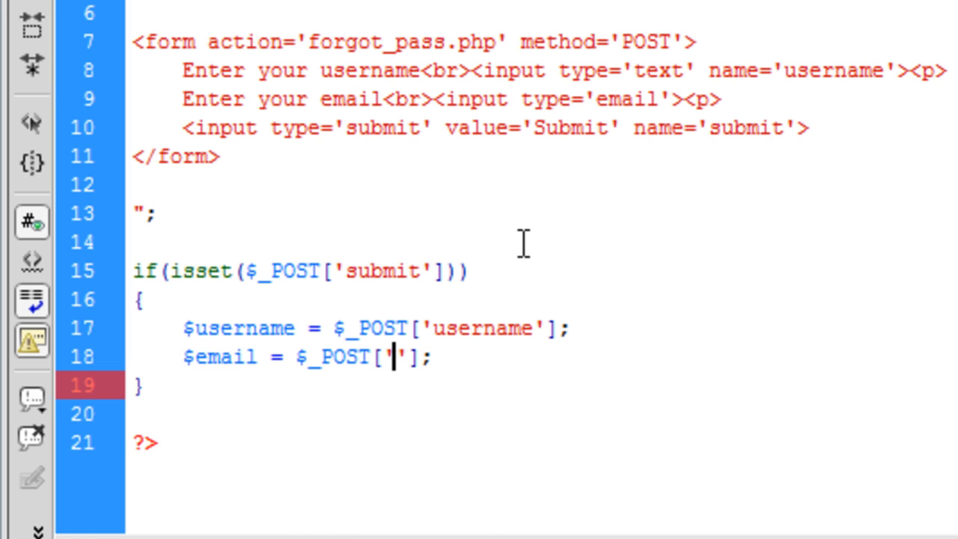
text(email)
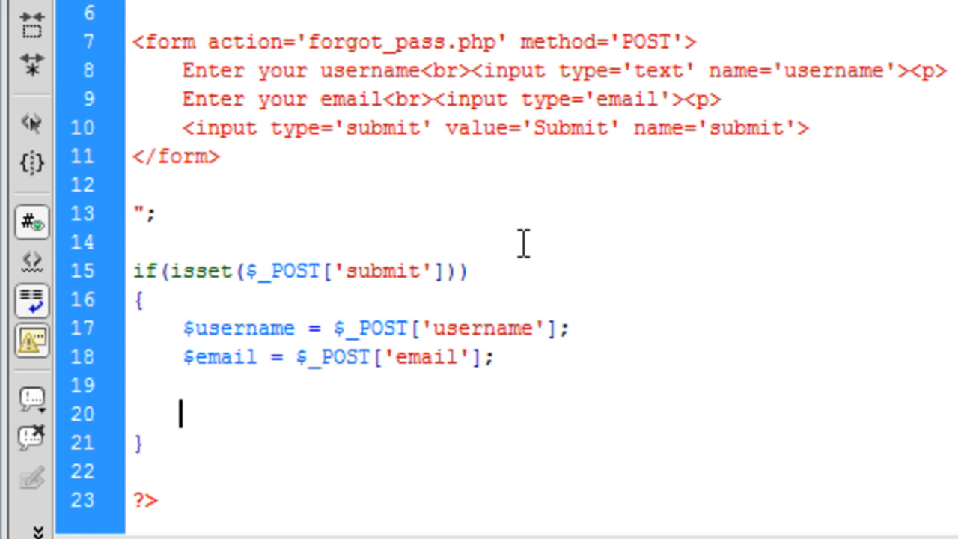
text($query)
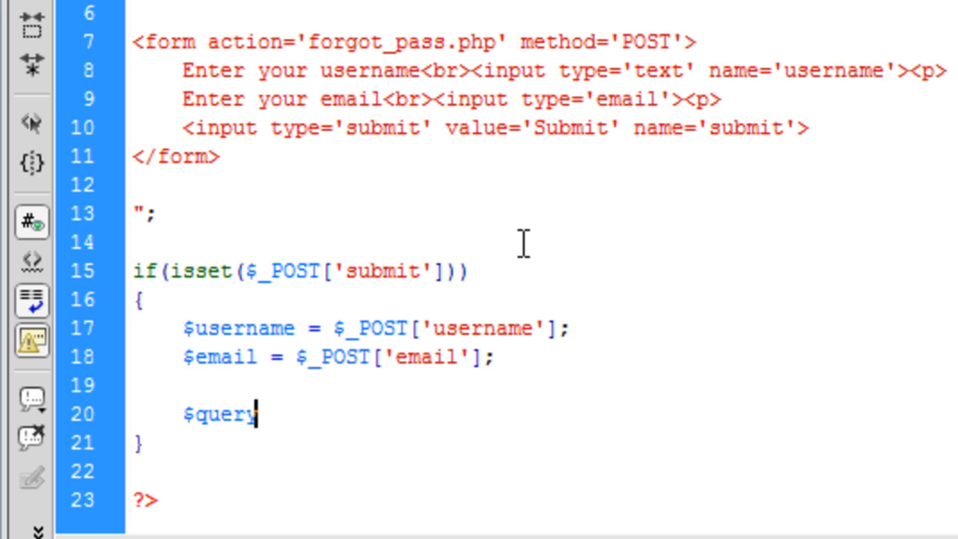
Step: Set $query = mysql_query("SELECT * FROM mainsite_users WHERE username='$username'")
text(= mysql_)
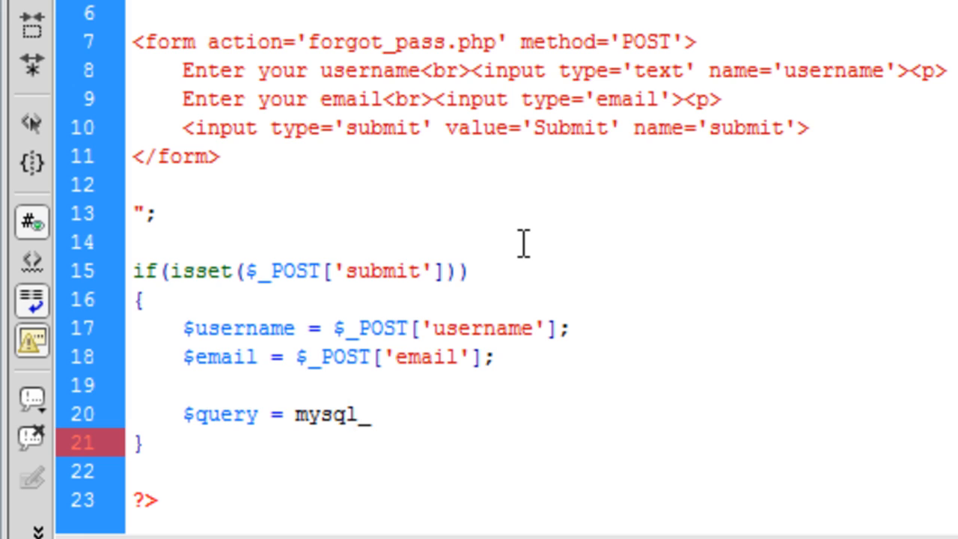
text(query)
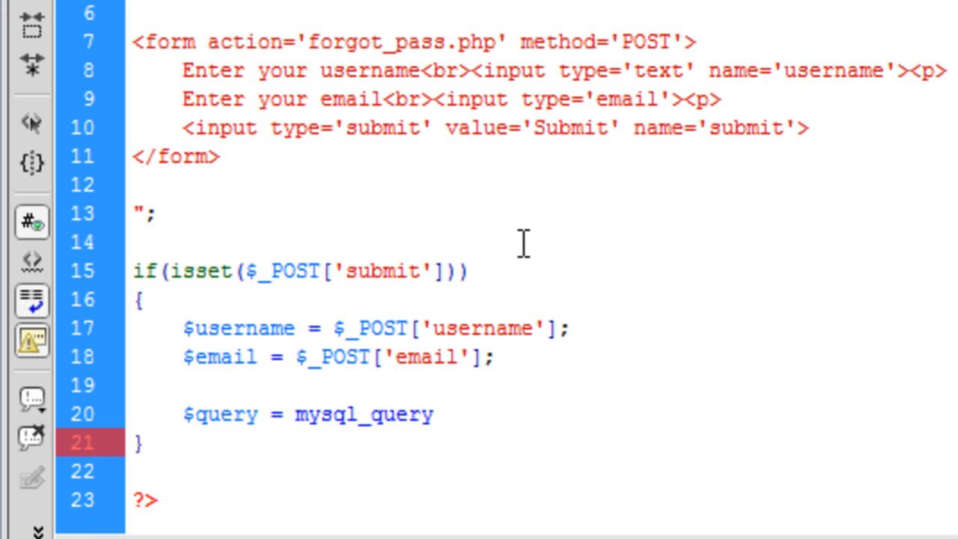
text(();)
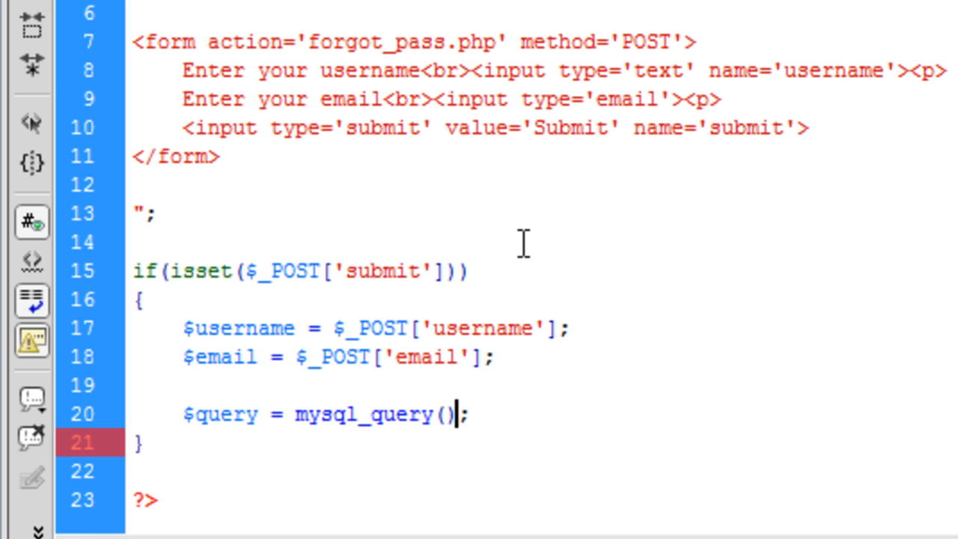
text("")
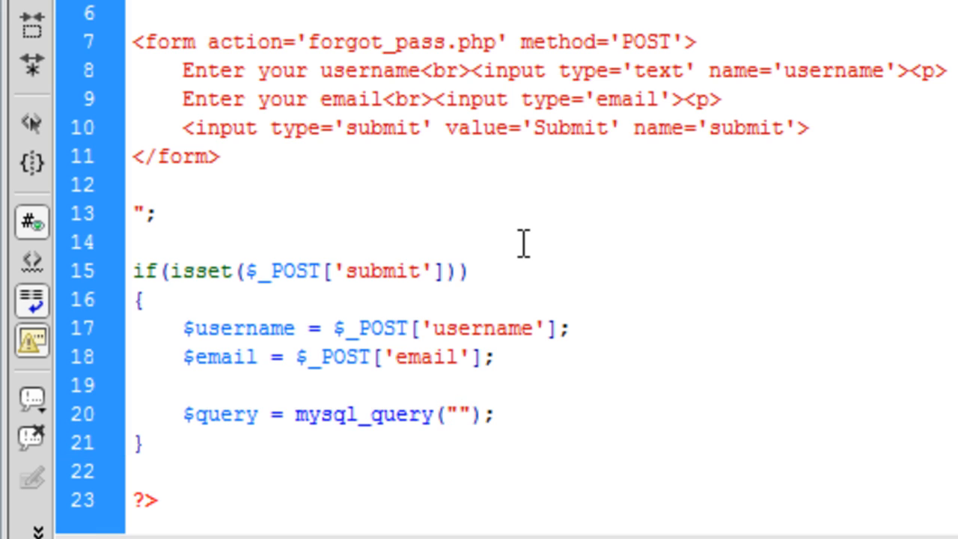
text(SELECT *)
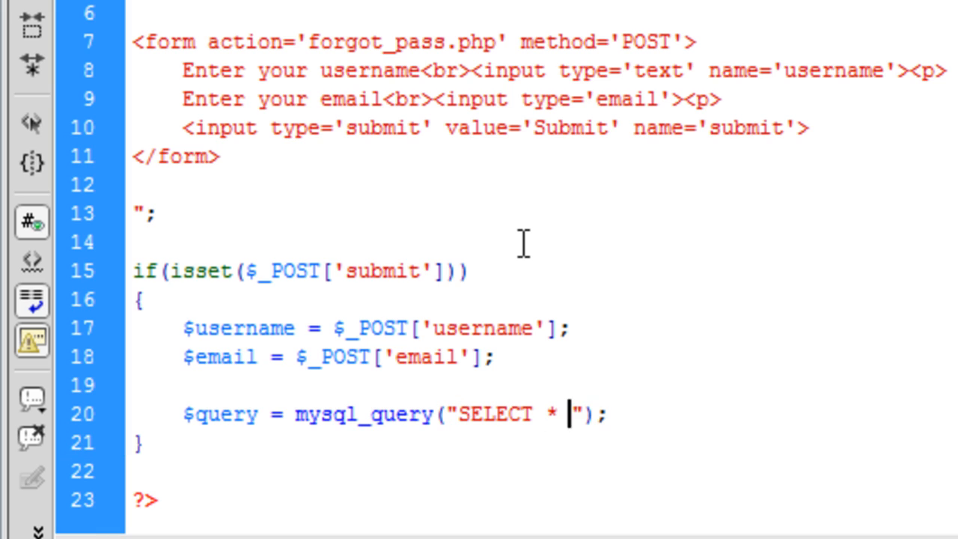
text(FROM)
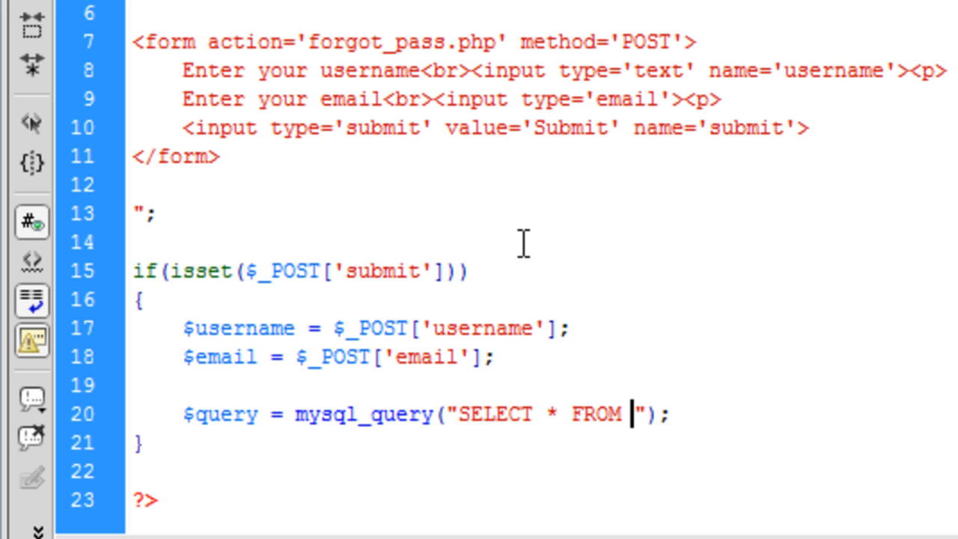
text(mainsite)
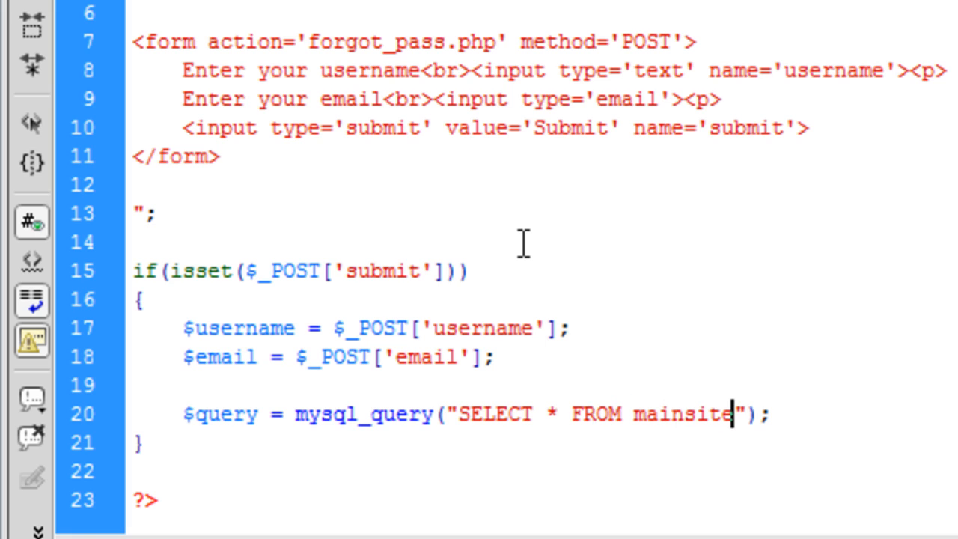
text(_users)
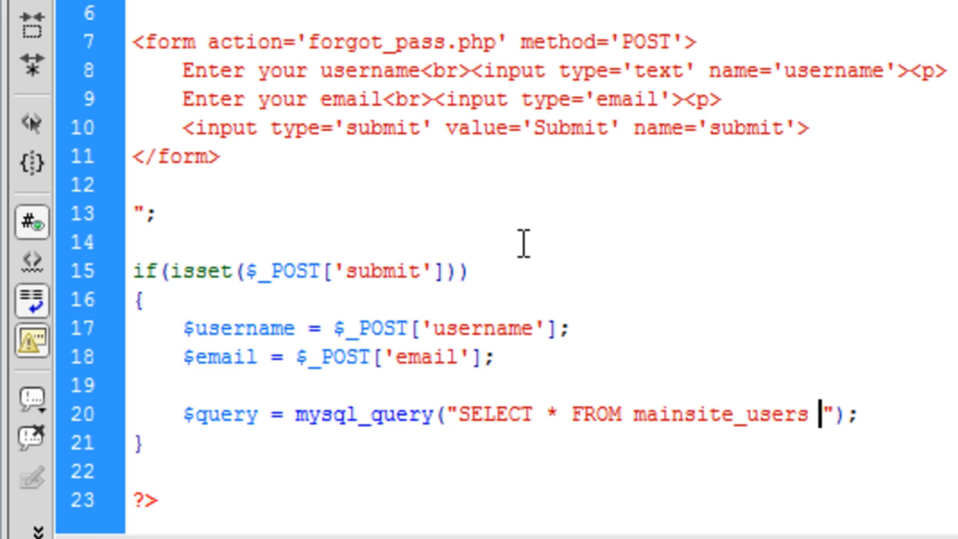
text(WHERE)
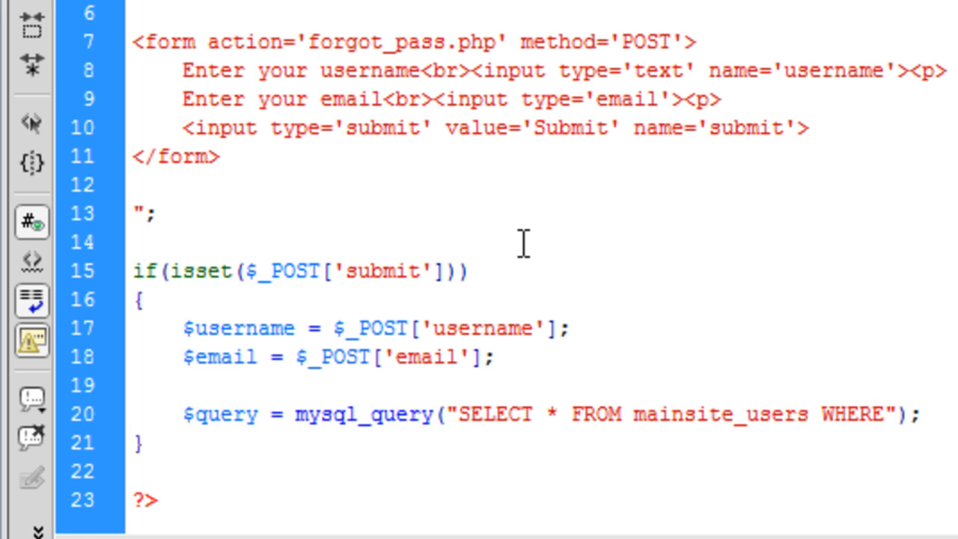
text(username=)
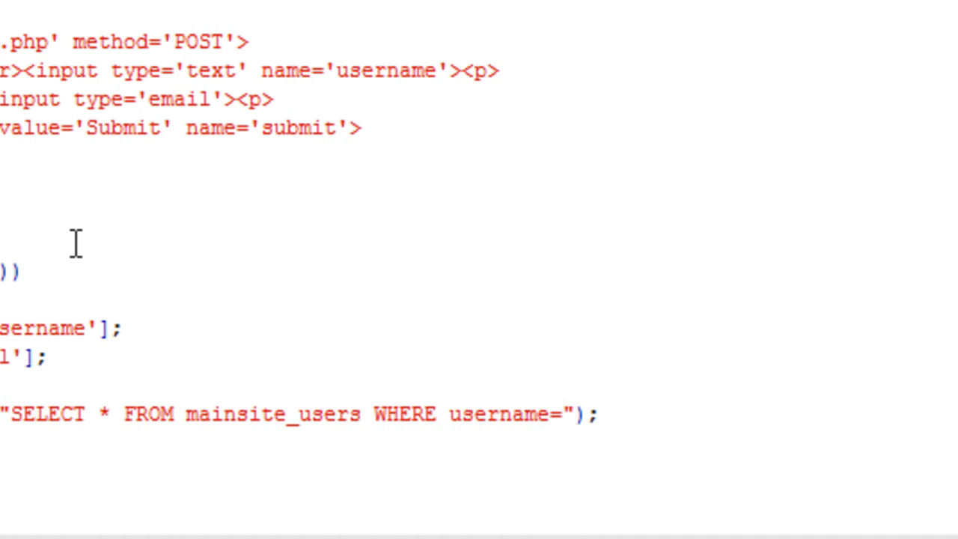
text($username')
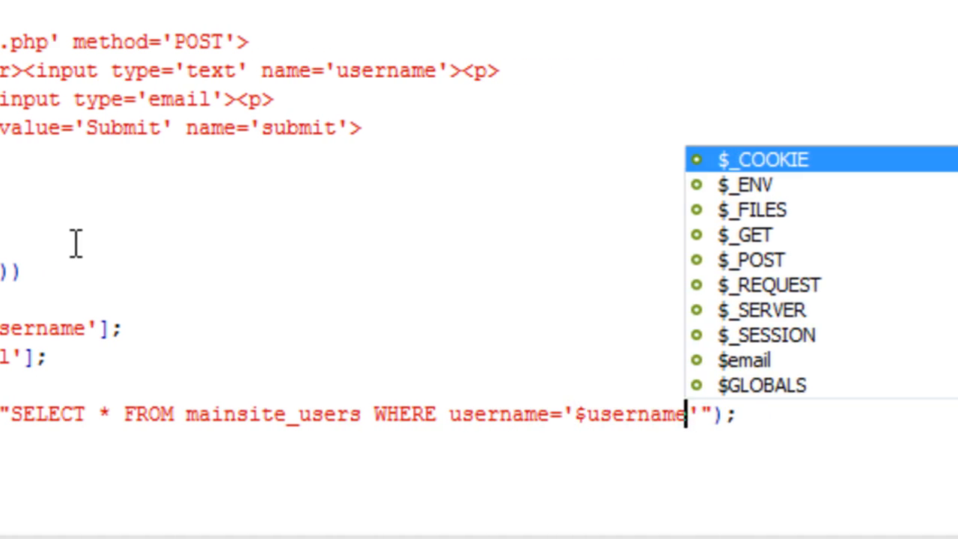
key(Escape)
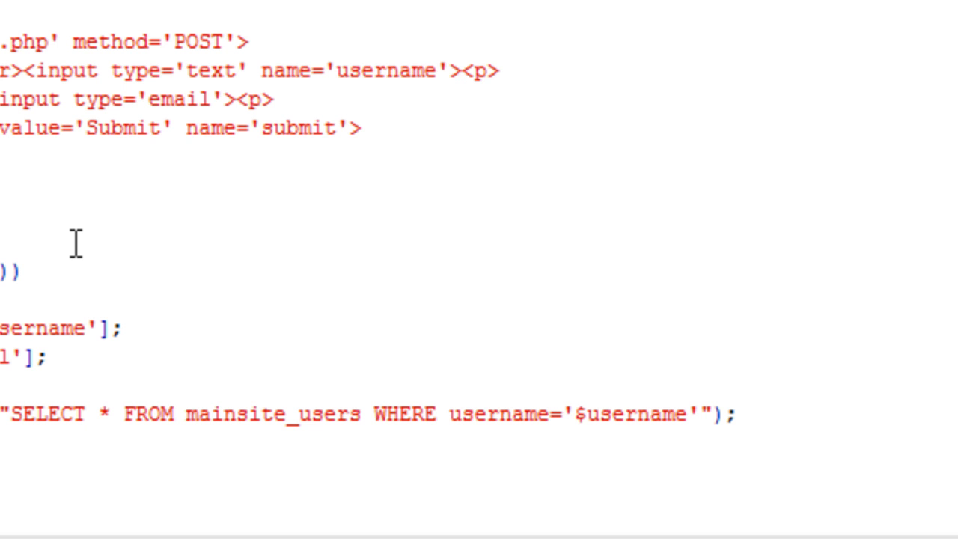
mouse_move(771, 422)
text($numrow)
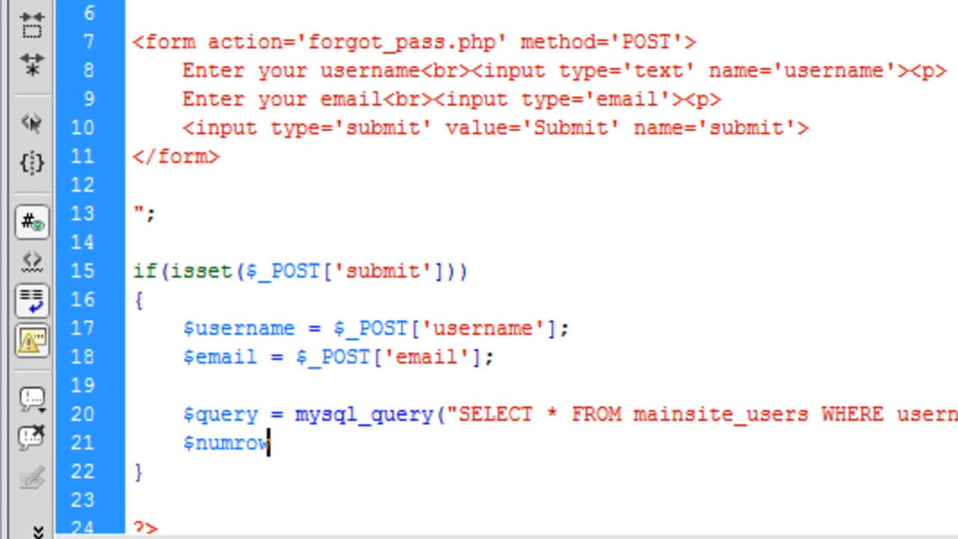
Step: Set $numrow = mysql_num_rows($query); on the next line
text(=)
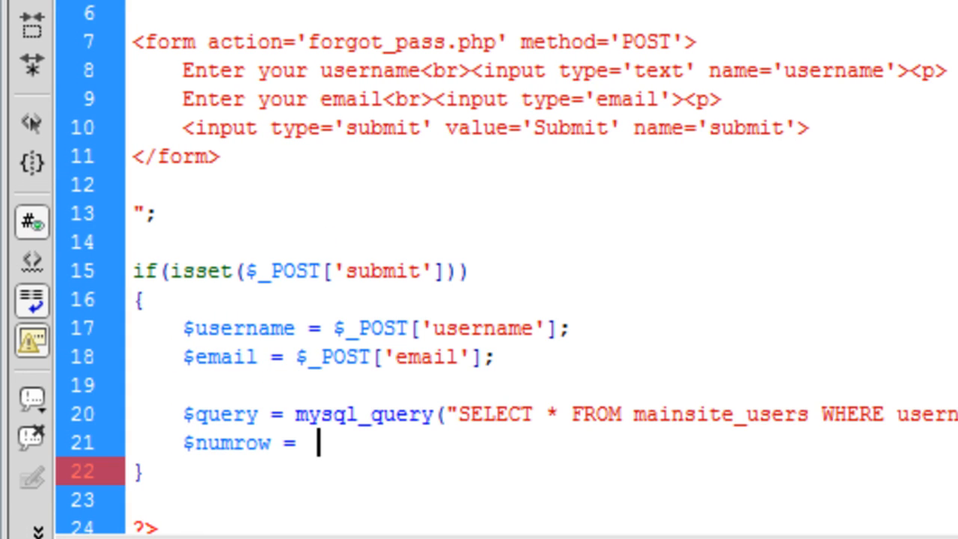
text(mysql_)
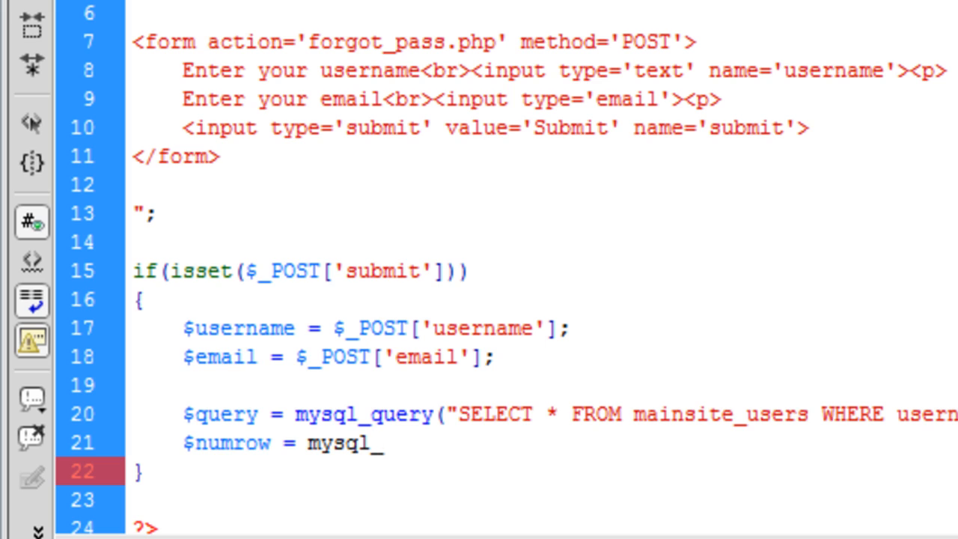
text(num_rows)
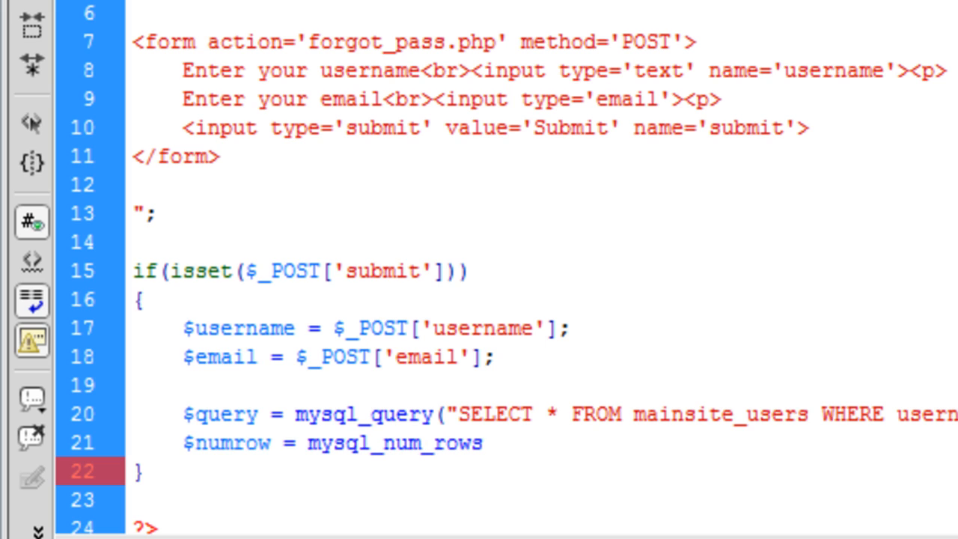
text(();)
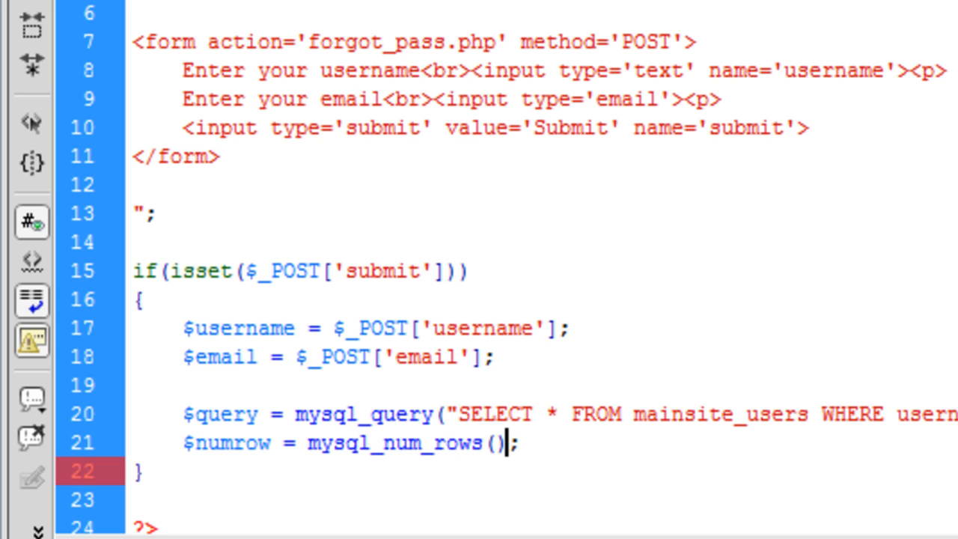
text($query)
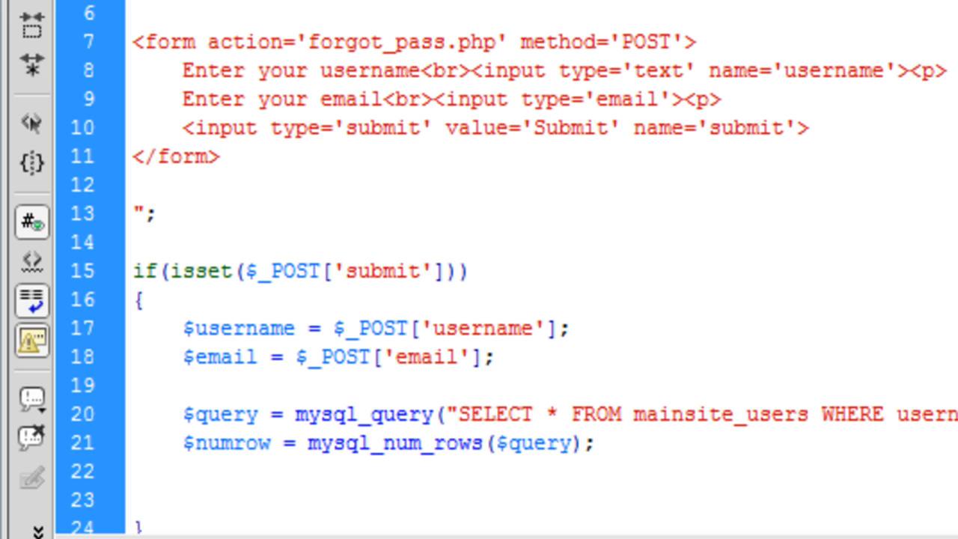
Step: Begin an if statement on a new line below the row count
click(180, 500)
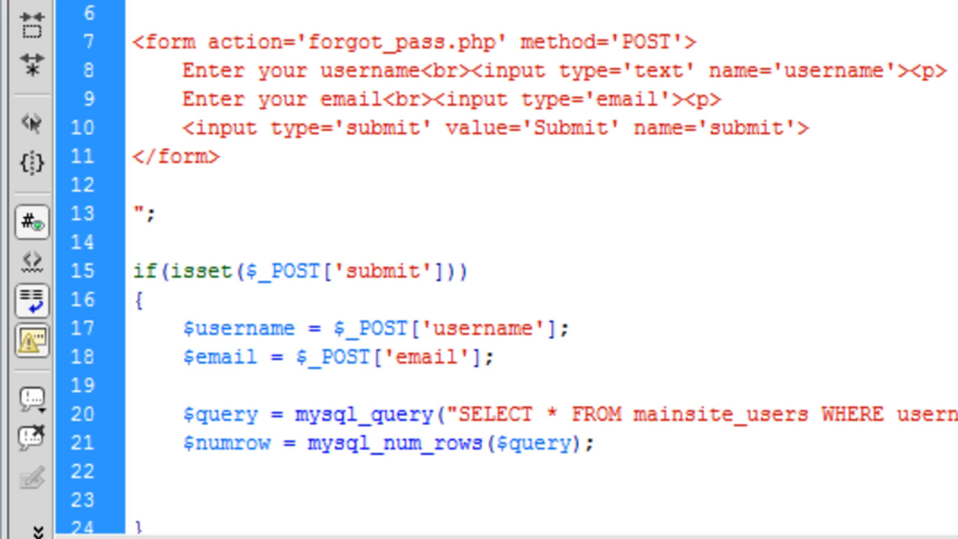
click(179, 499)
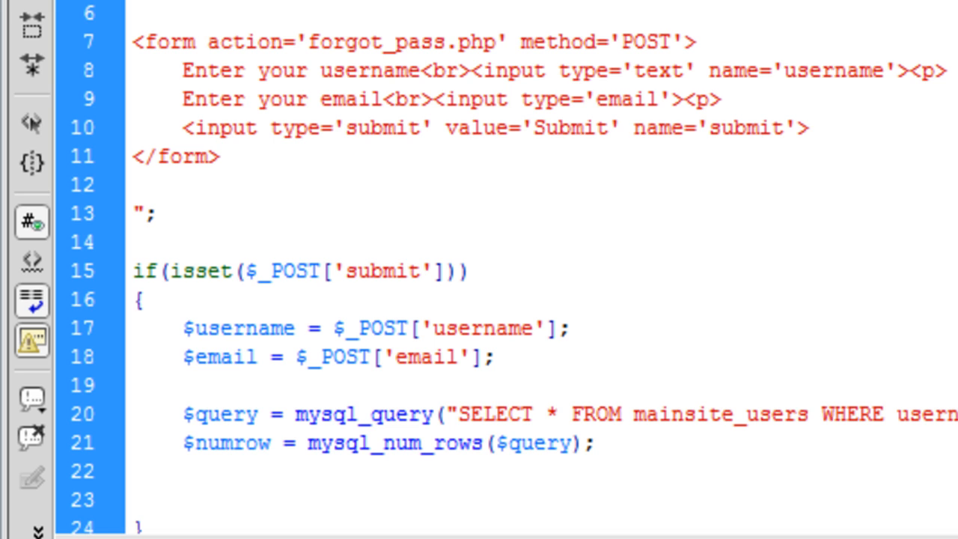
text(if()
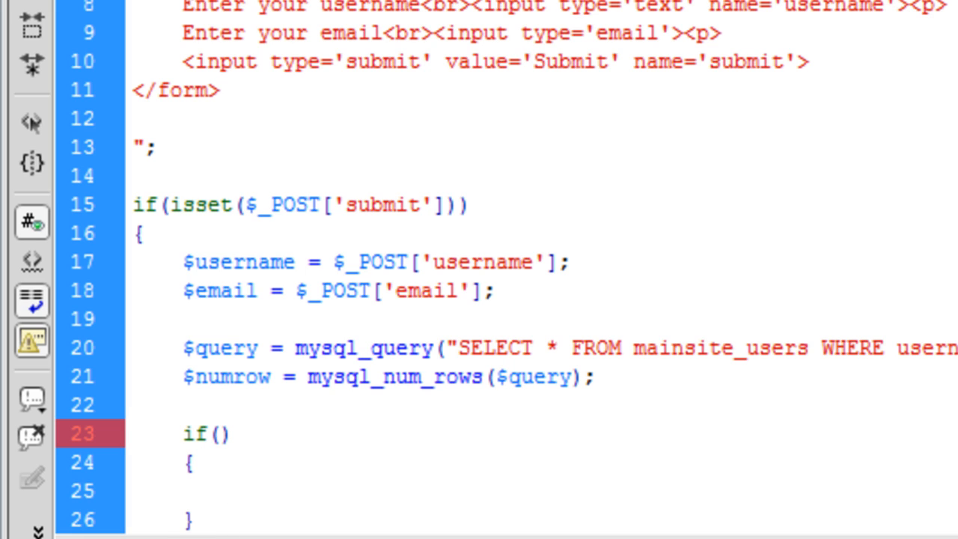
Step: Make the if test $numrow!=0 with an empty body
text($numrow)
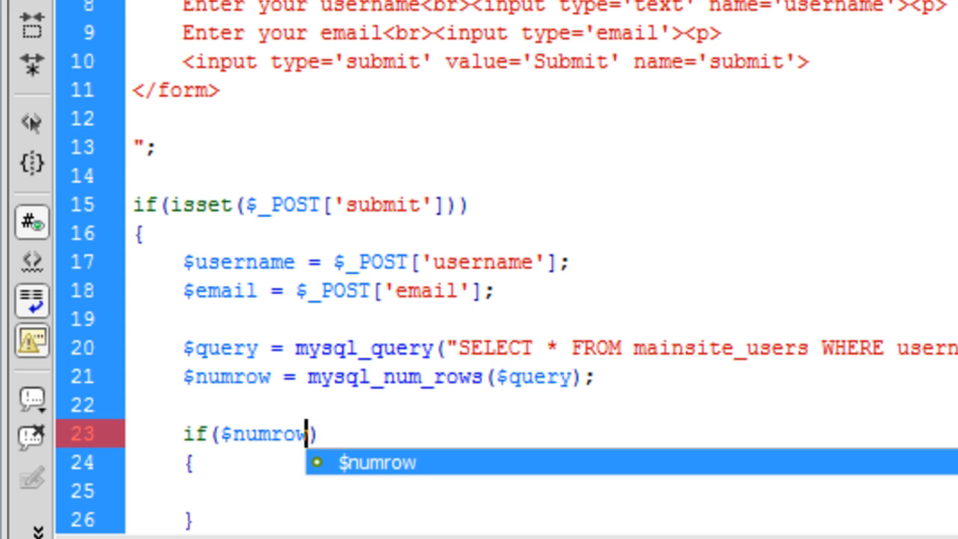
text(!=)
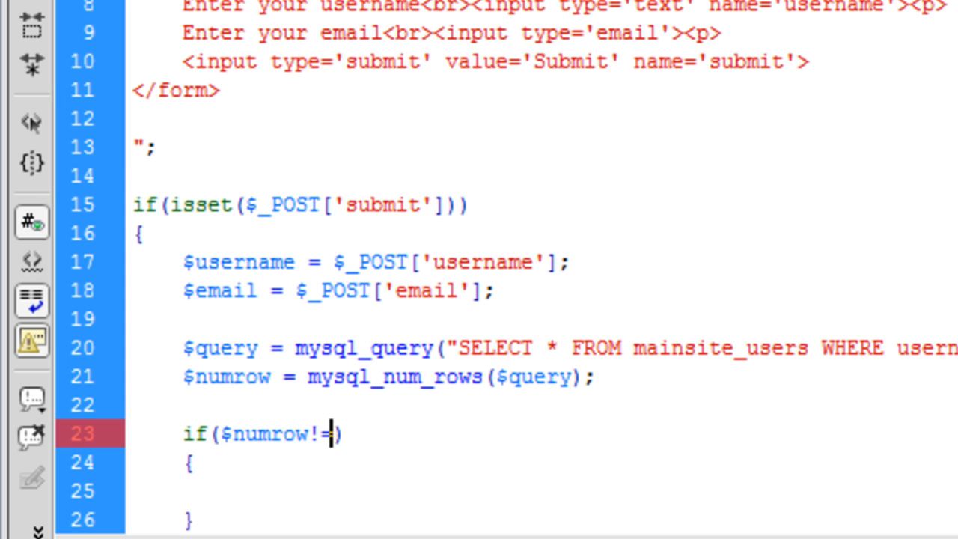
text(0)
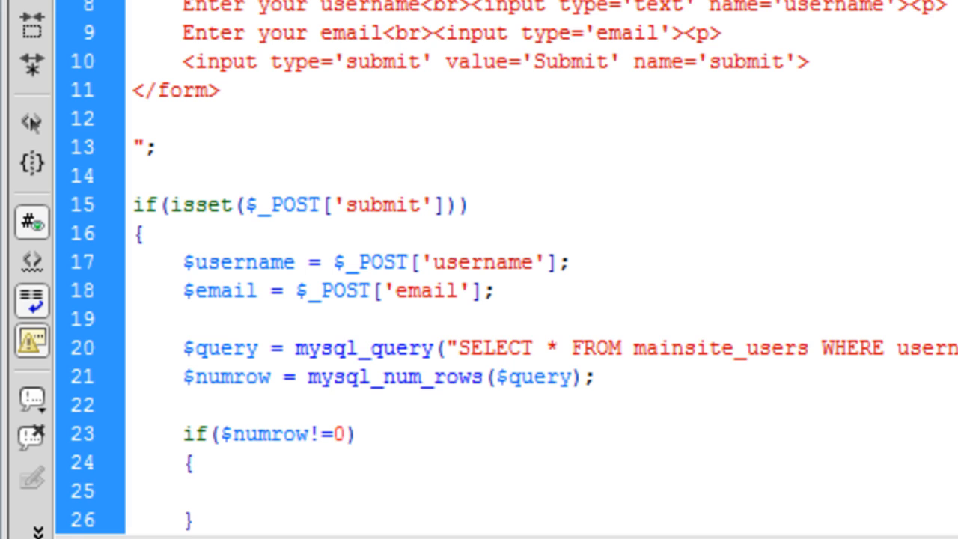
click(231, 491)
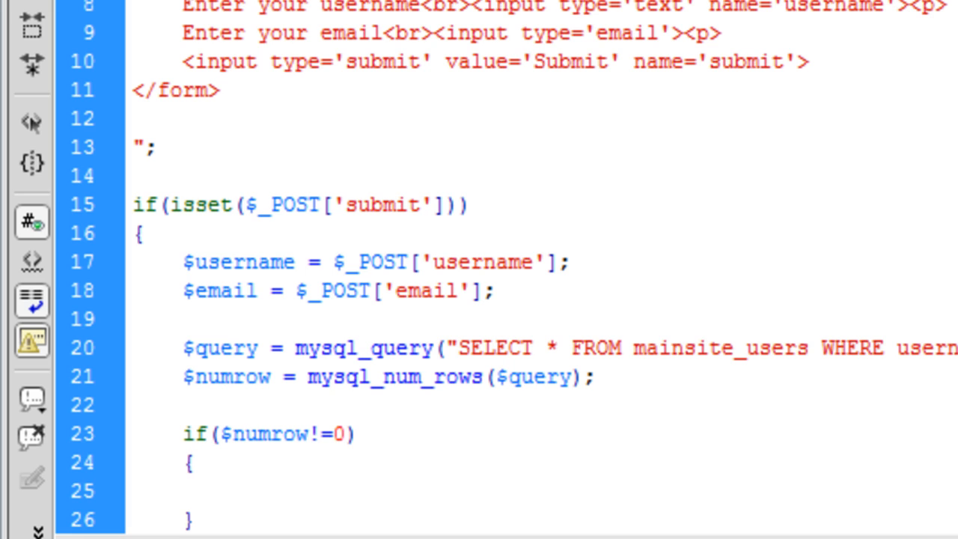
click(231, 491)
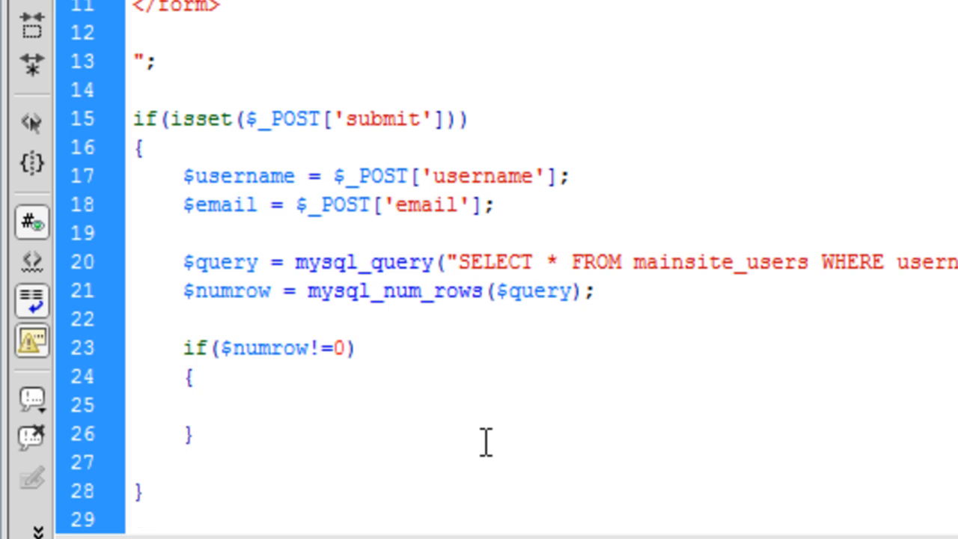
Step: Add an else branch that echoes "That username doesnt exist"
text(else)
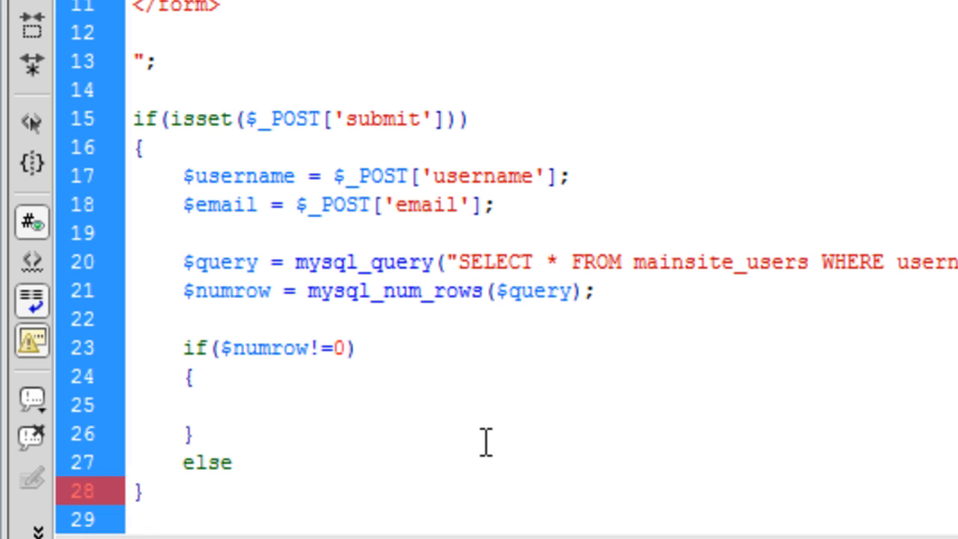
click(232, 462)
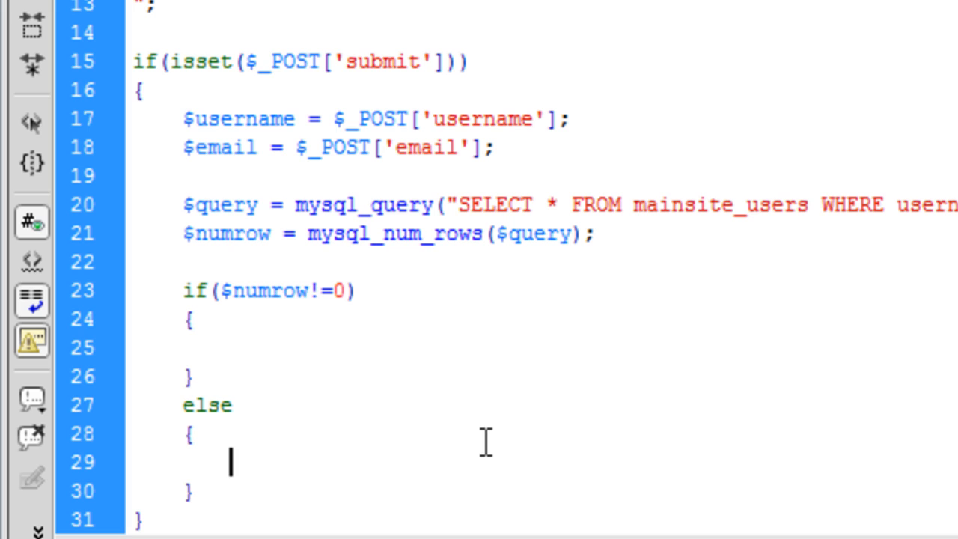
text(echo)
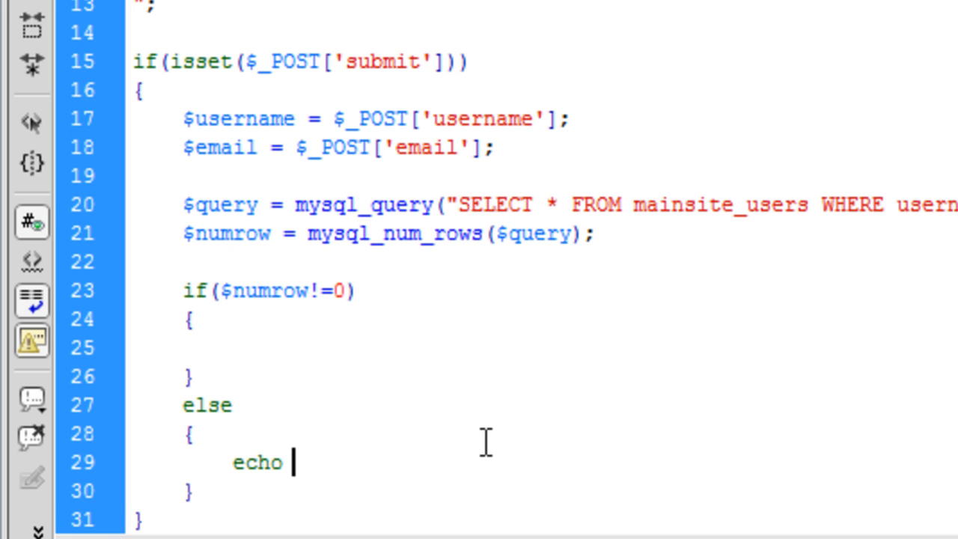
text("";)
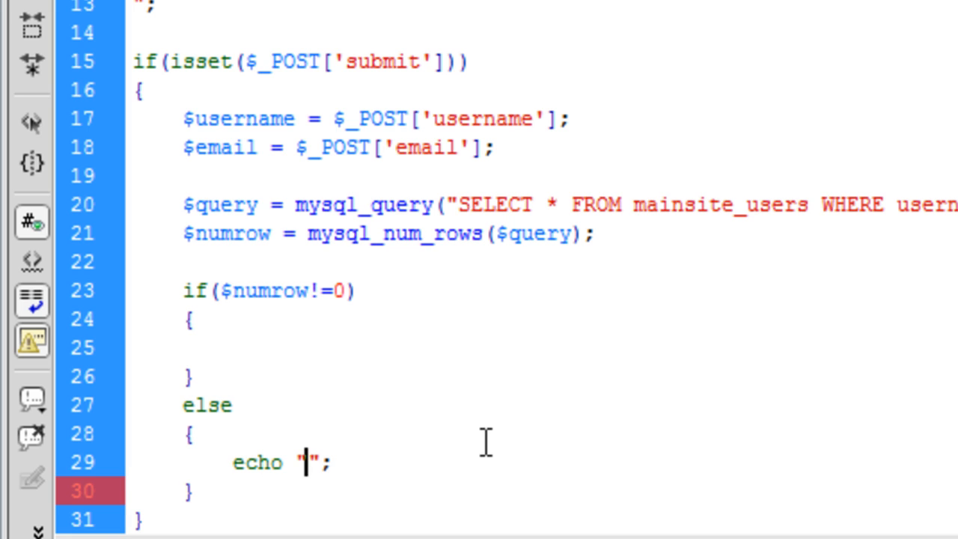
text(That username)
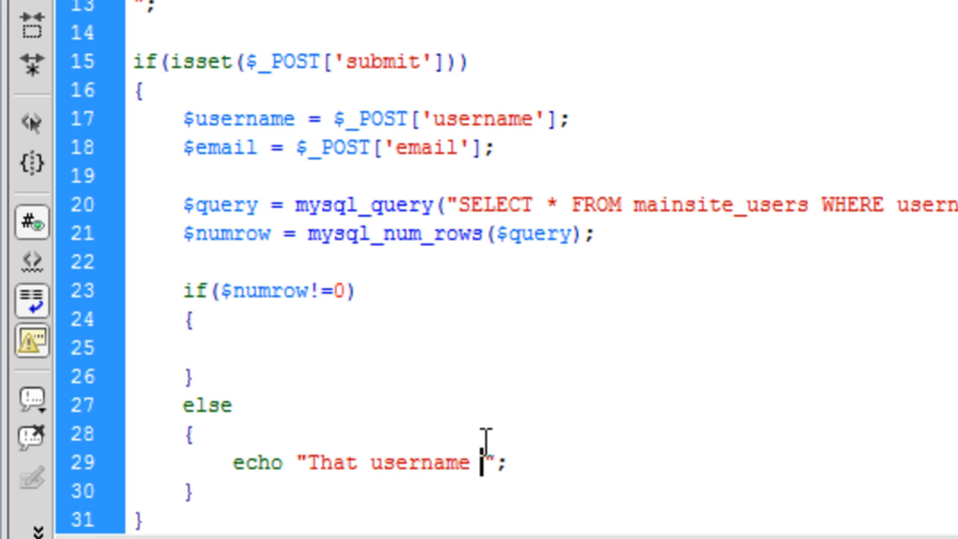
text(doesnt ex)
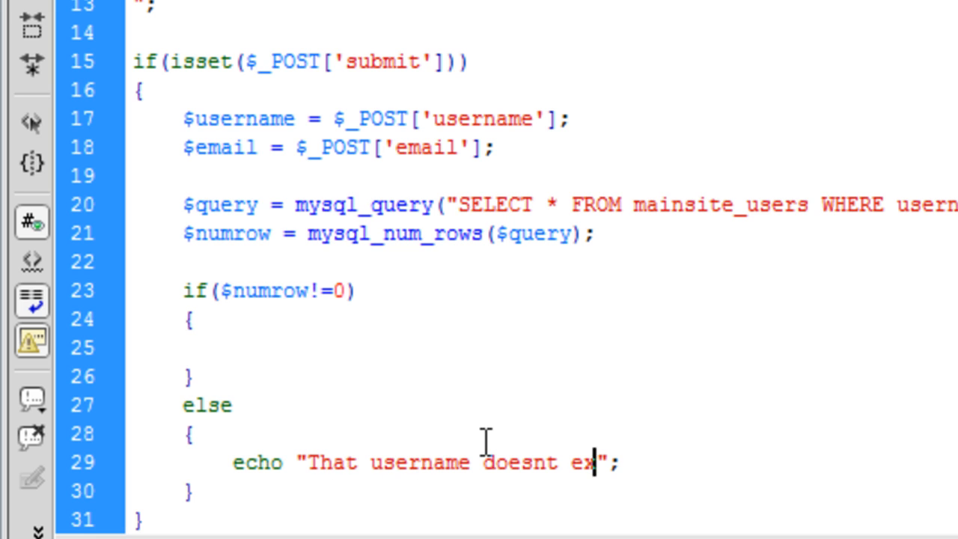
text(ist)
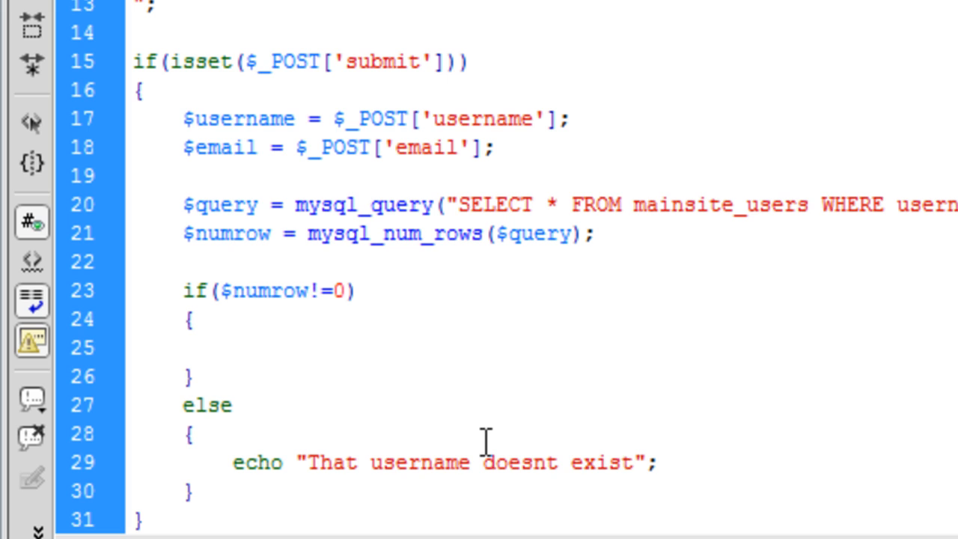
click(631, 462)
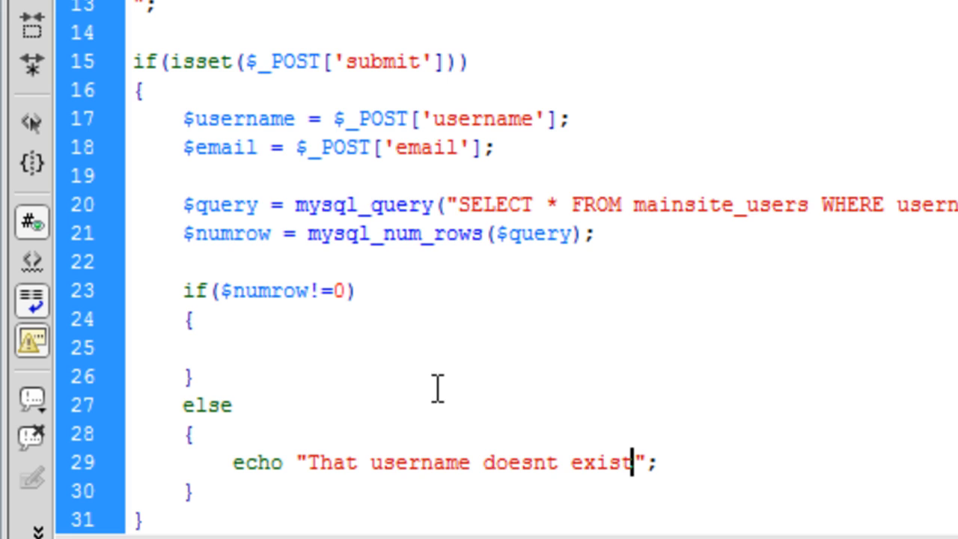
mouse_move(337, 337)
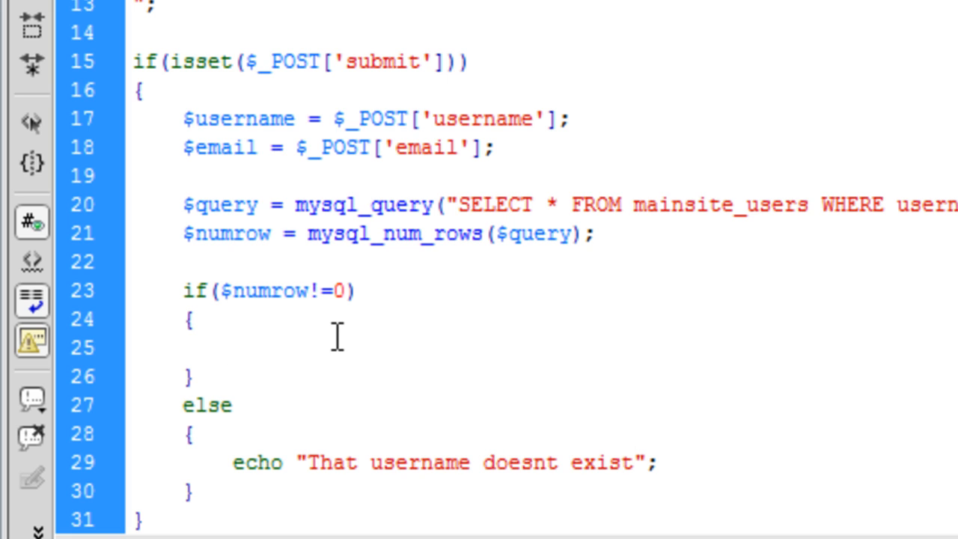
Step: Inside the if, write while($row = mysql_fetch_assoc($query)) { }
click(232, 347)
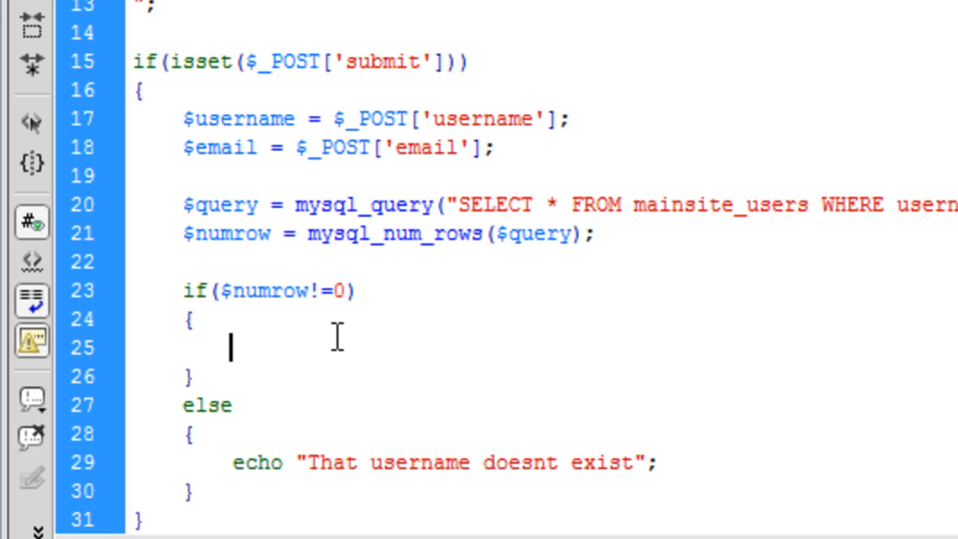
text(whi)
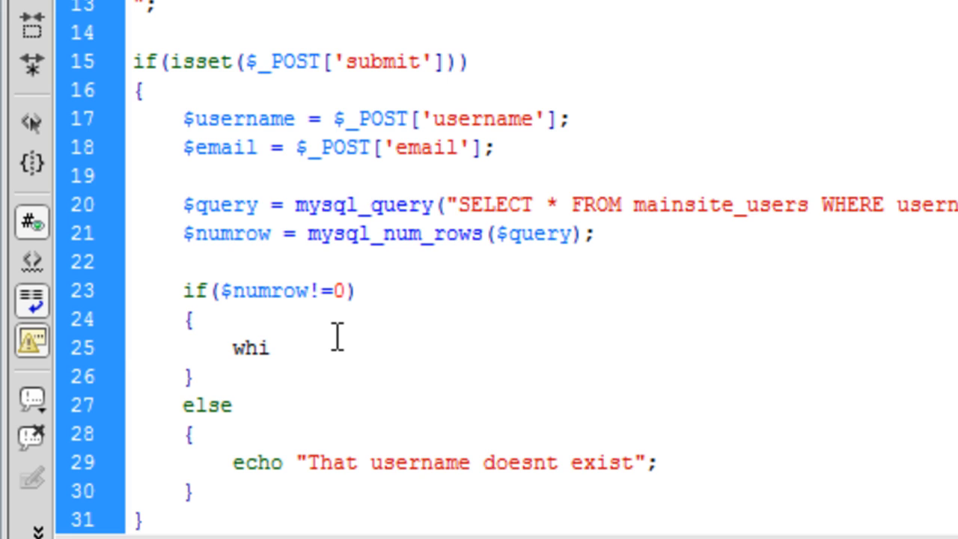
text(le())
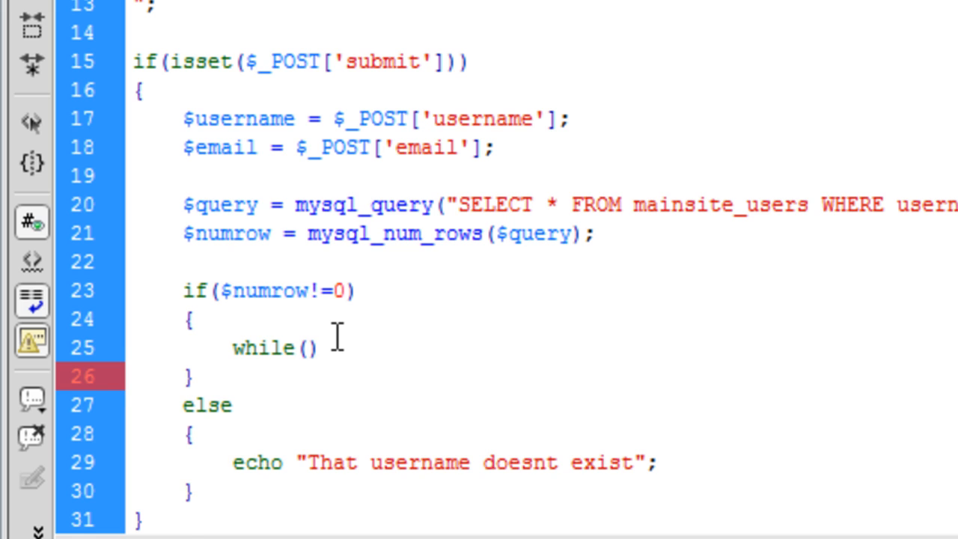
text({)
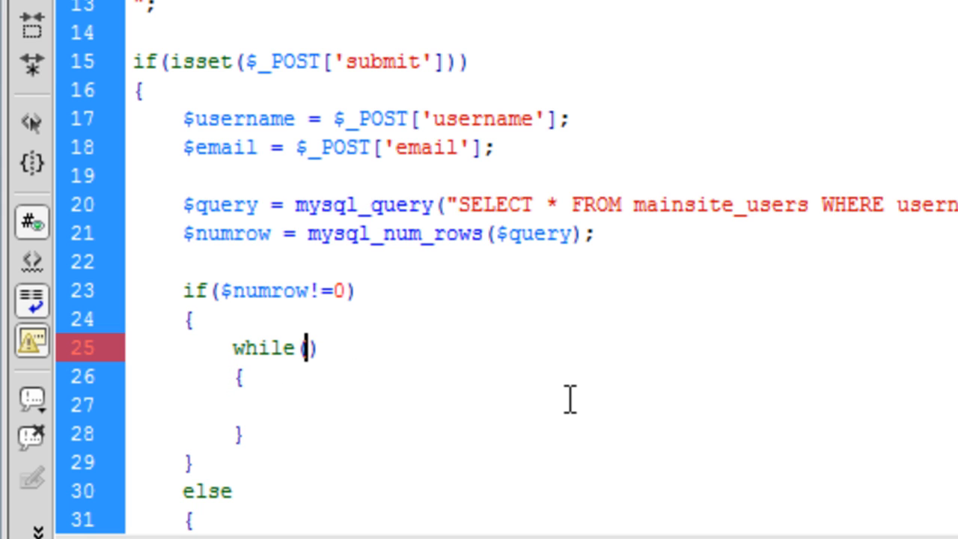
text($row =)
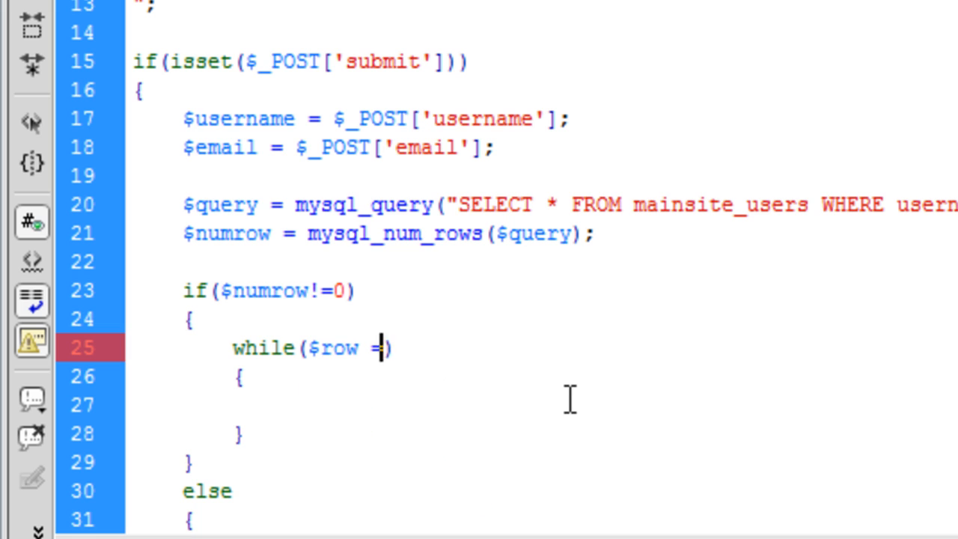
text(mysql_fetcgh)
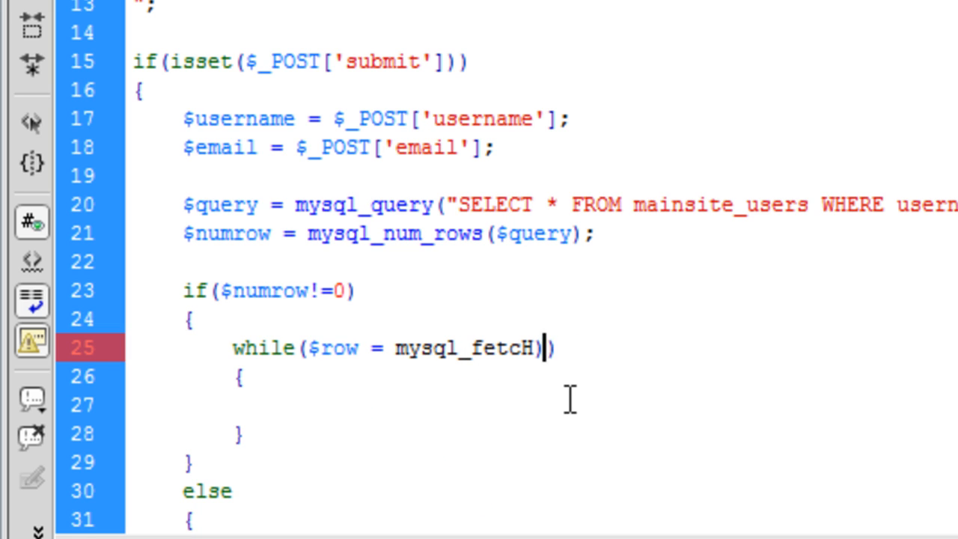
text(_assoc*()
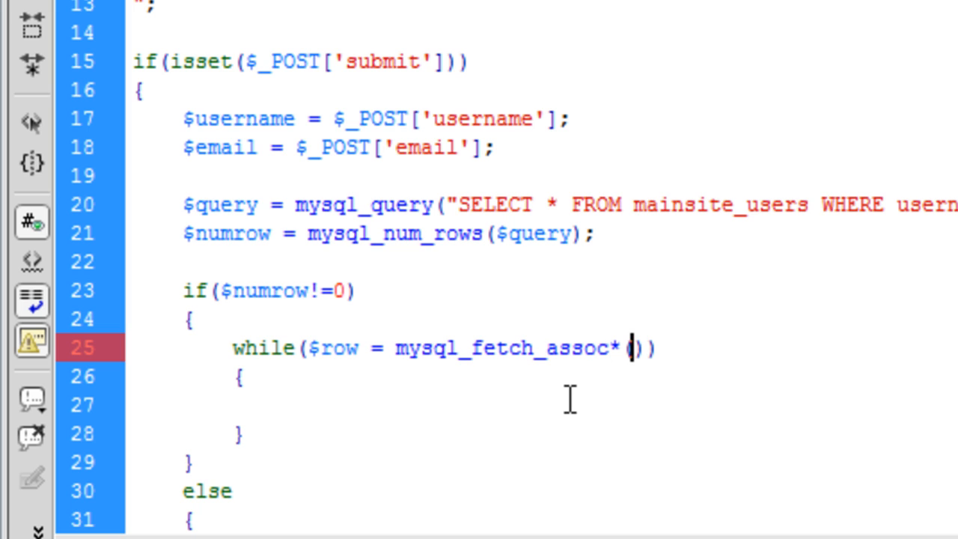
text($)
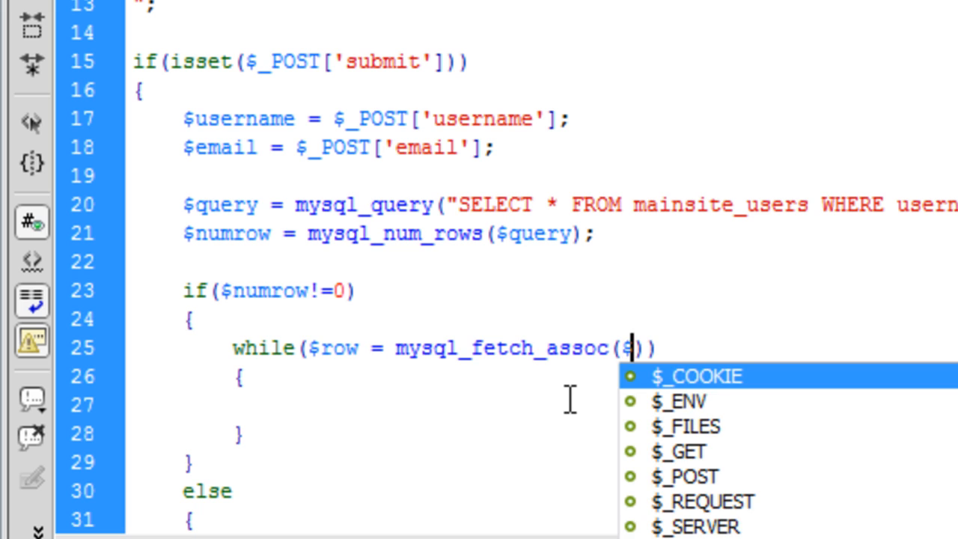
text(query)
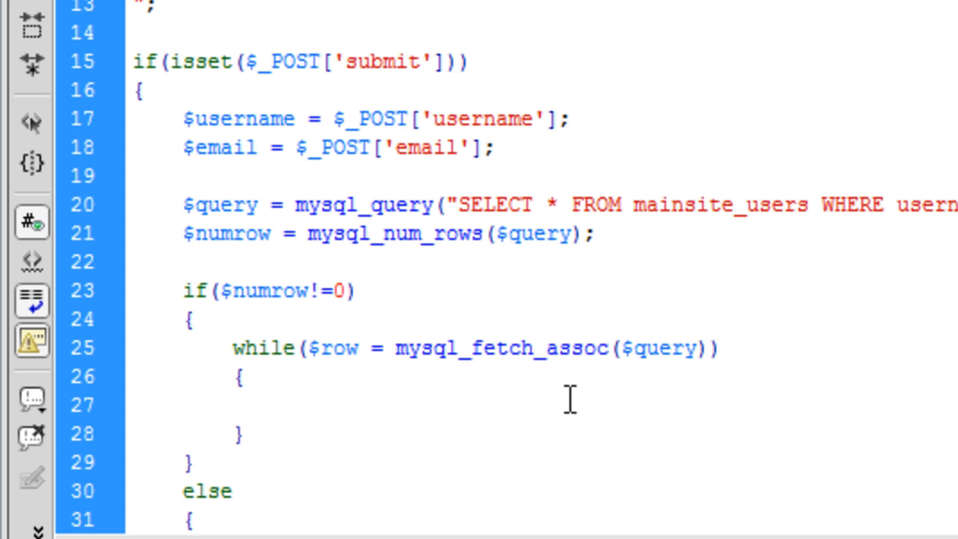
Step: Inside the loop, assign $db_email = $row['email'];
text($db_email)
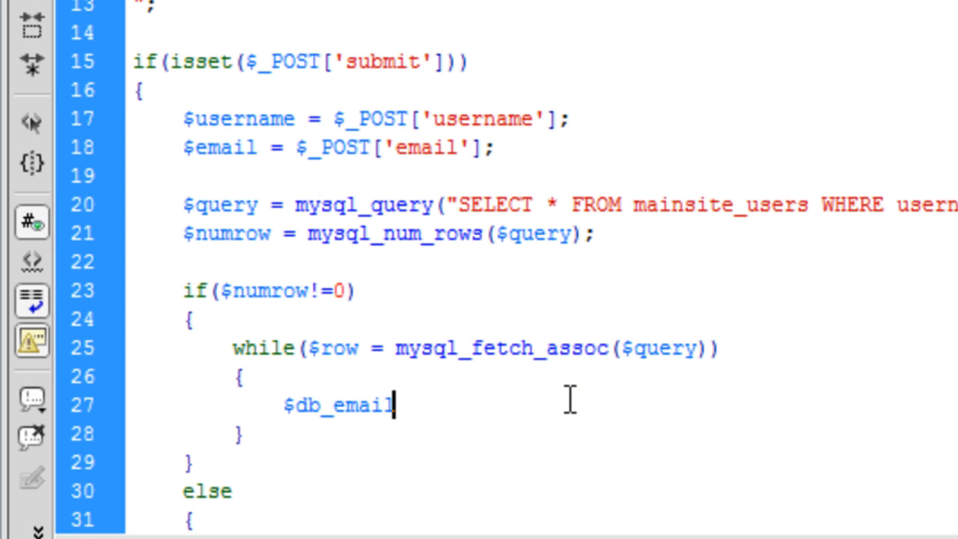
text(= $row[#];)
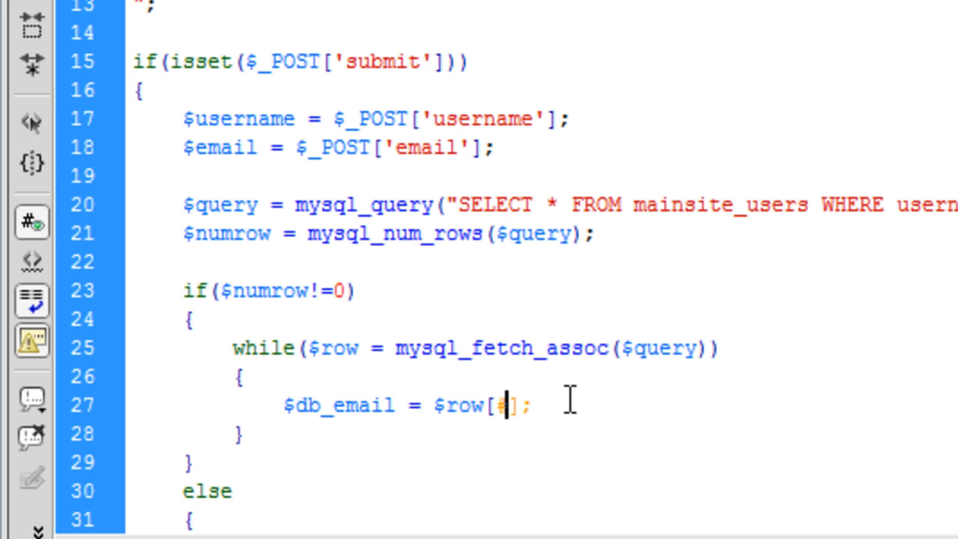
text(')
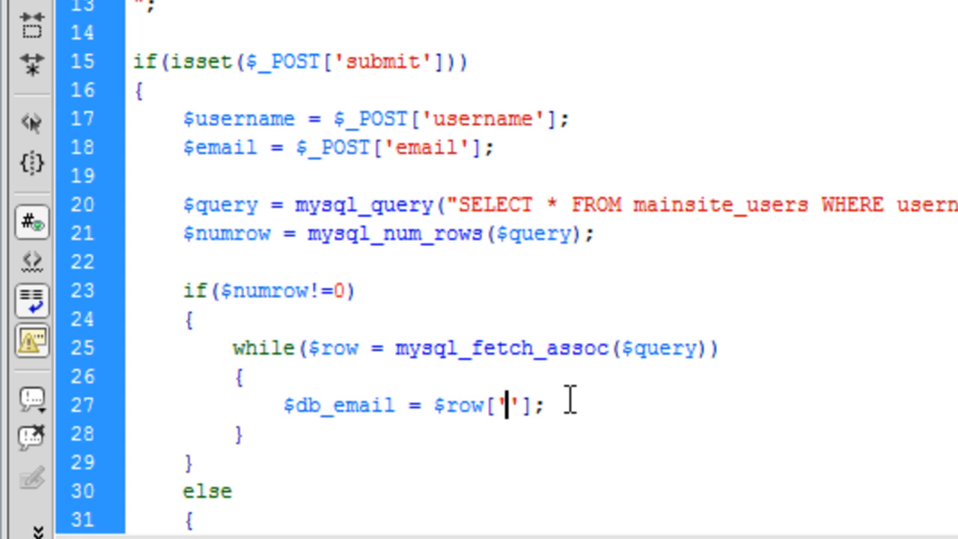
text(email)
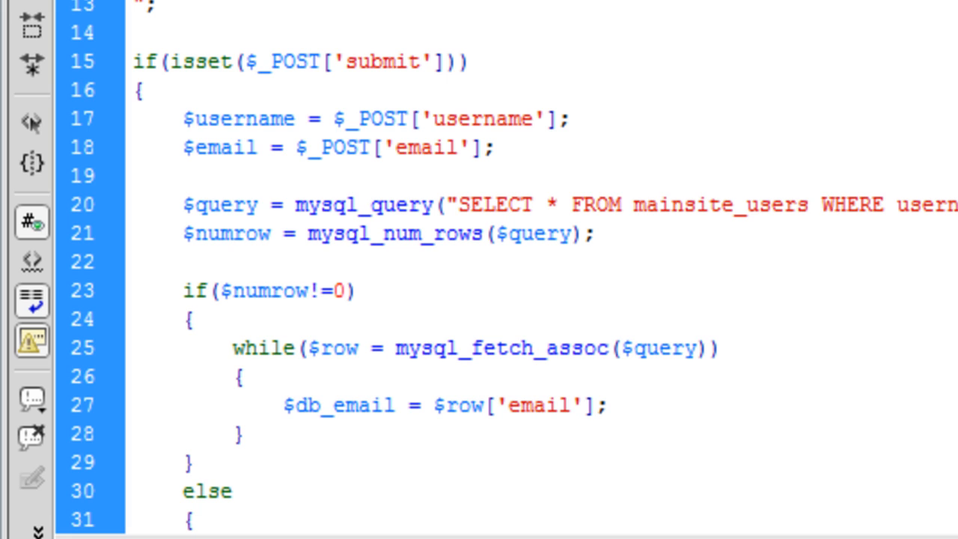
click(567, 406)
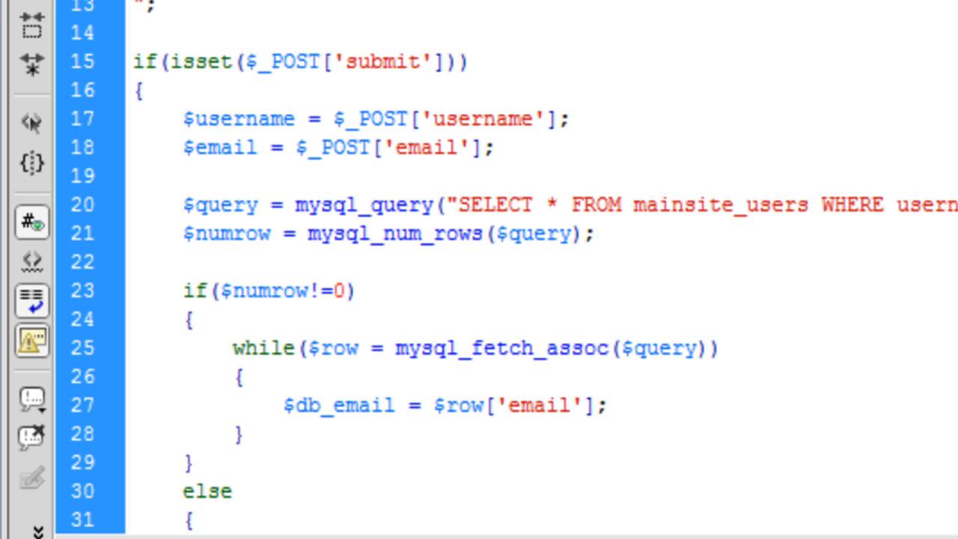
Step: After the while loop, add an empty if($email == $db_email) block
click(568, 404)
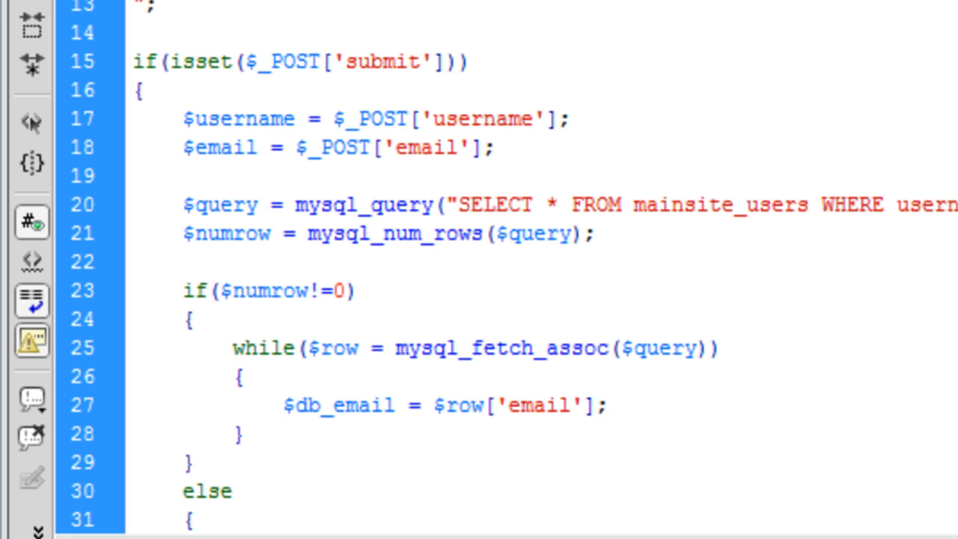
click(568, 405)
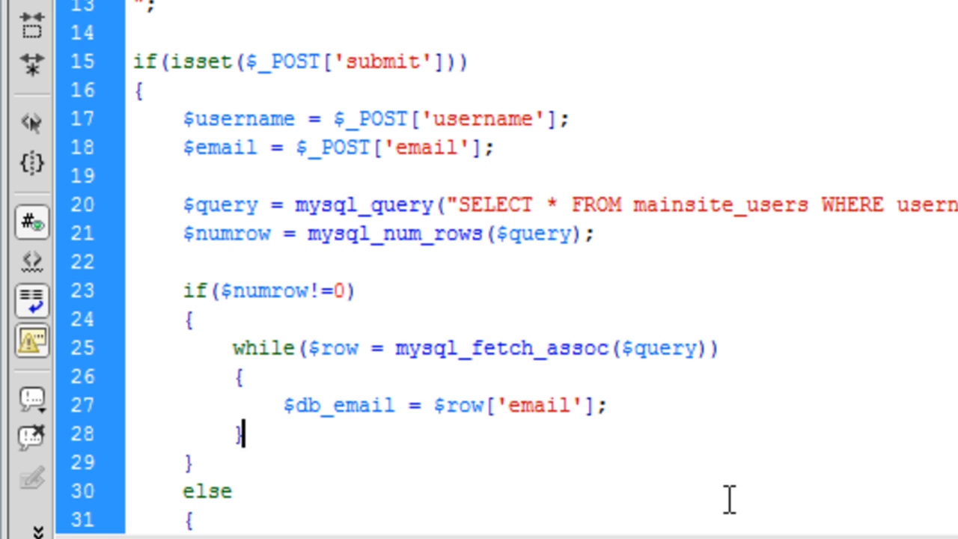
text(if())
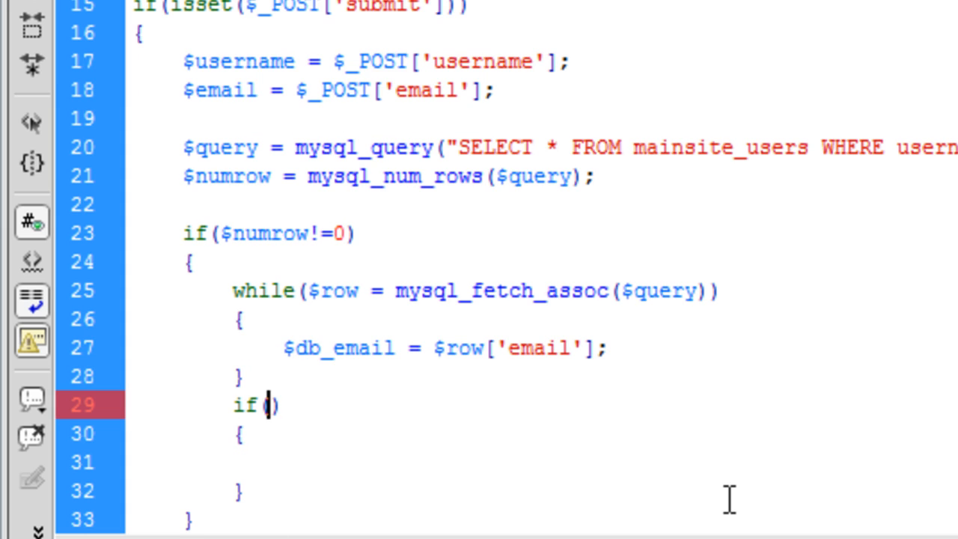
text($email ==)
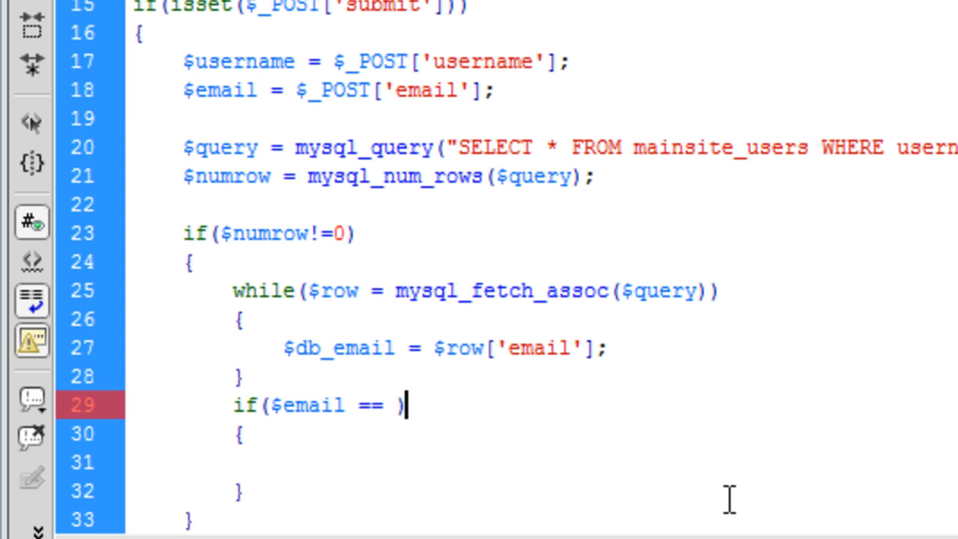
text($db_email)
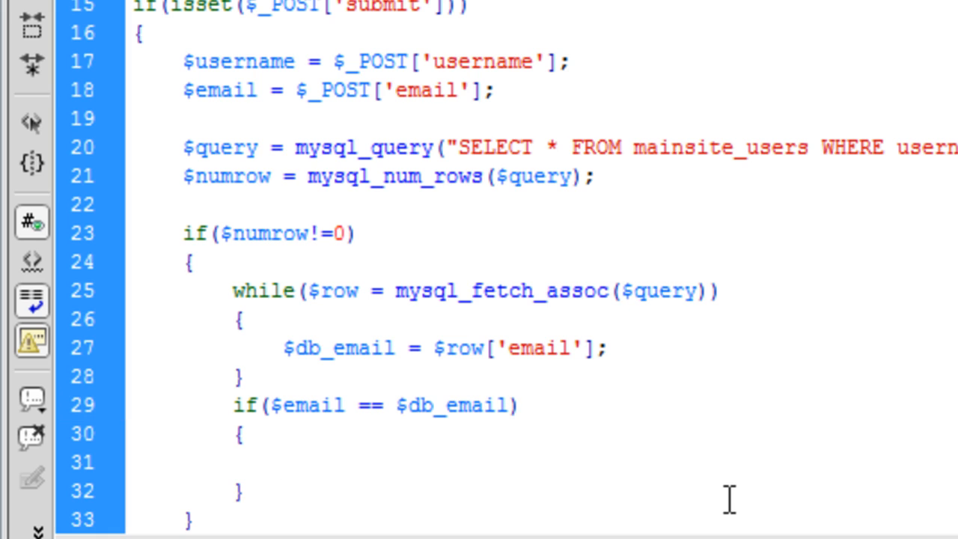
Step: Add an else branch echoing "Email is incorrect"
click(281, 461)
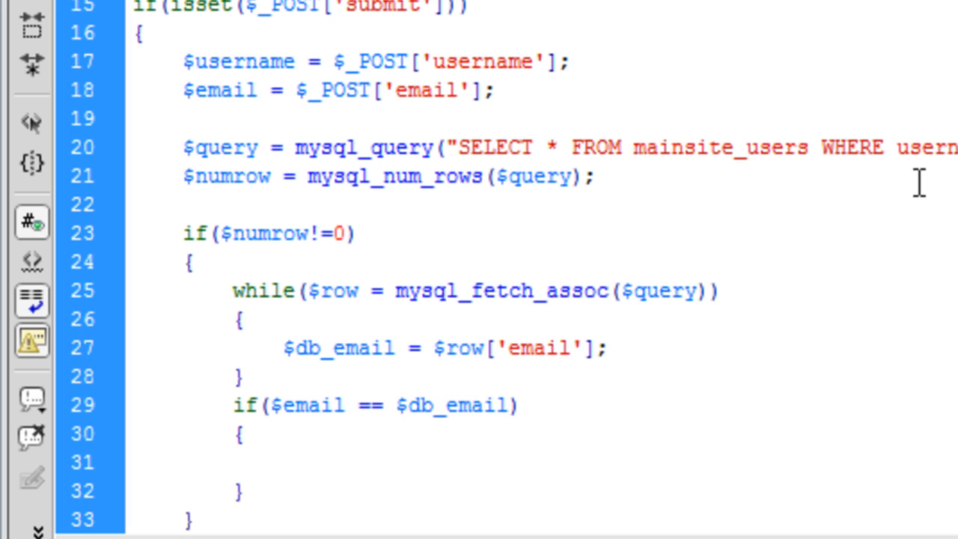
mouse_move(365, 484)
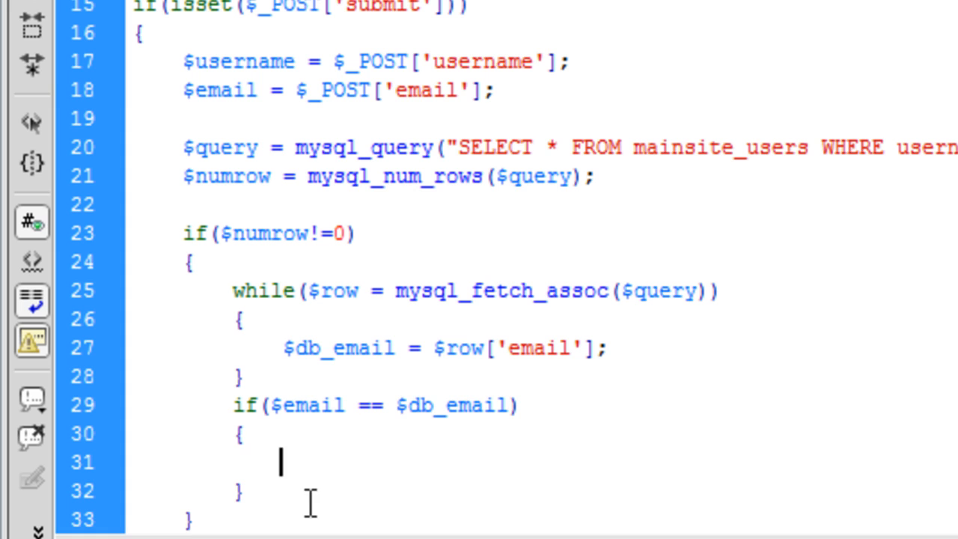
text(else)
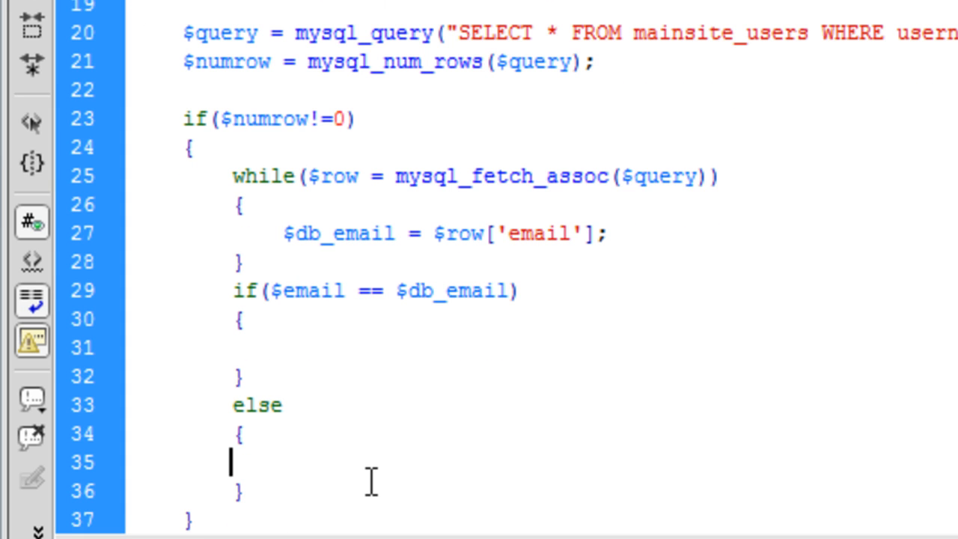
text(echo "";)
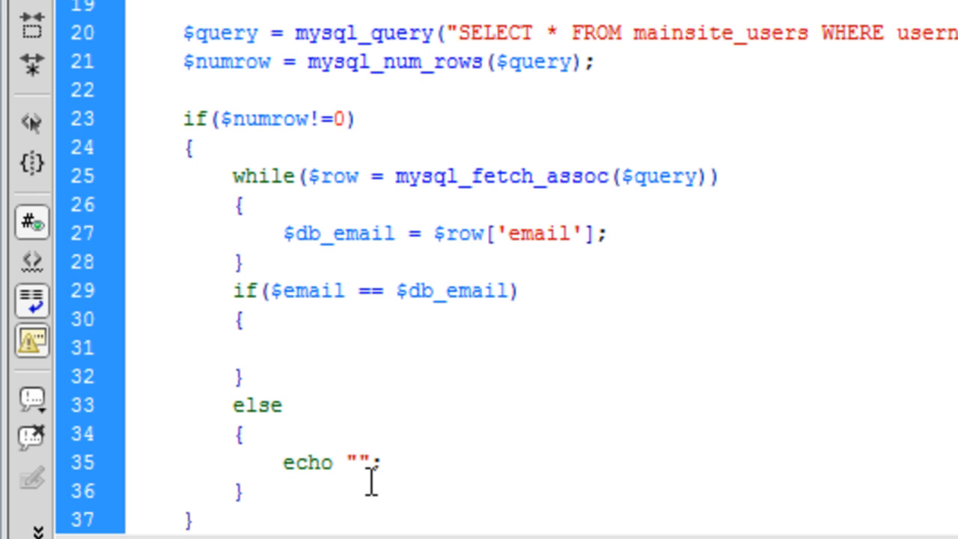
text(Email)
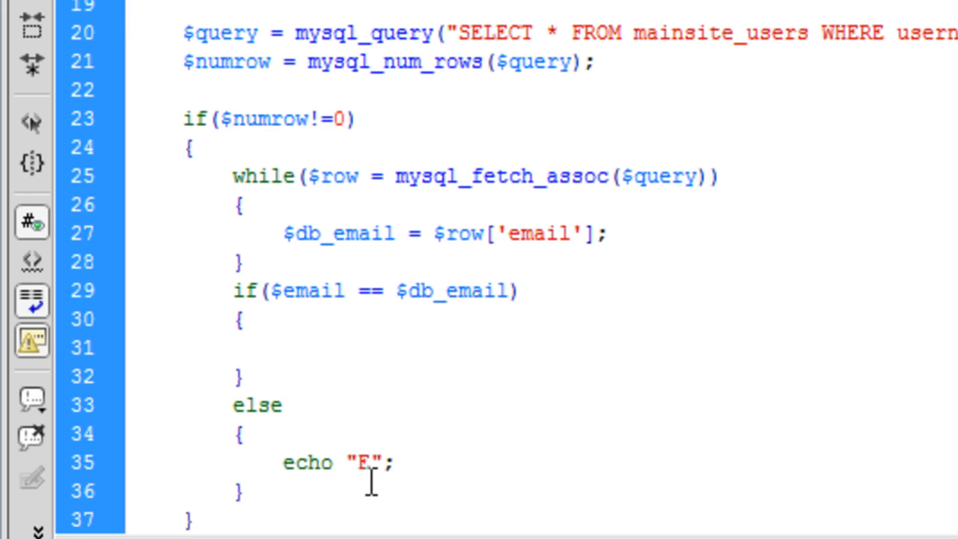
text(mail is incorrect)
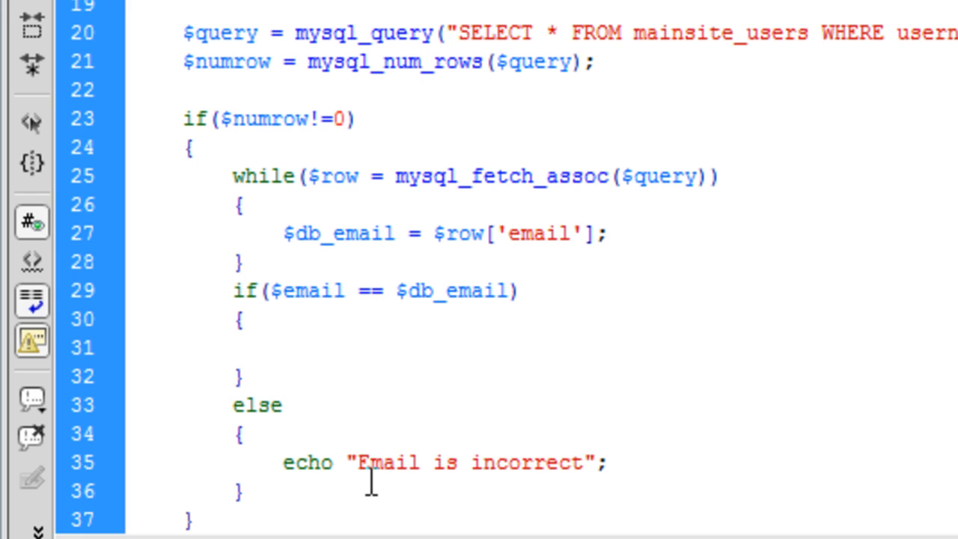
Step: Inside the email-match branch, set $code = rand(10000,1000000);
text($code)
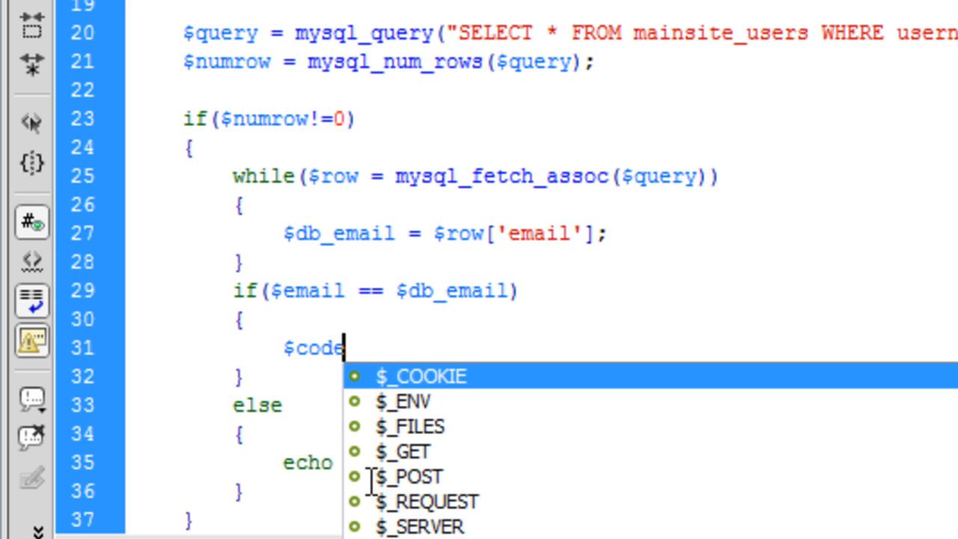
text(= rand)
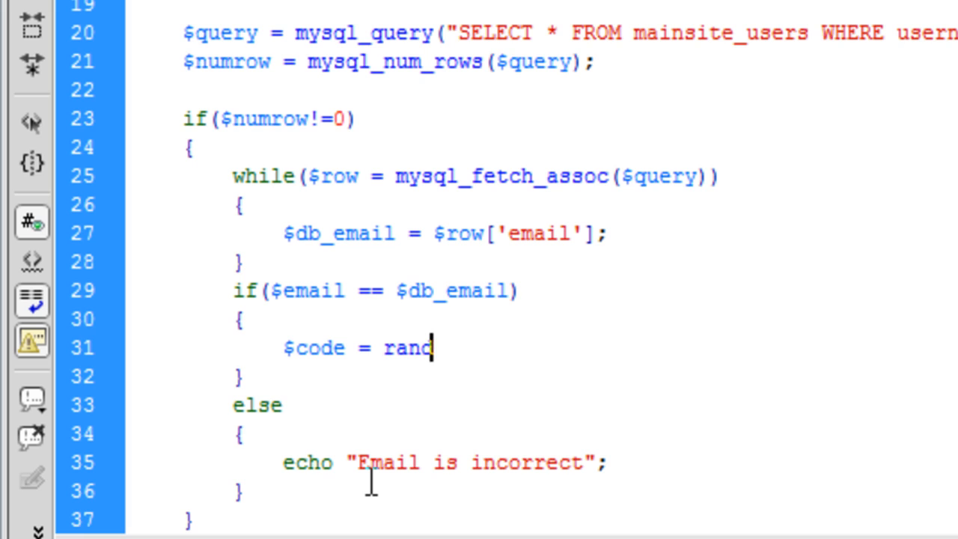
text(();)
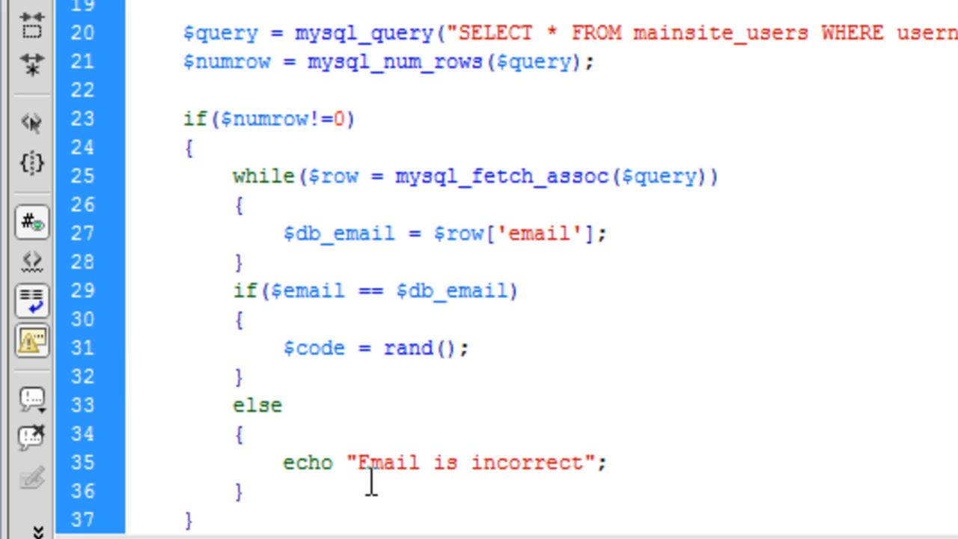
text(10)
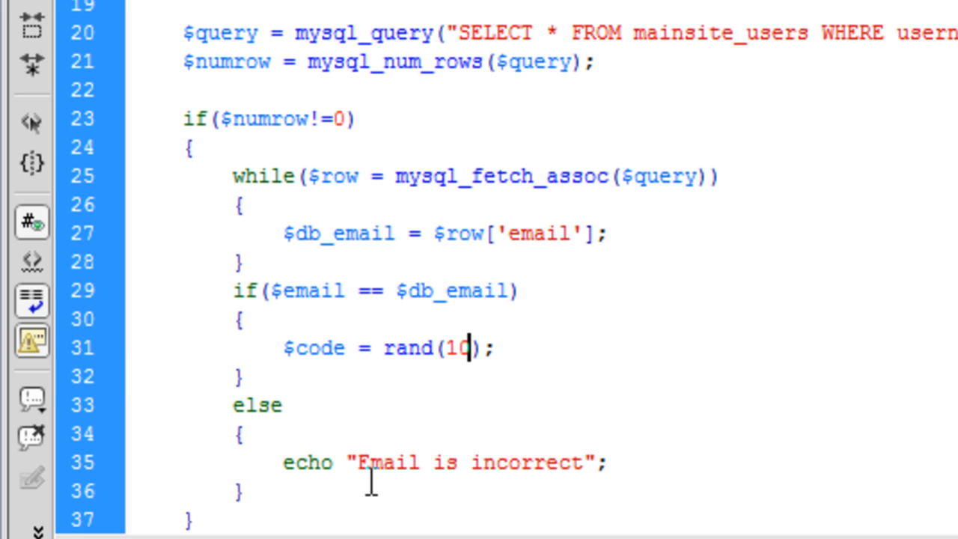
text(000,100)
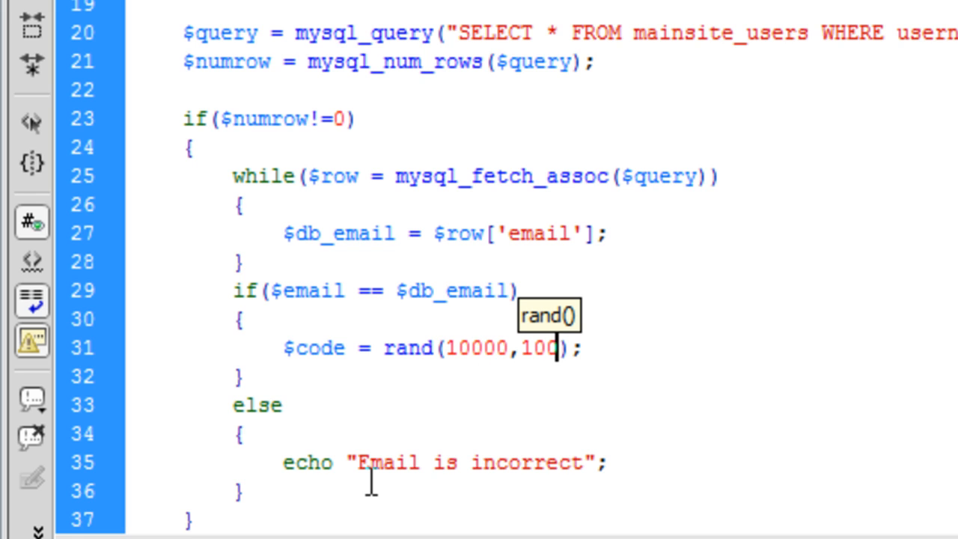
text(0000)
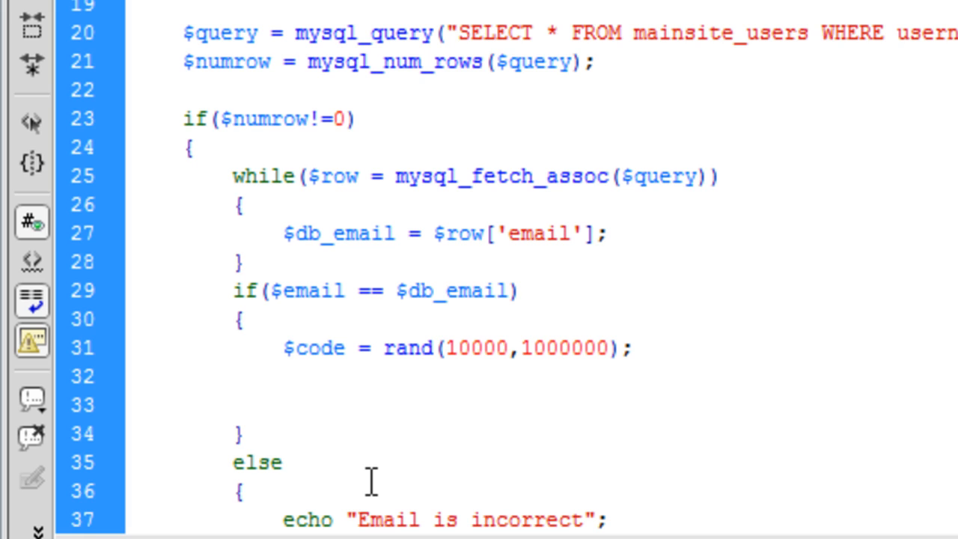
Step: On a new line in the branch, set $to = $db_email;
click(281, 404)
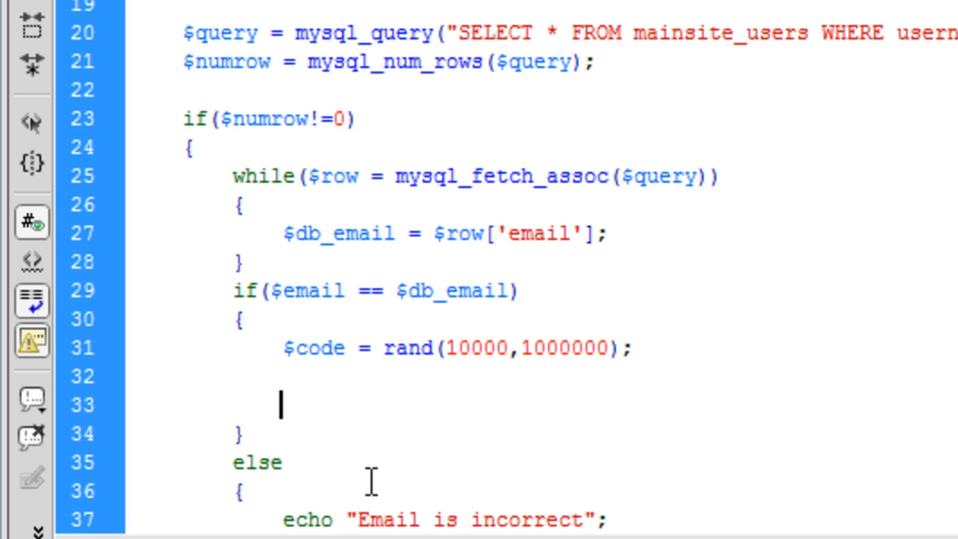
text($to =)
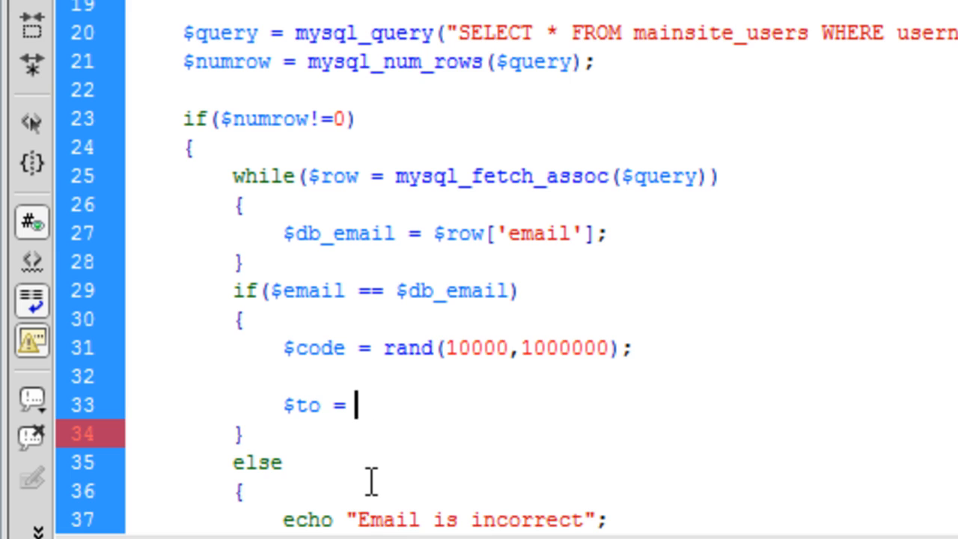
text($db_email;)
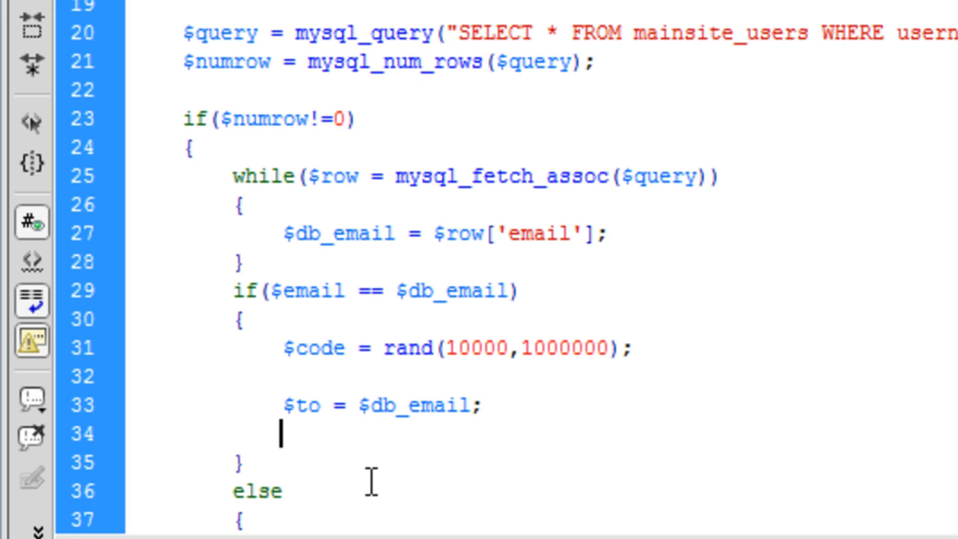
Step: Set $subject = "Password Reset"; and begin the $body string on the next line
text(£subject)
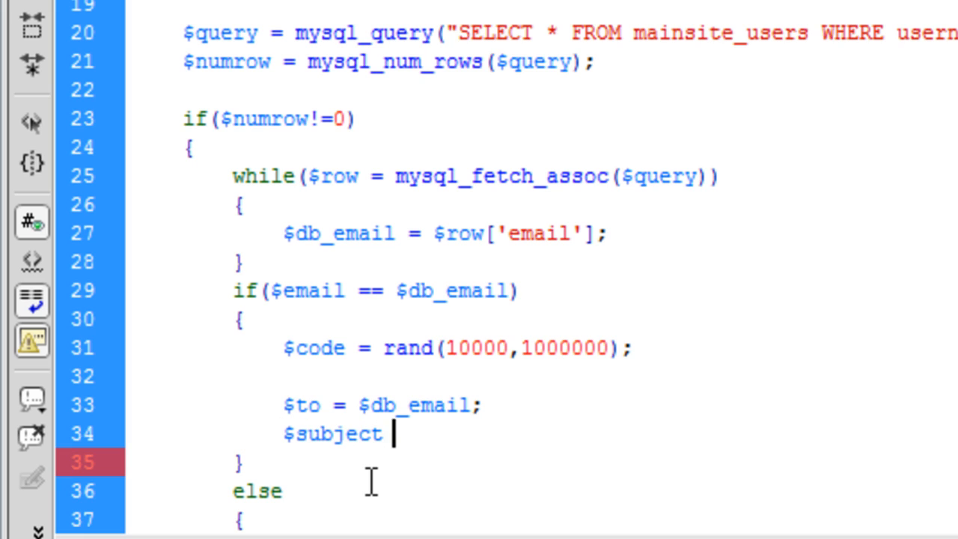
text(= "";)
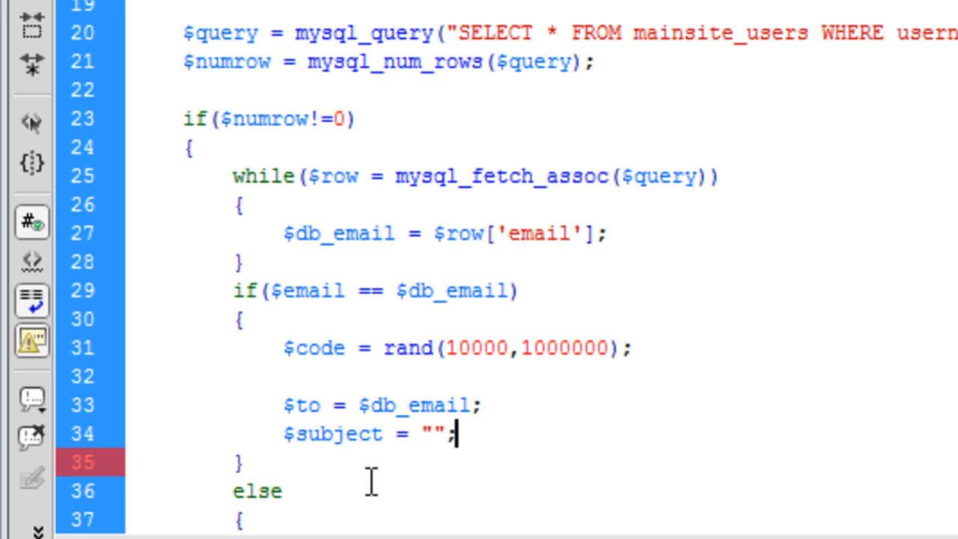
text(Password)
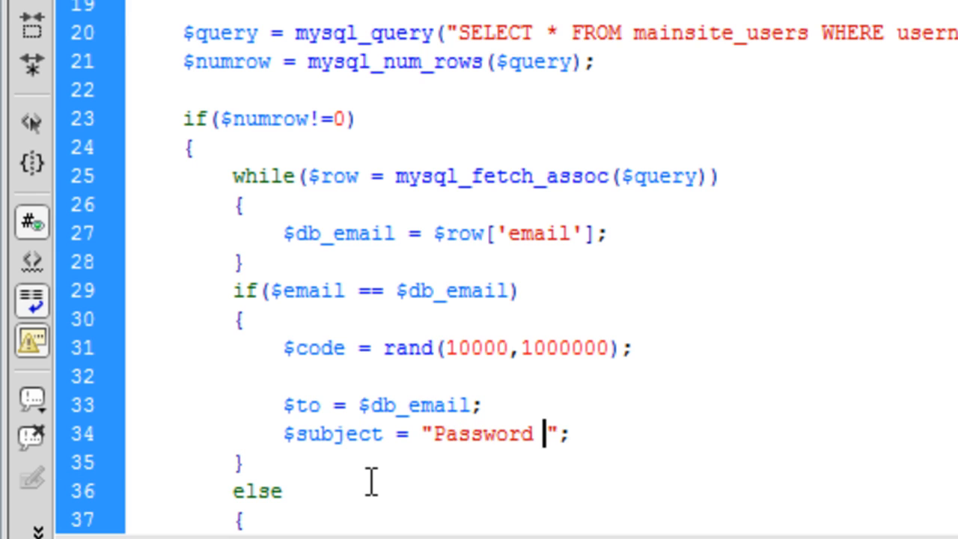
text(Reset)
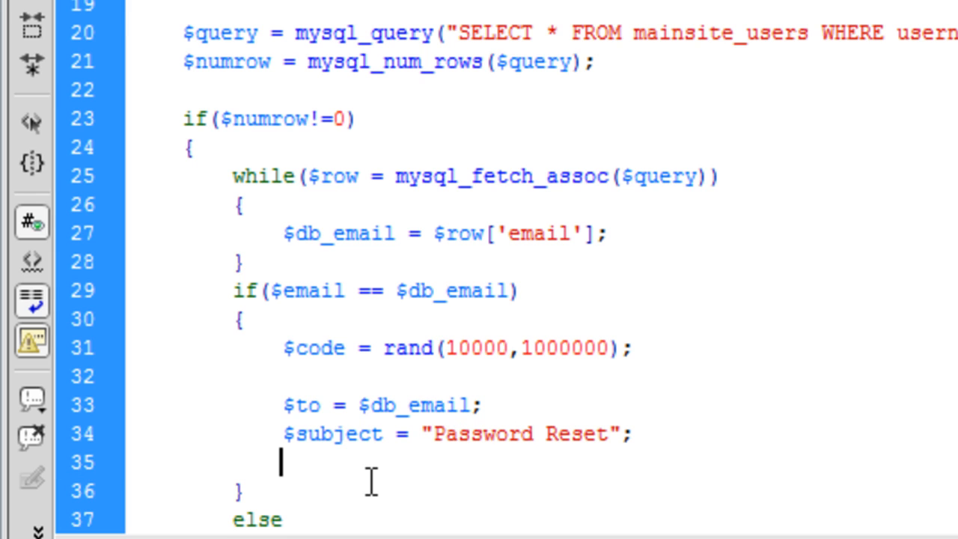
text($body)
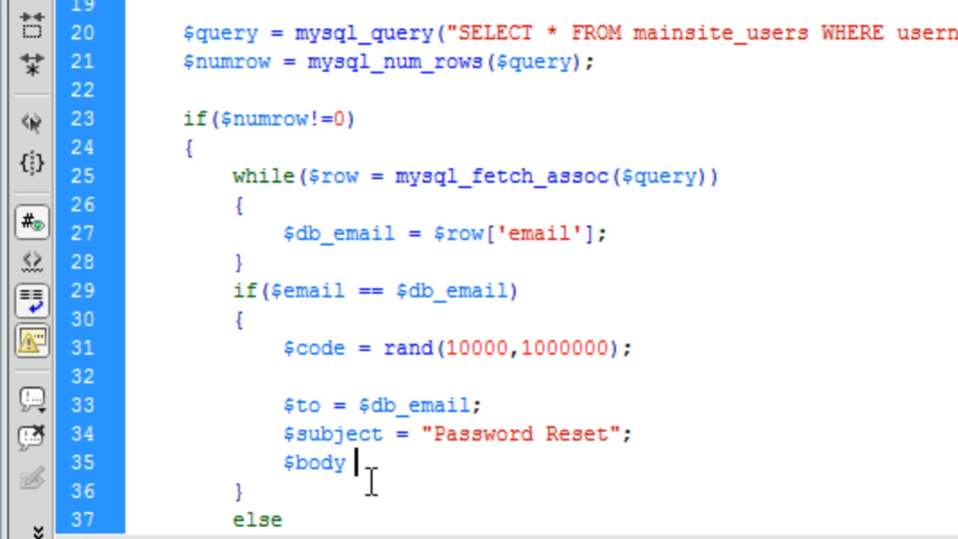
text(")
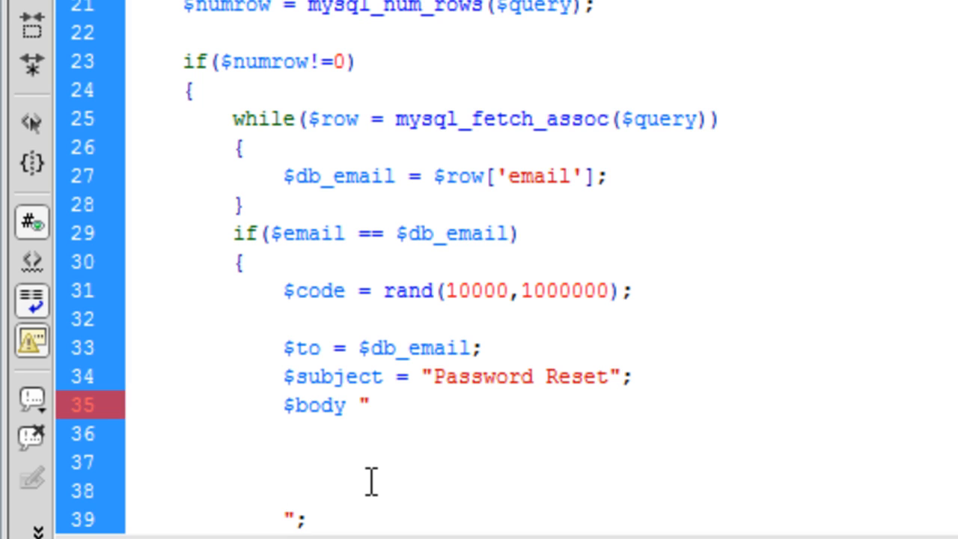
Step: Write the notice: This is an automated email. Please DO NOT reply to this
text(This)
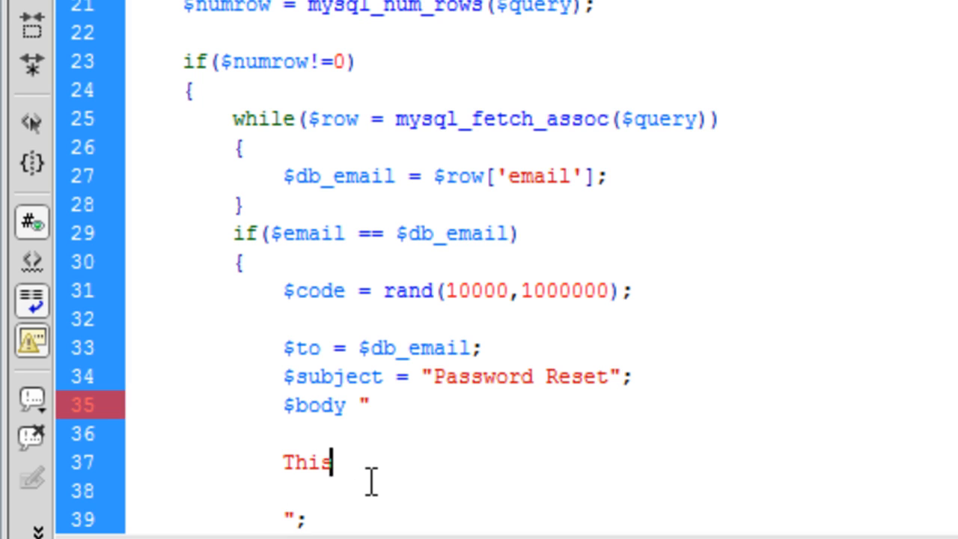
text(is an automat)
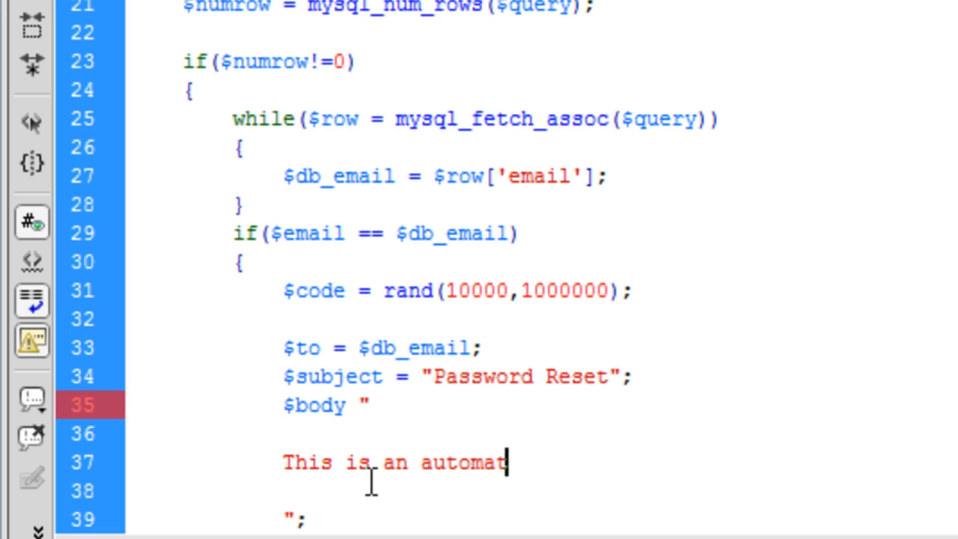
text(ed ema)
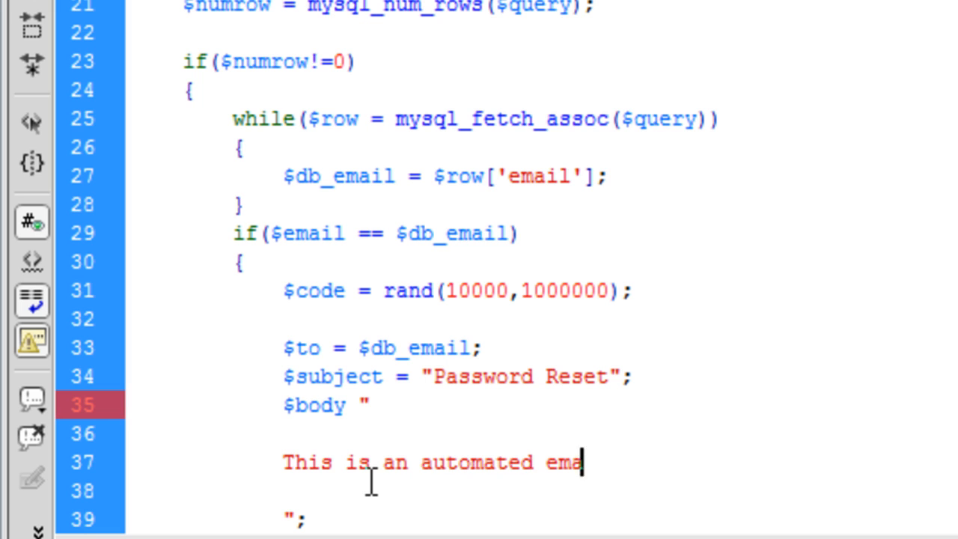
text(il. Please)
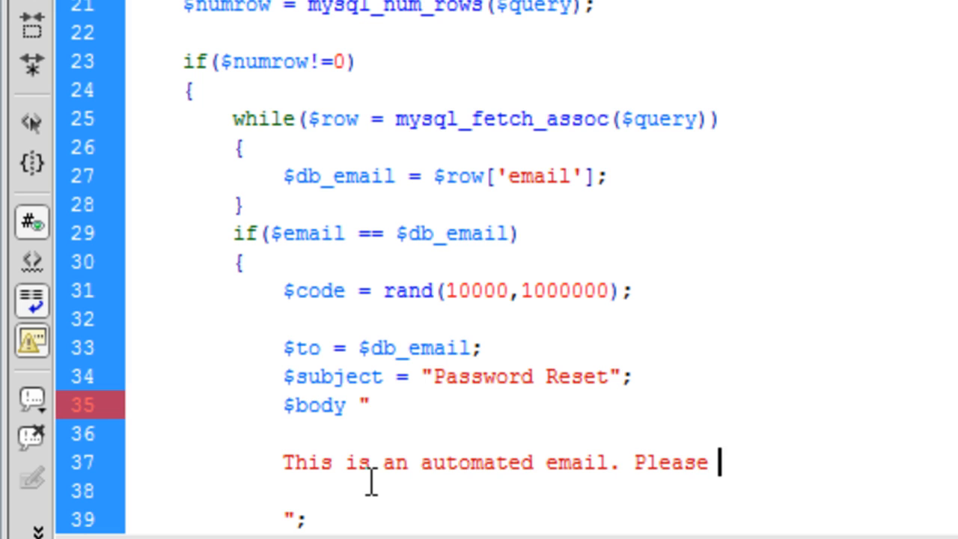
text(DO NOT)
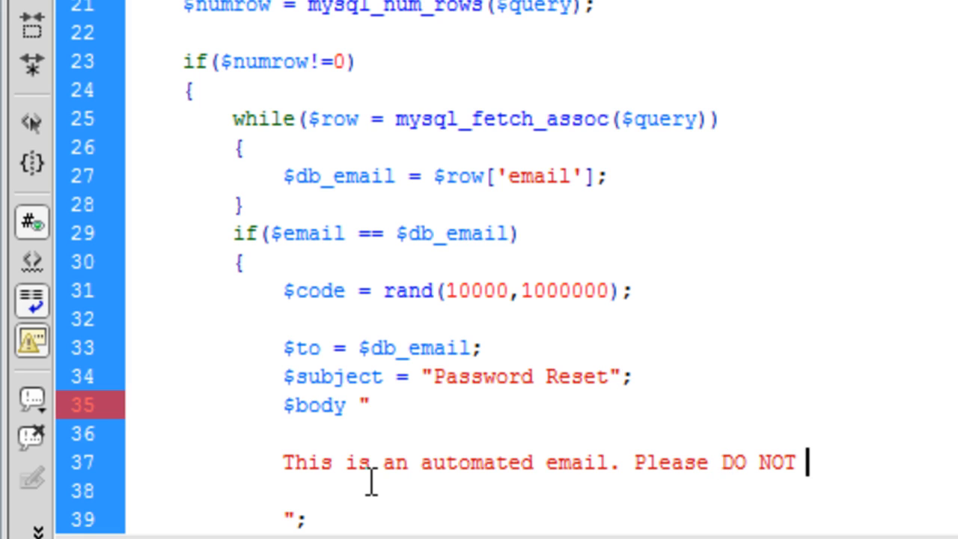
text(reply to teh)
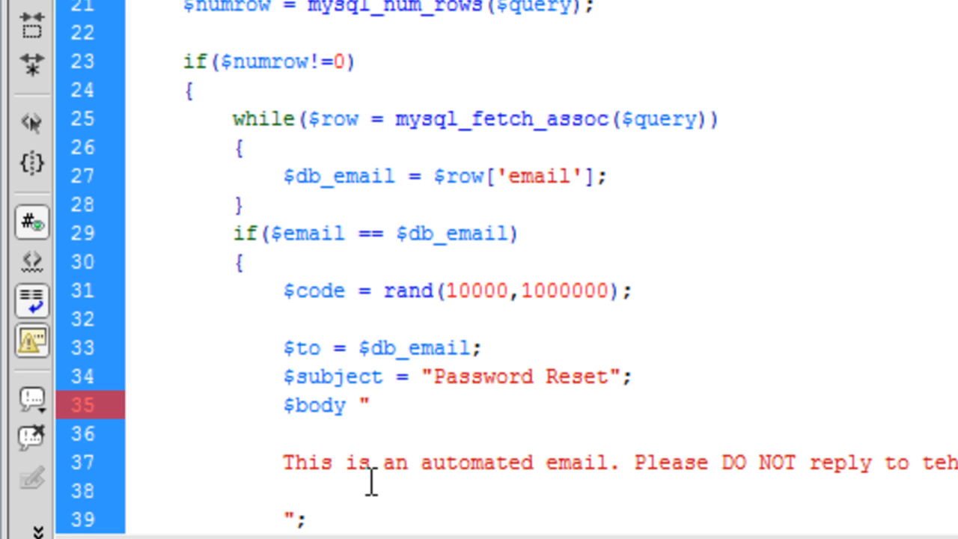
text(thi)
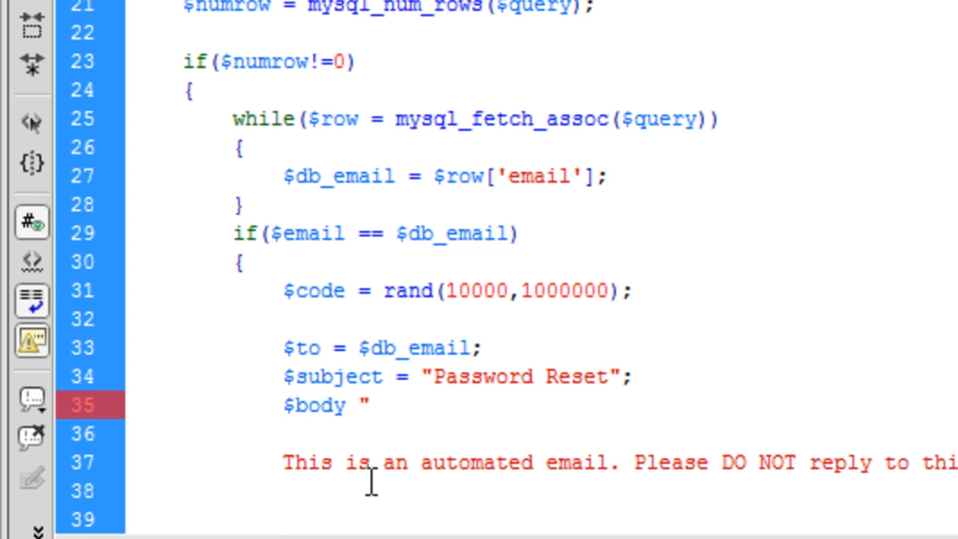
Step: Add 'Click the link below or paste it into your browser' and the forgot_pass.php URL
text(Click the link b)
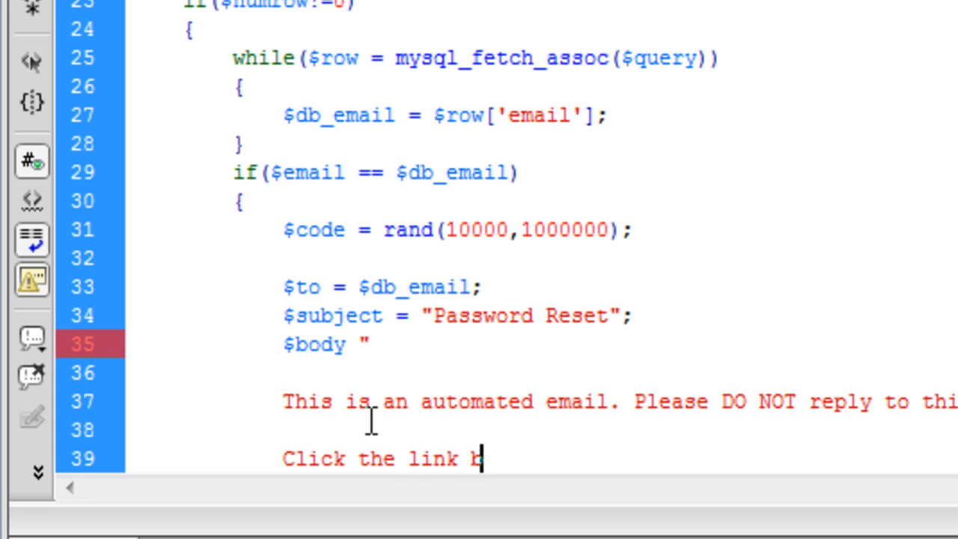
text(elow or)
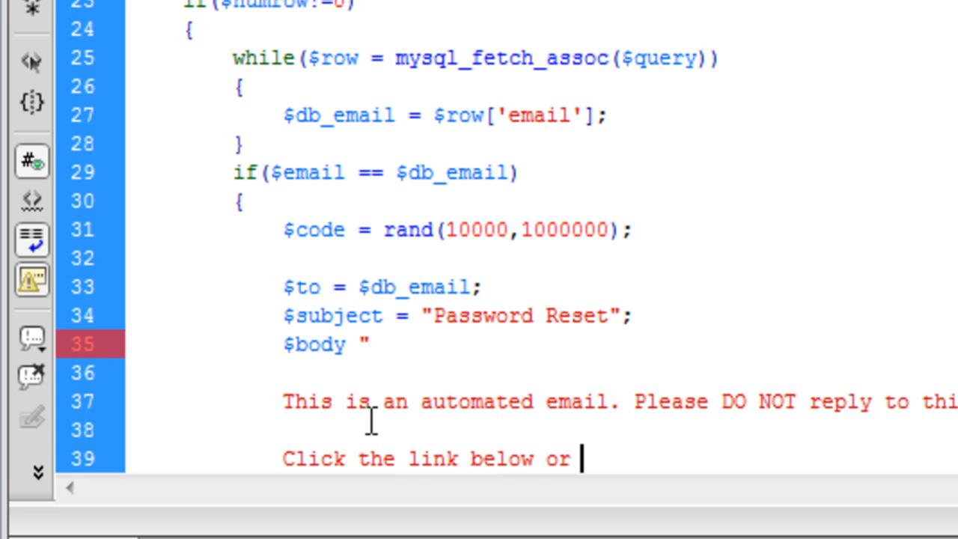
text(paste it into)
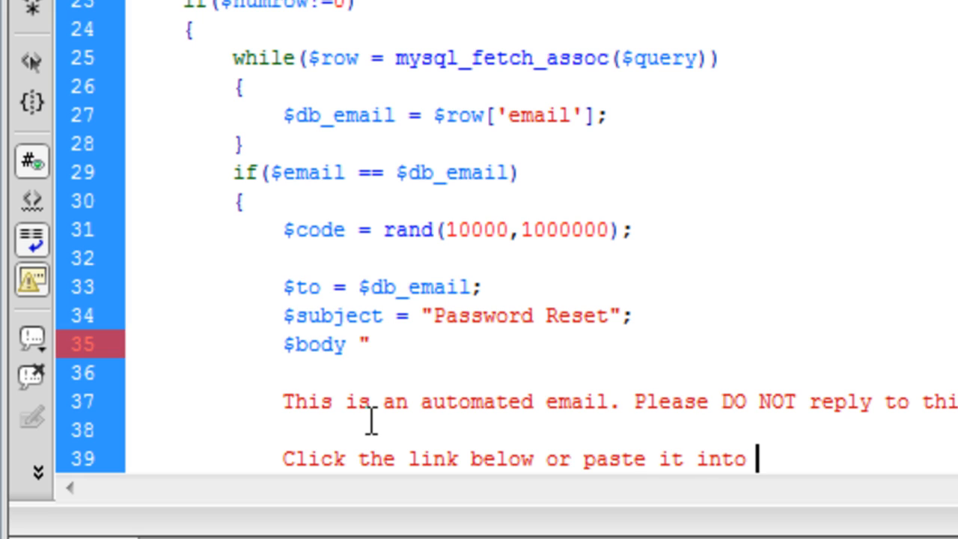
text(your browser)
text(h)
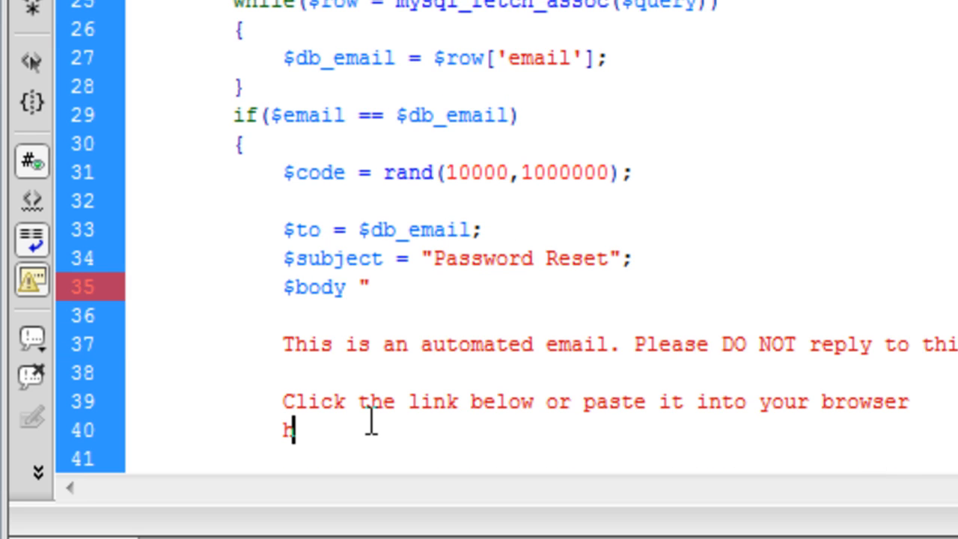
key(backspace)
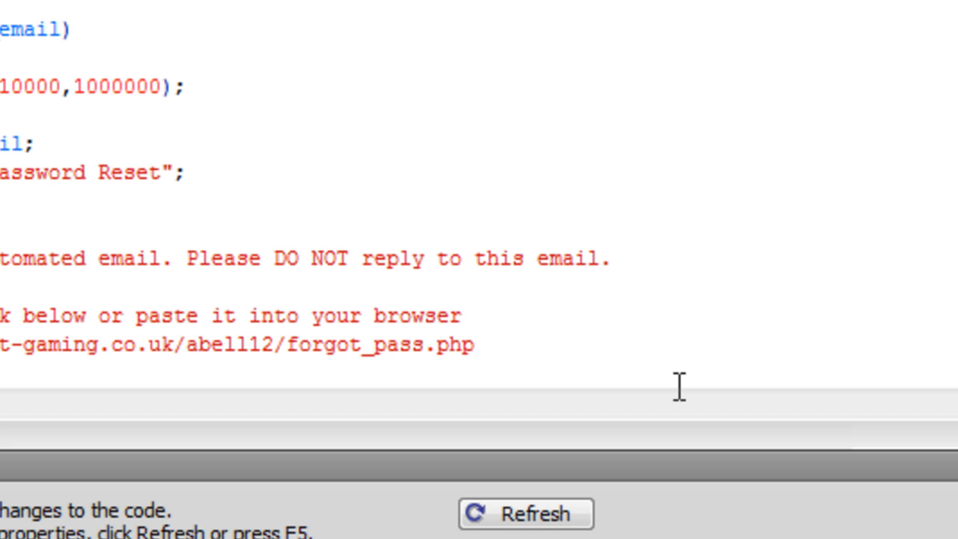
Step: Append ?code=$code&username=$username to the link, then view mainsite_users in phpMyAdmin
text(?)
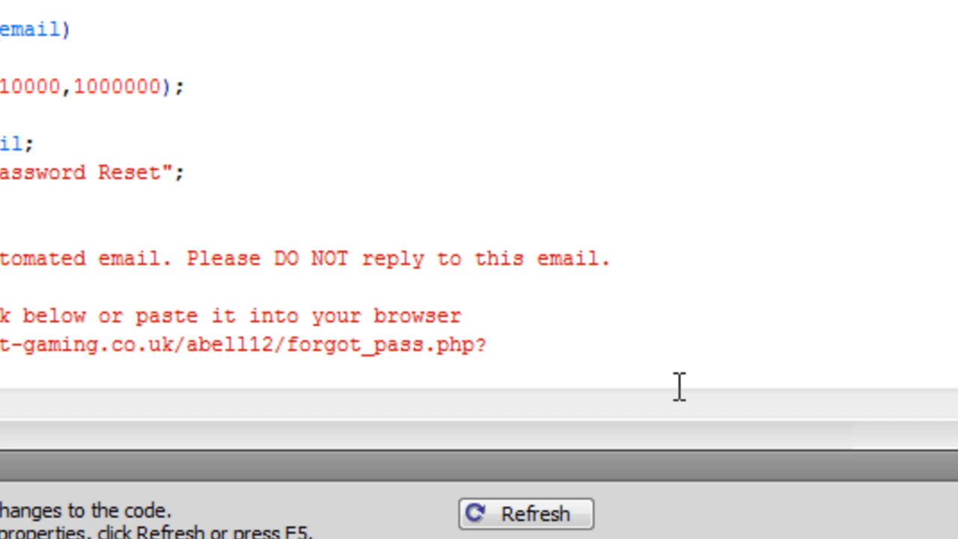
text(code=)
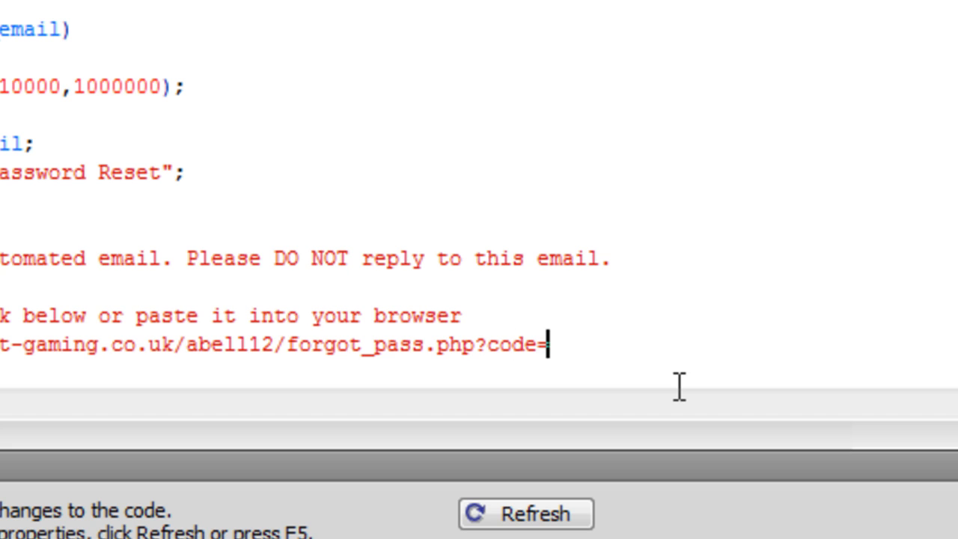
text($code)
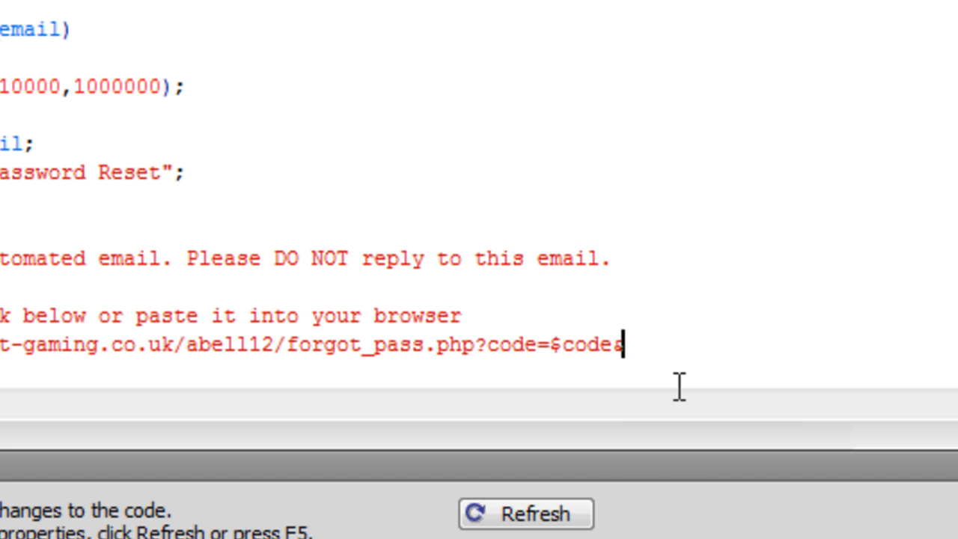
text(&username)
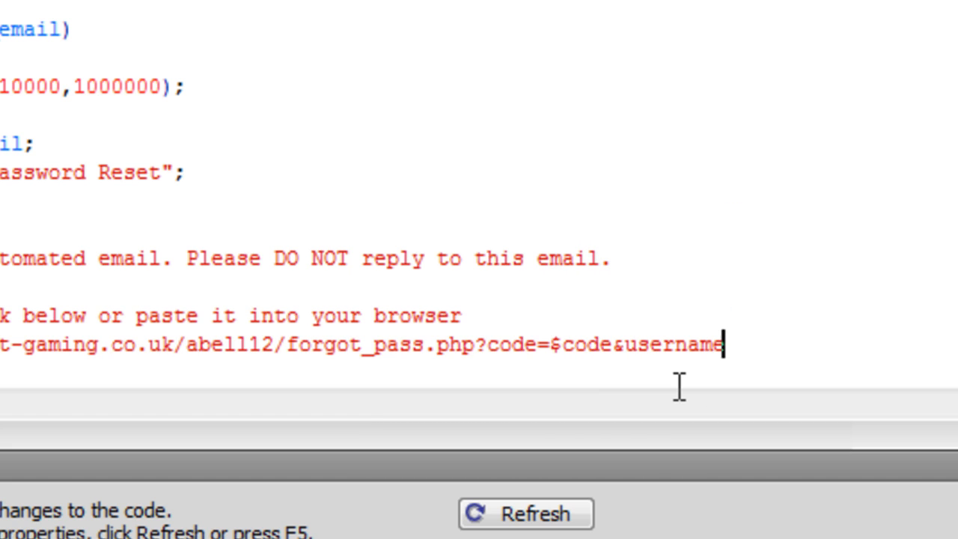
text(=$us)
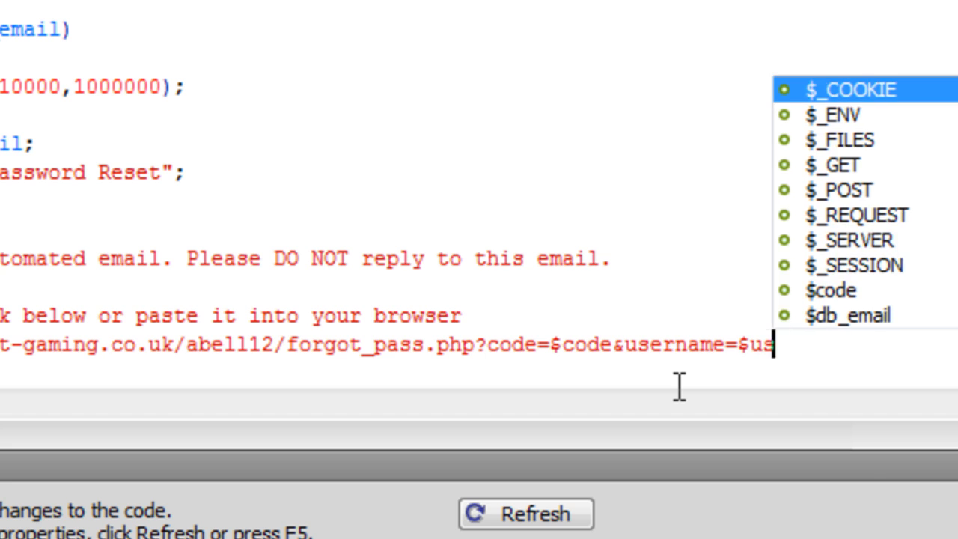
text(ername)
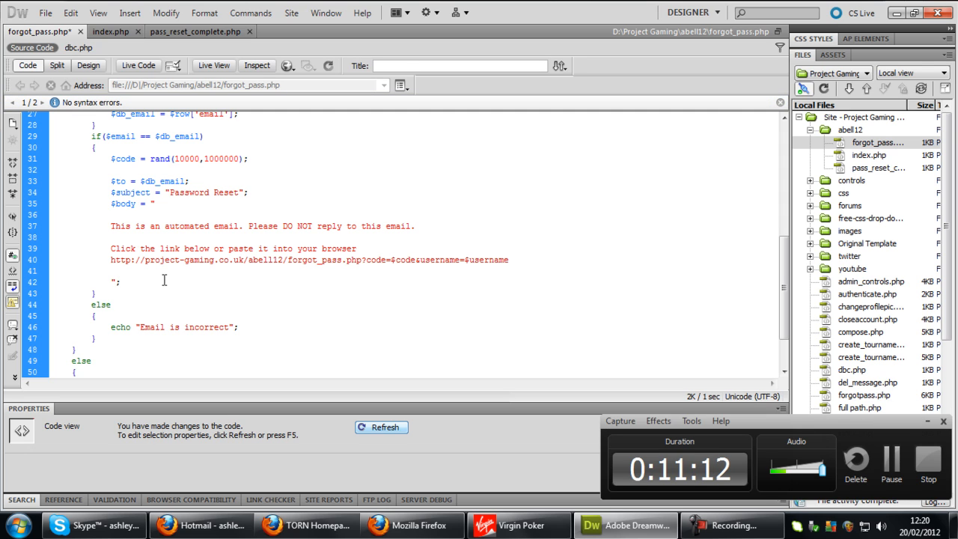
click(412, 523)
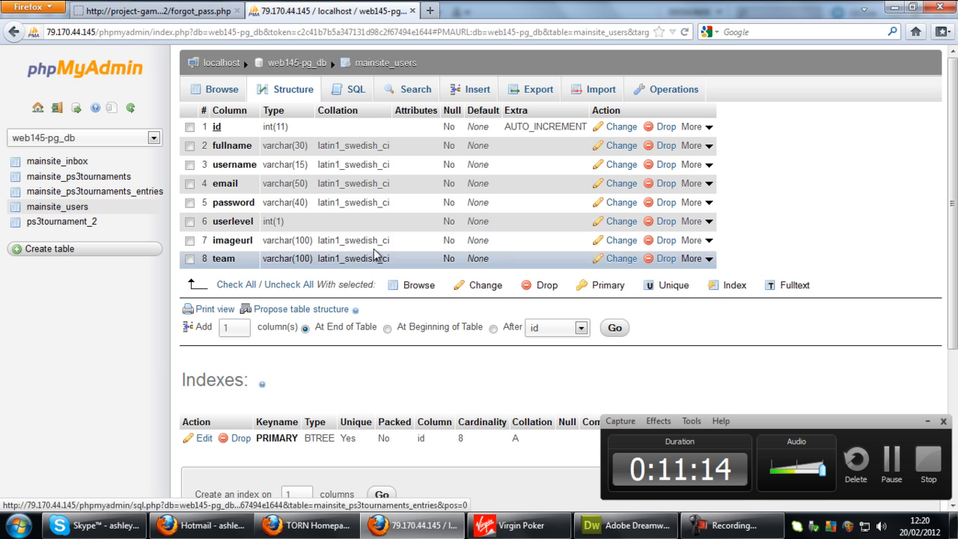